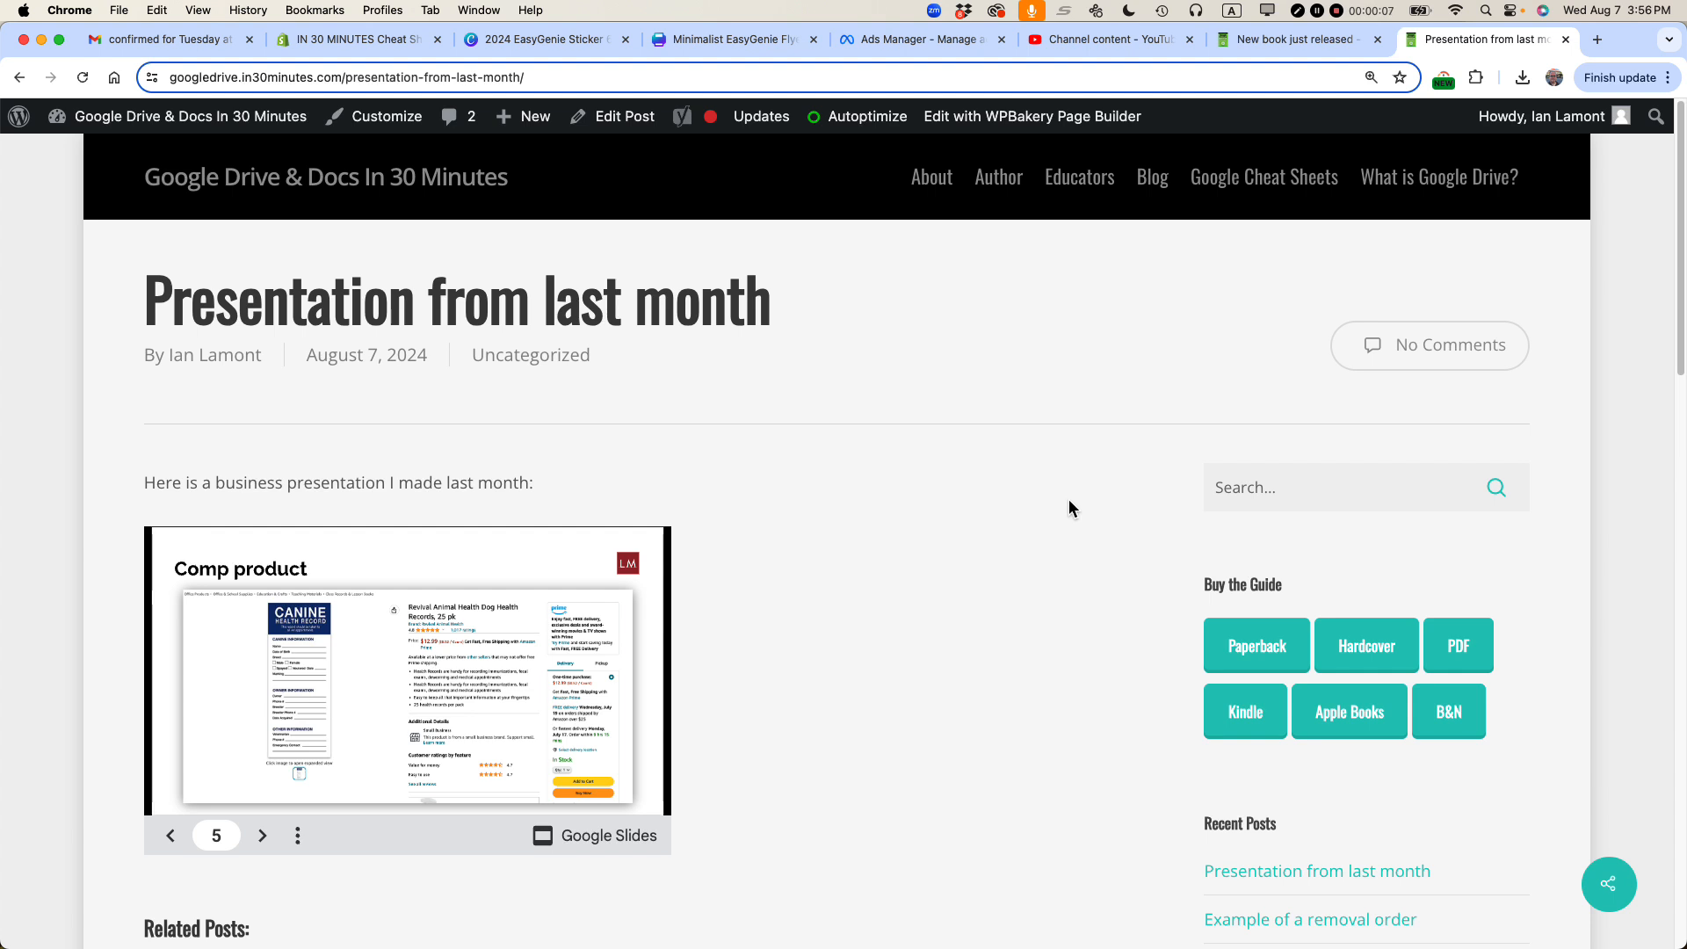
mouse_move(905, 516)
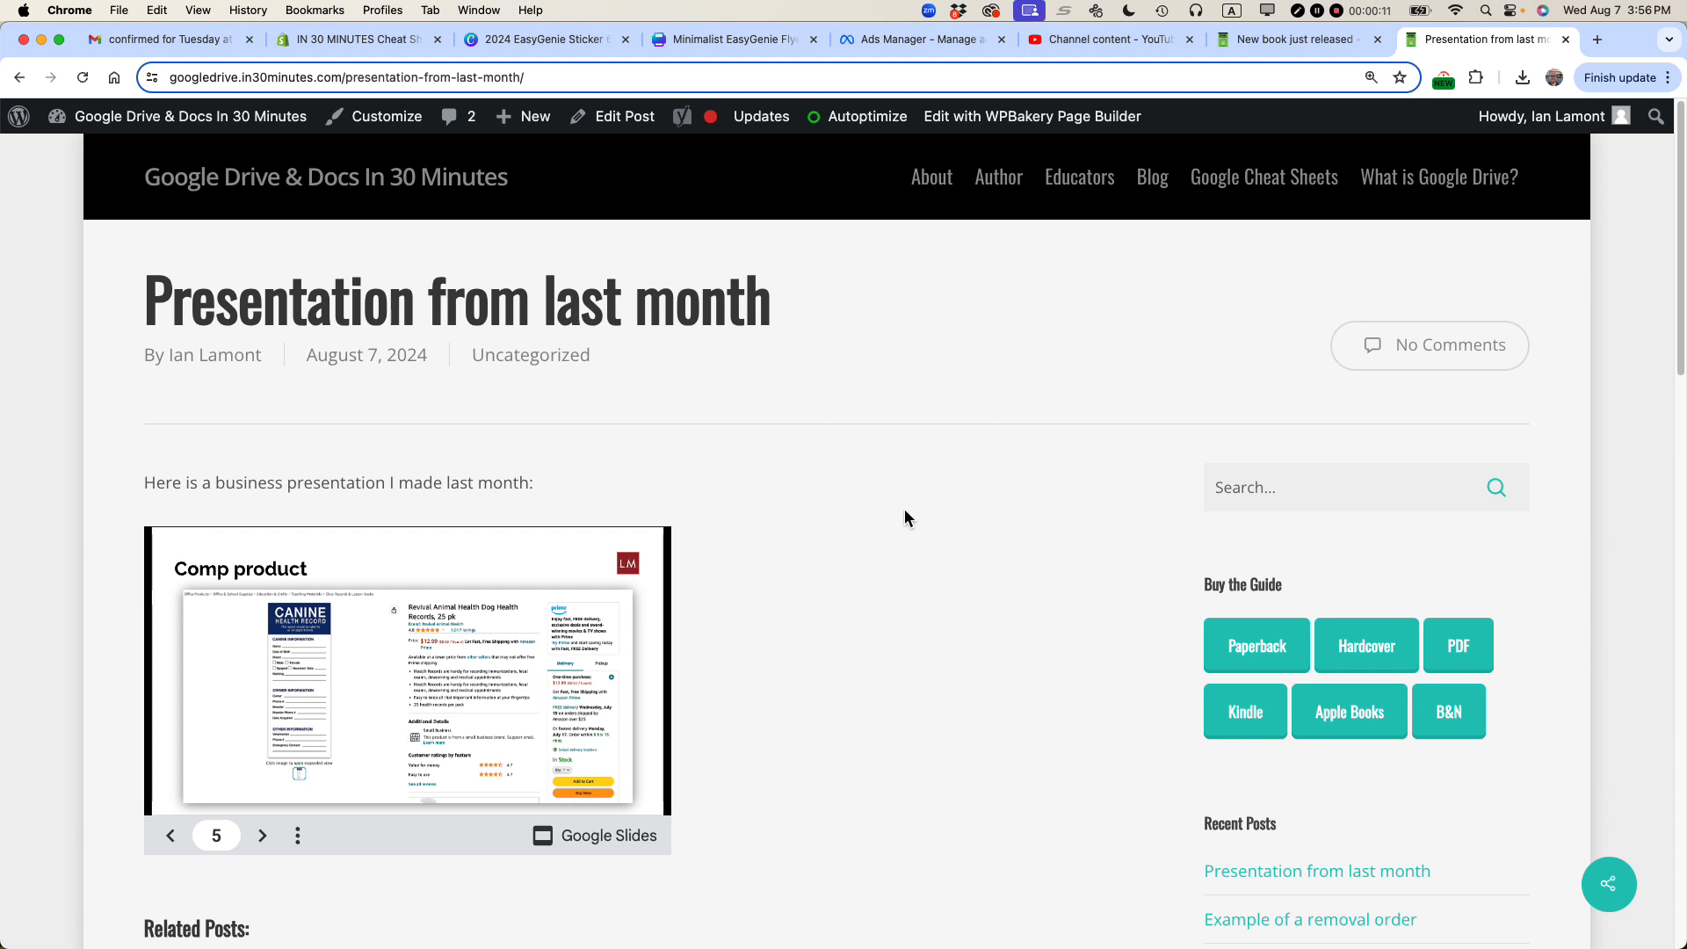
Start a new blank post from the Dashboard and switch its editor to Visual mode.
scroll("down", 3)
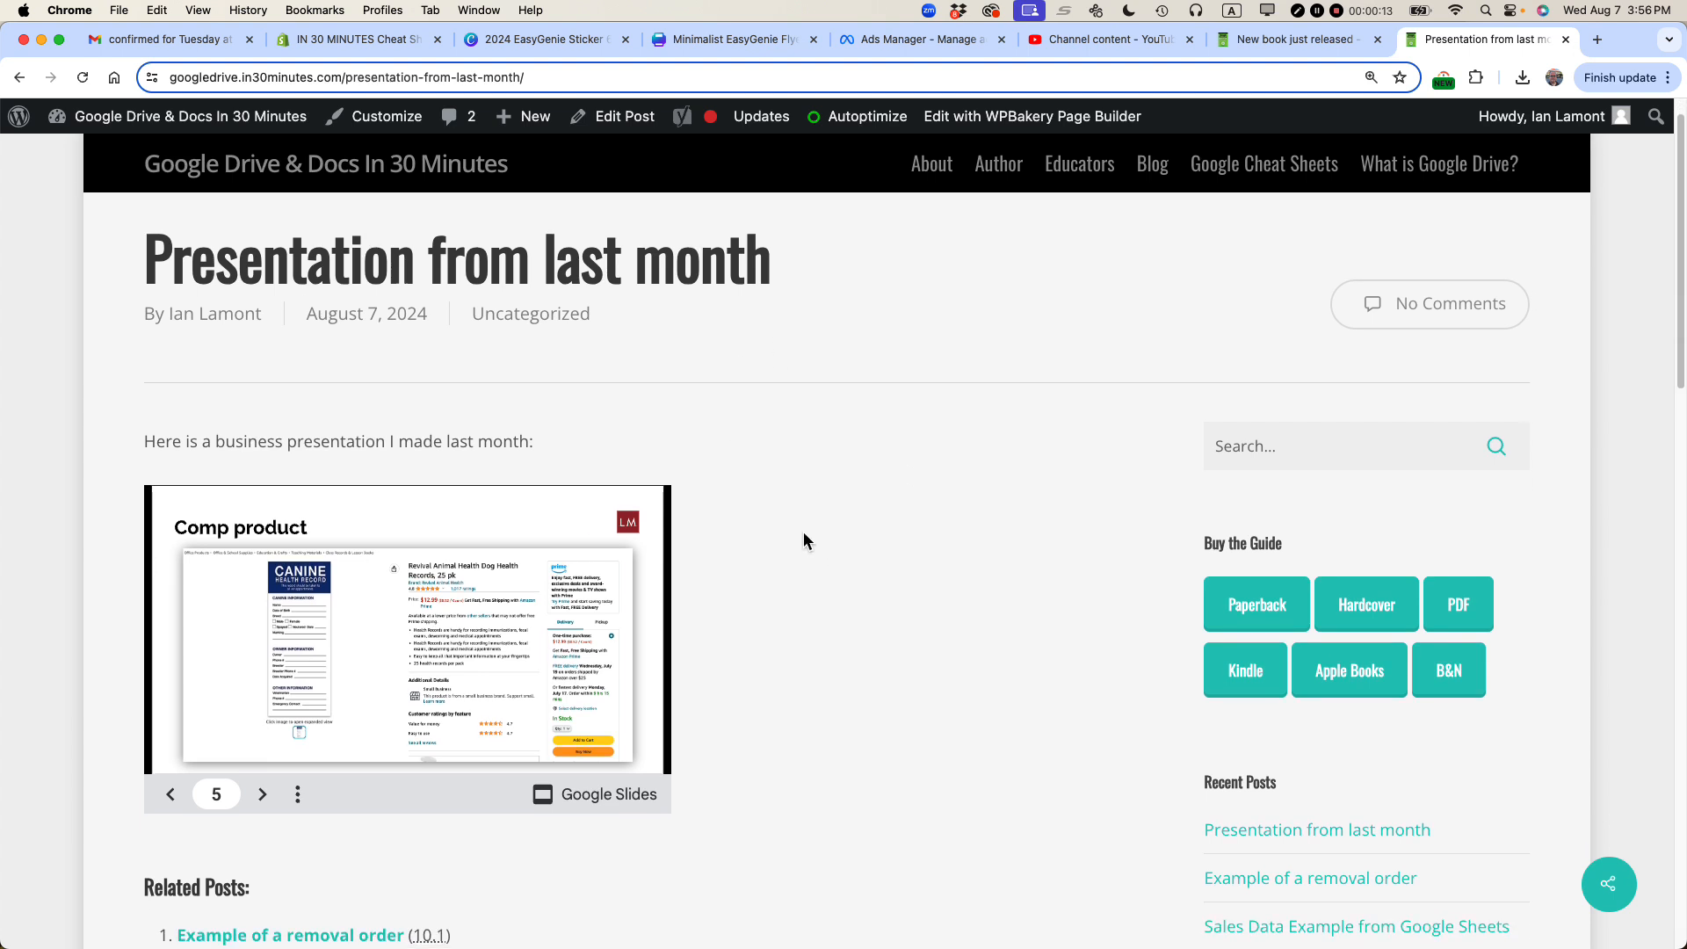
mouse_move(390, 608)
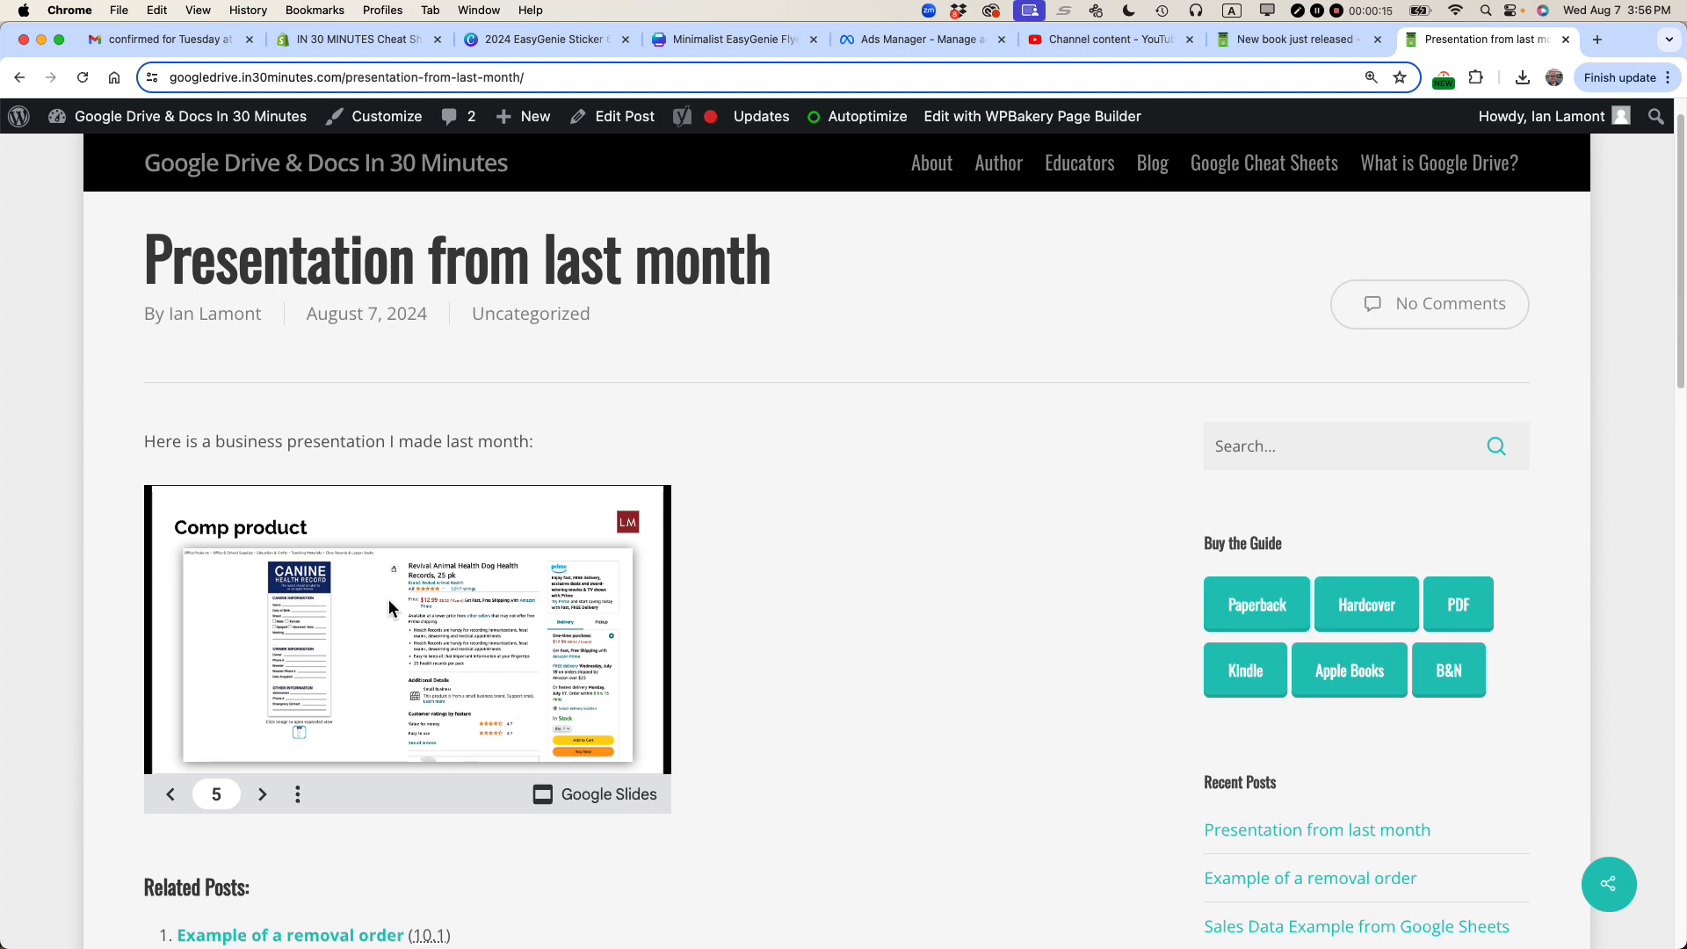
mouse_move(521, 699)
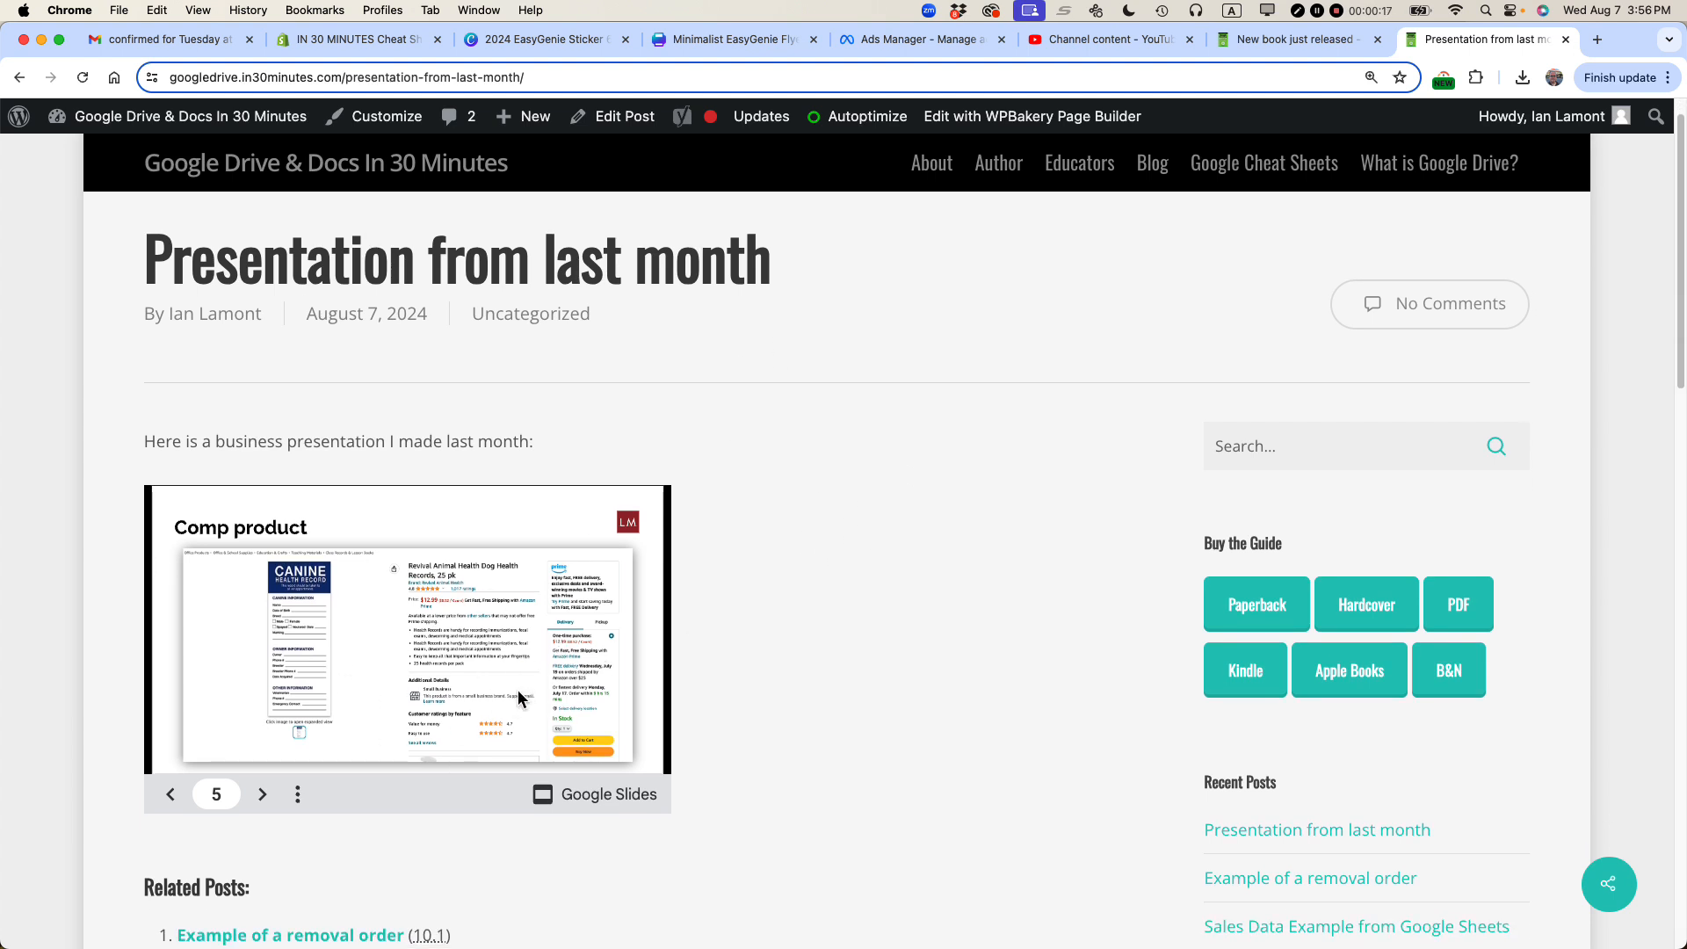
mouse_move(827, 564)
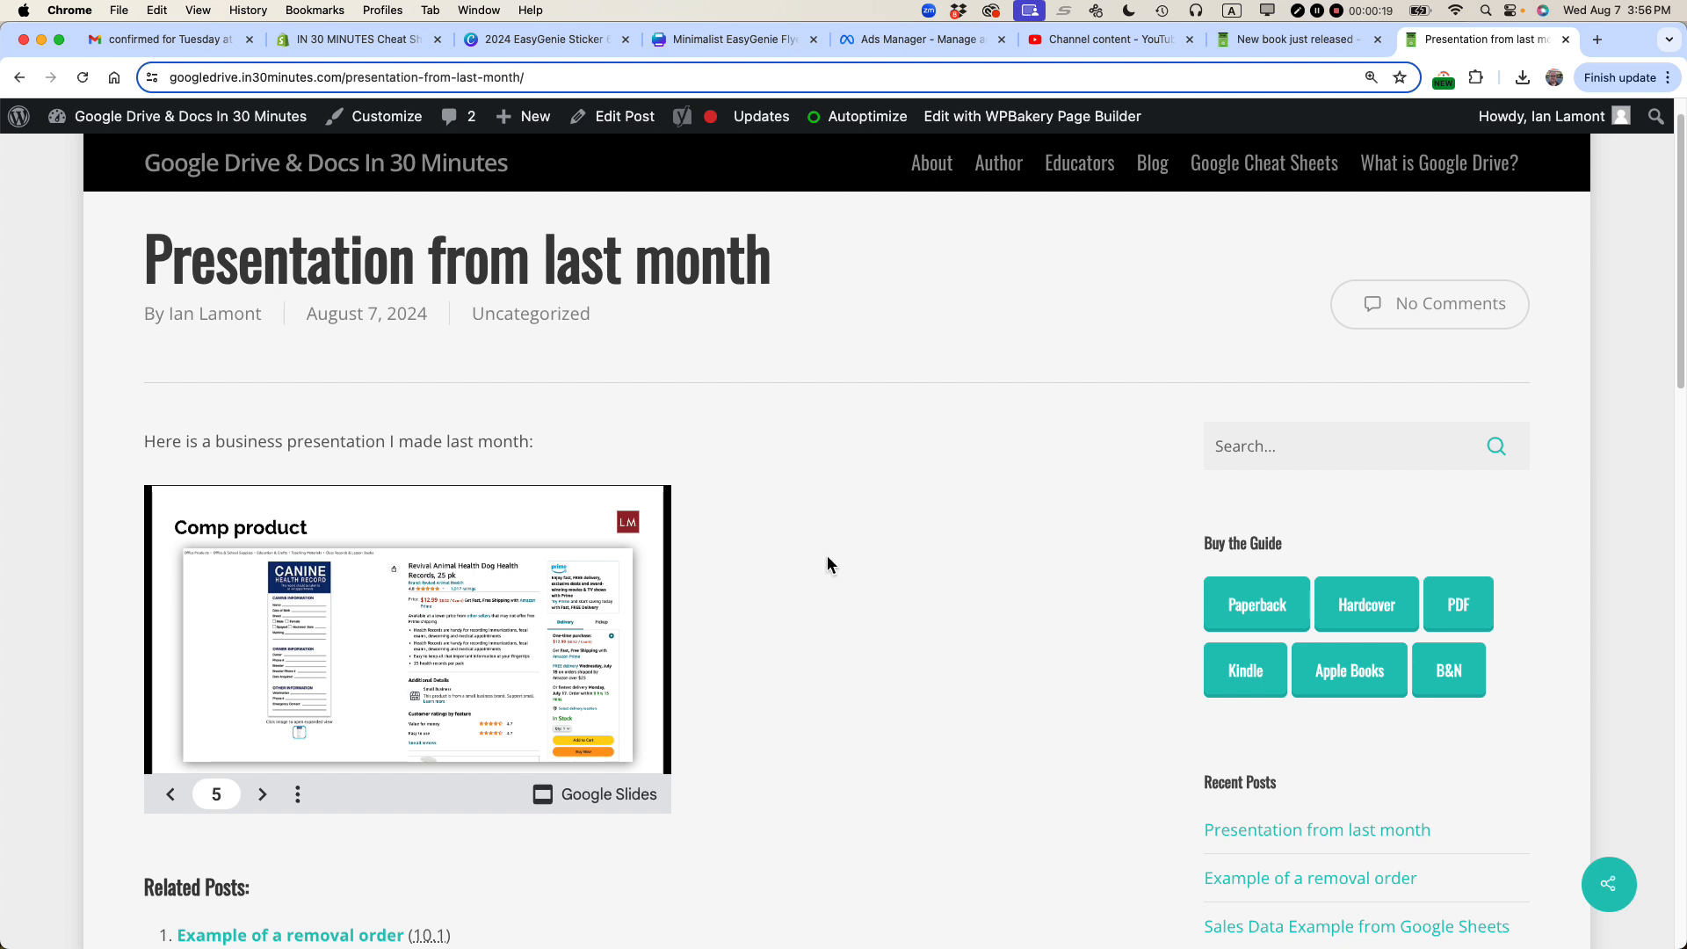
scroll("down", 3)
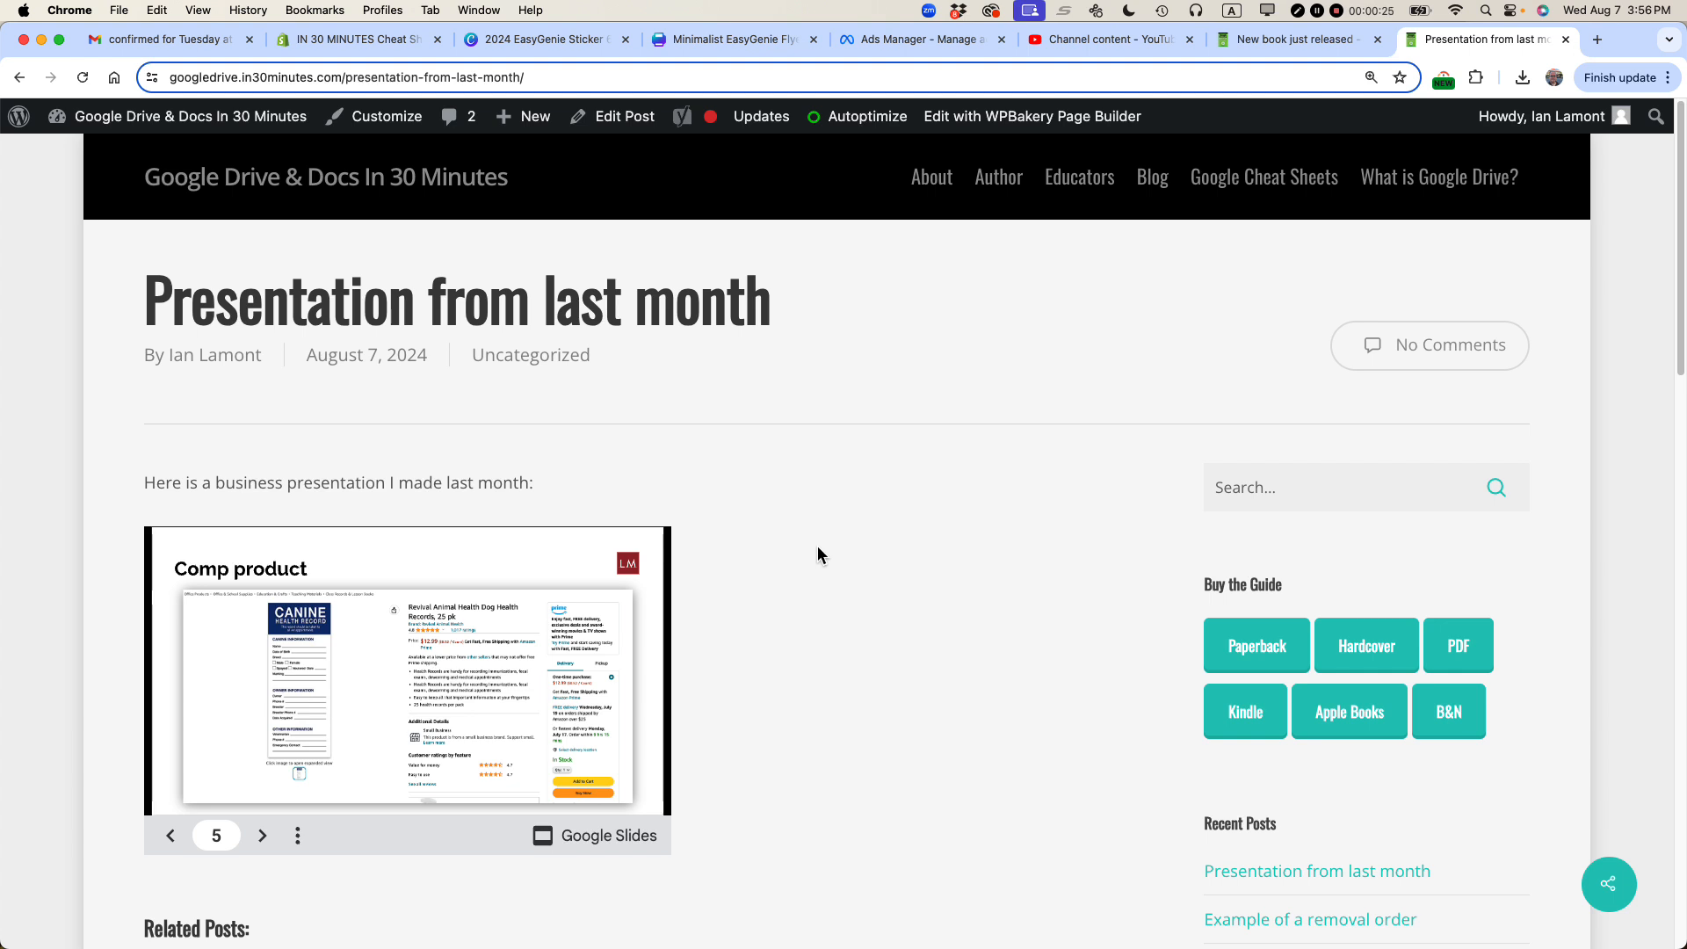
mouse_move(768, 587)
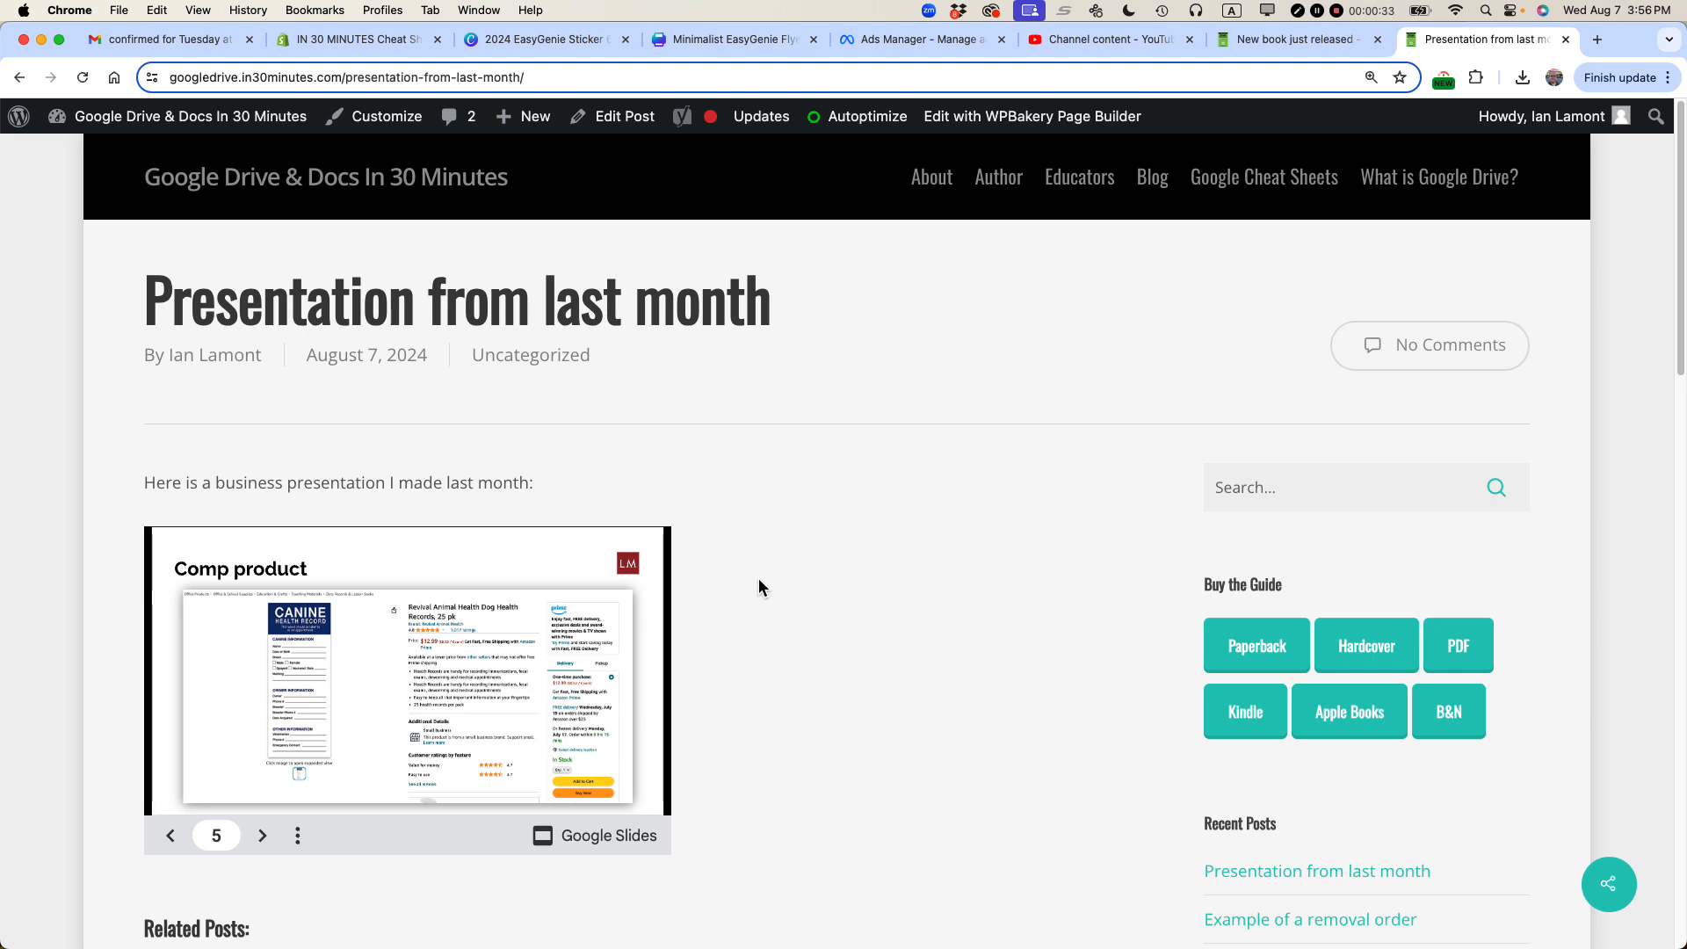
mouse_move(633, 239)
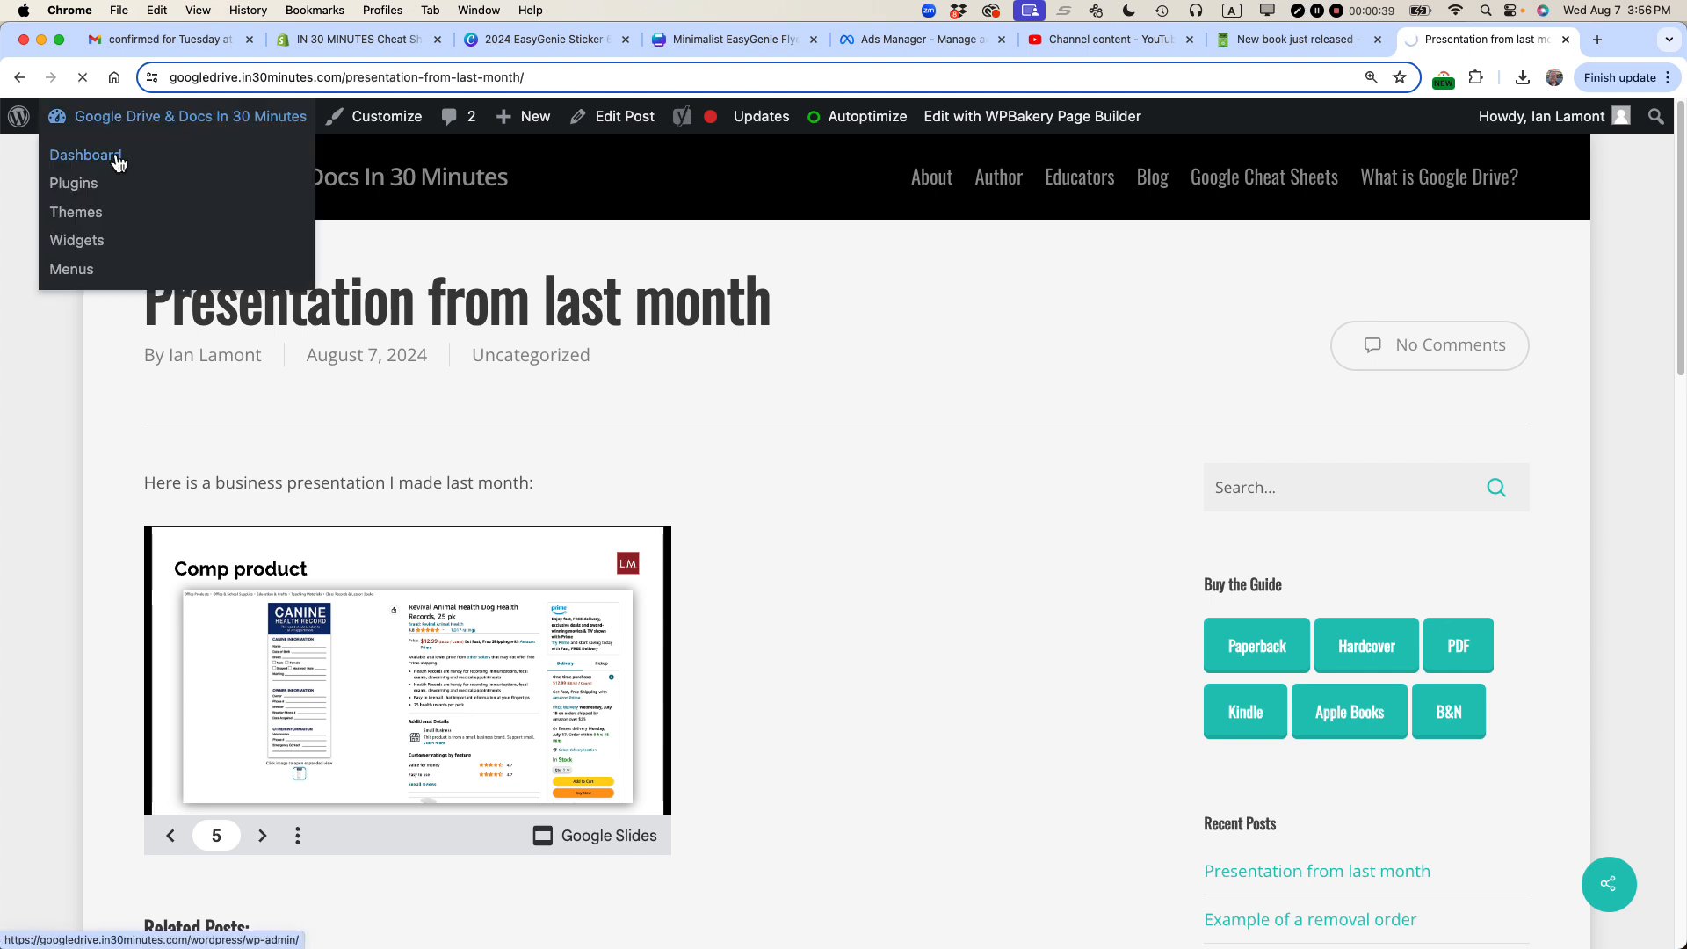
left_click(85, 154)
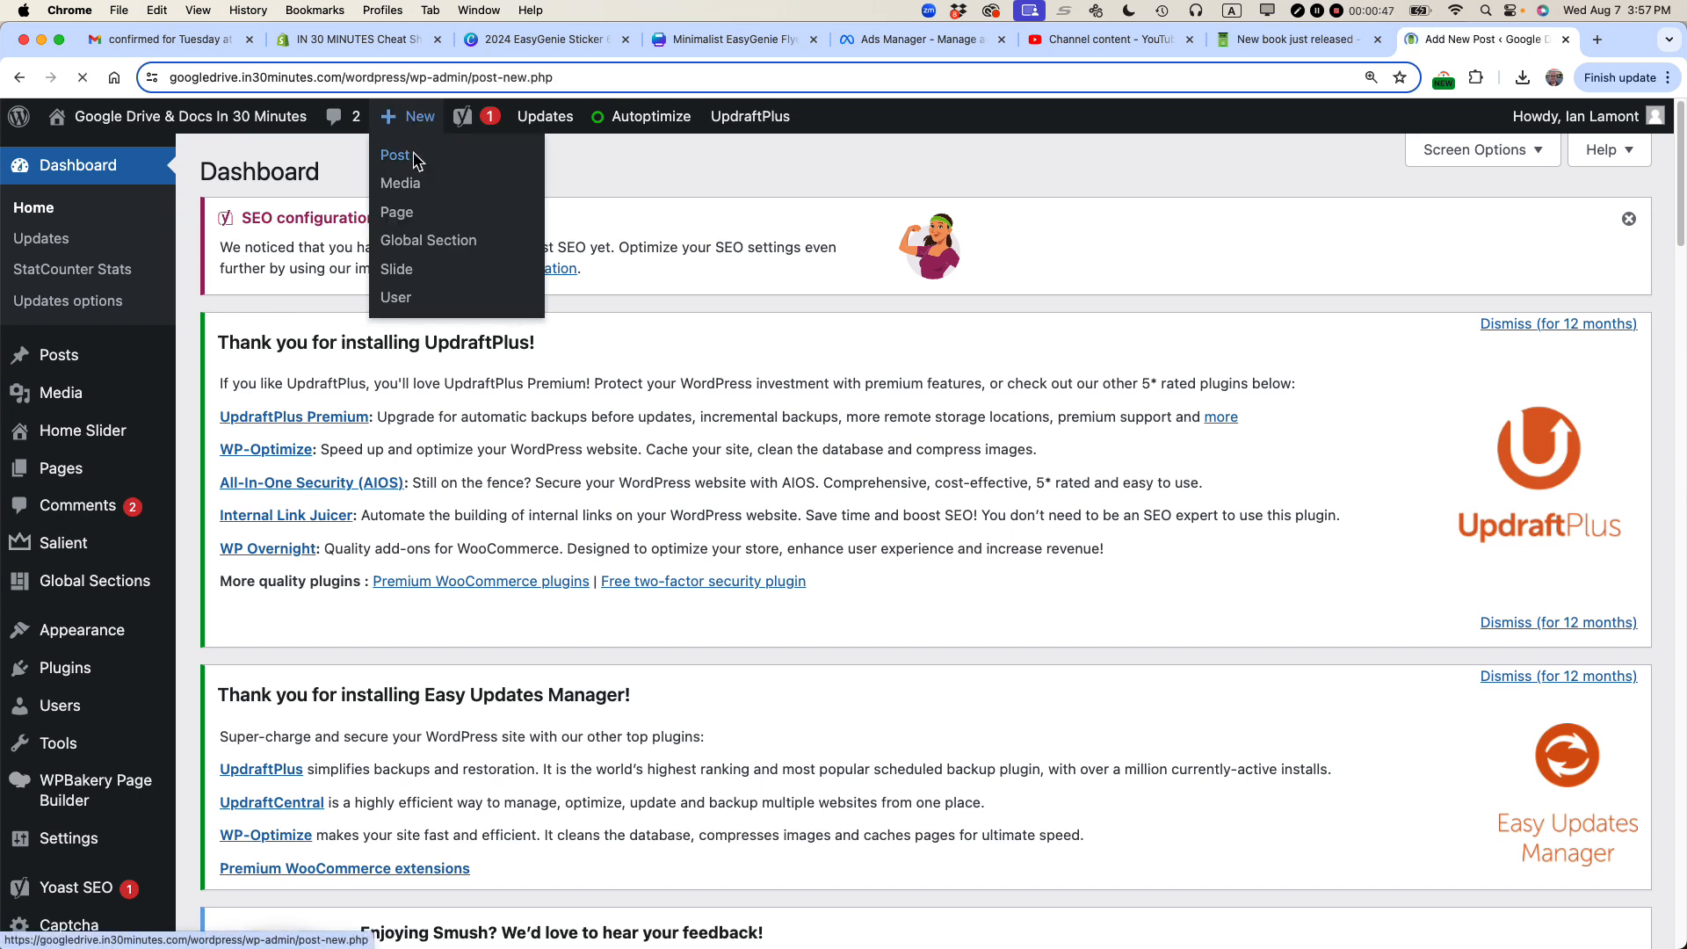
left_click(396, 154)
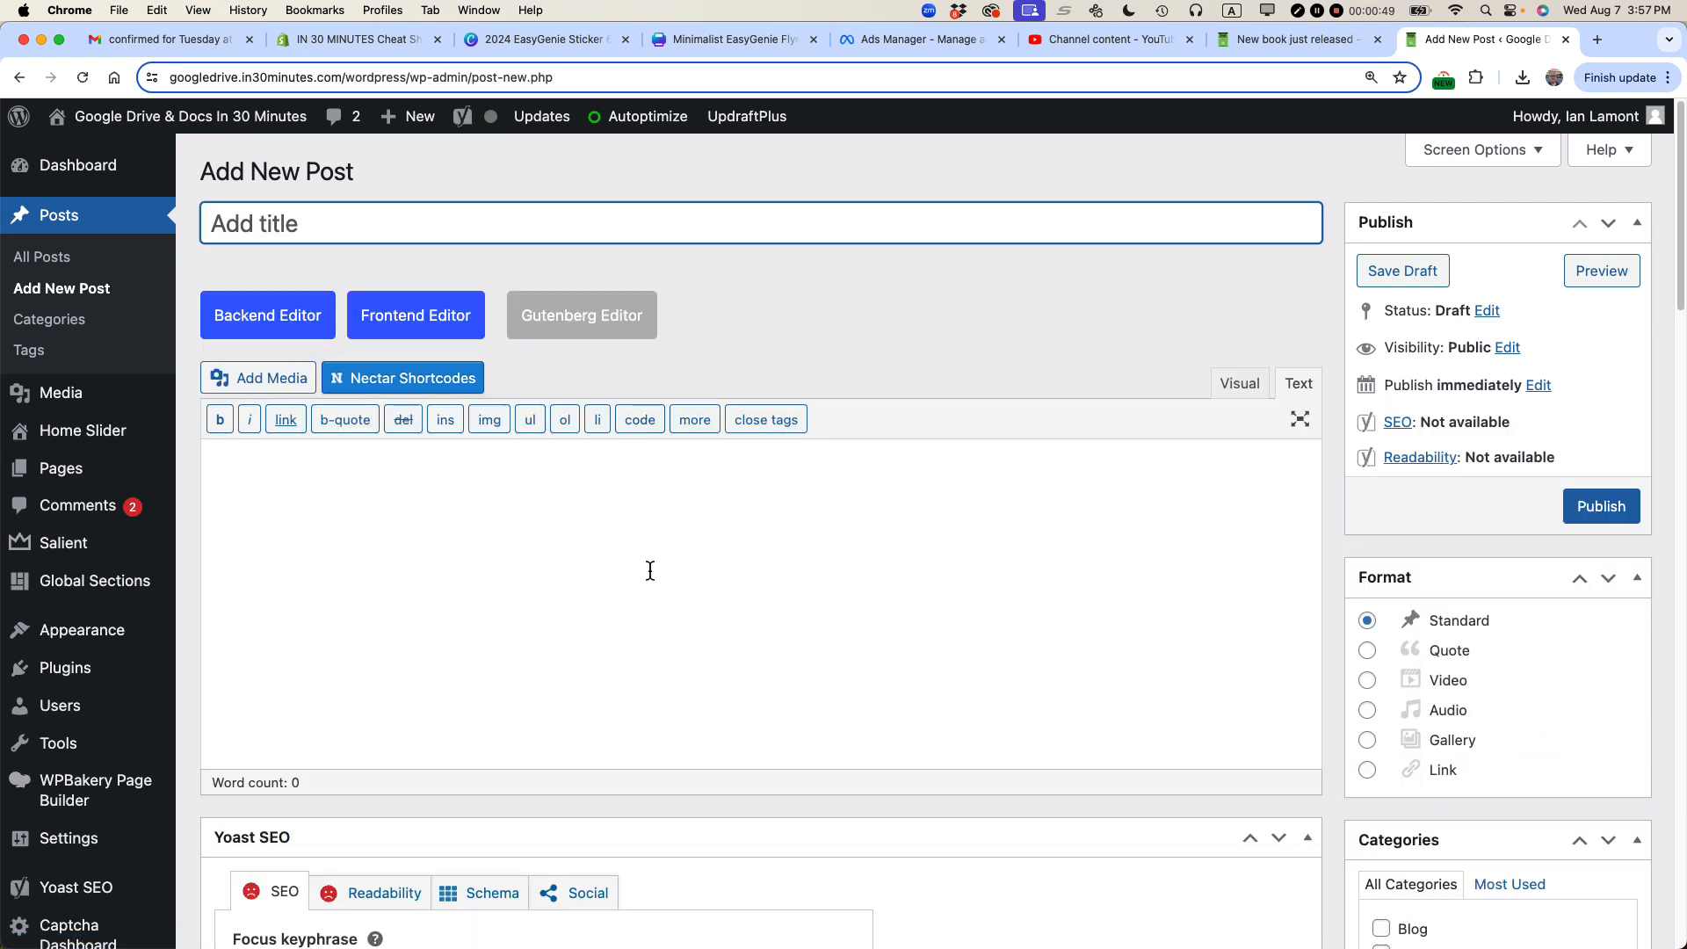
mouse_move(1129, 501)
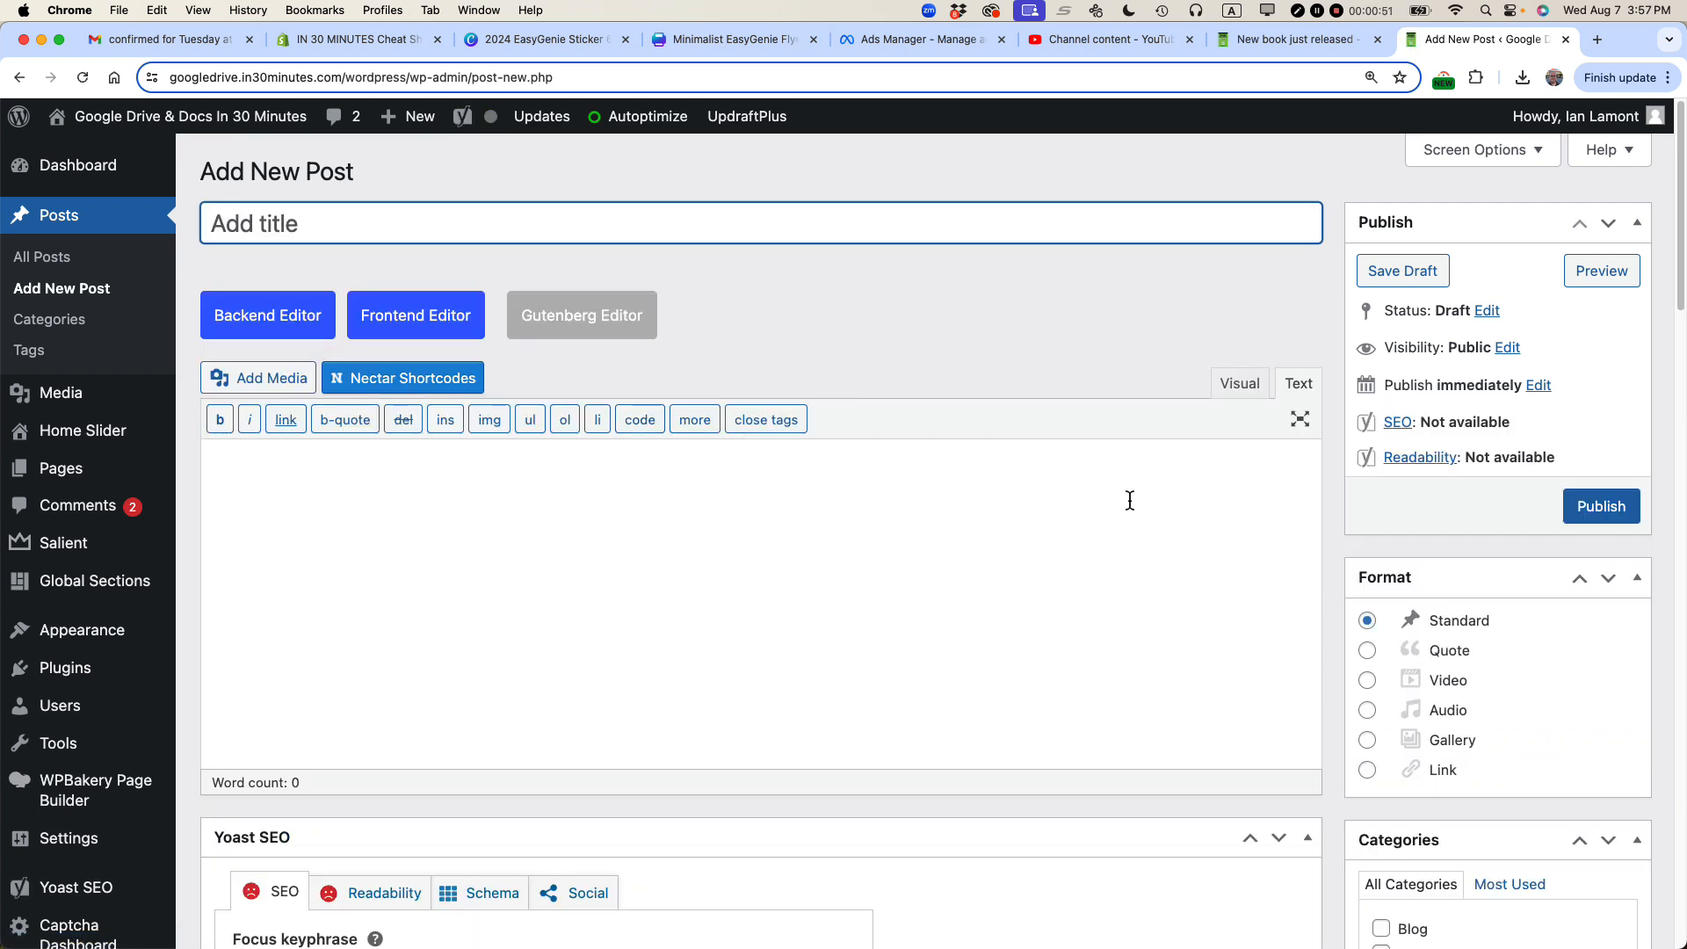
left_click(1237, 383)
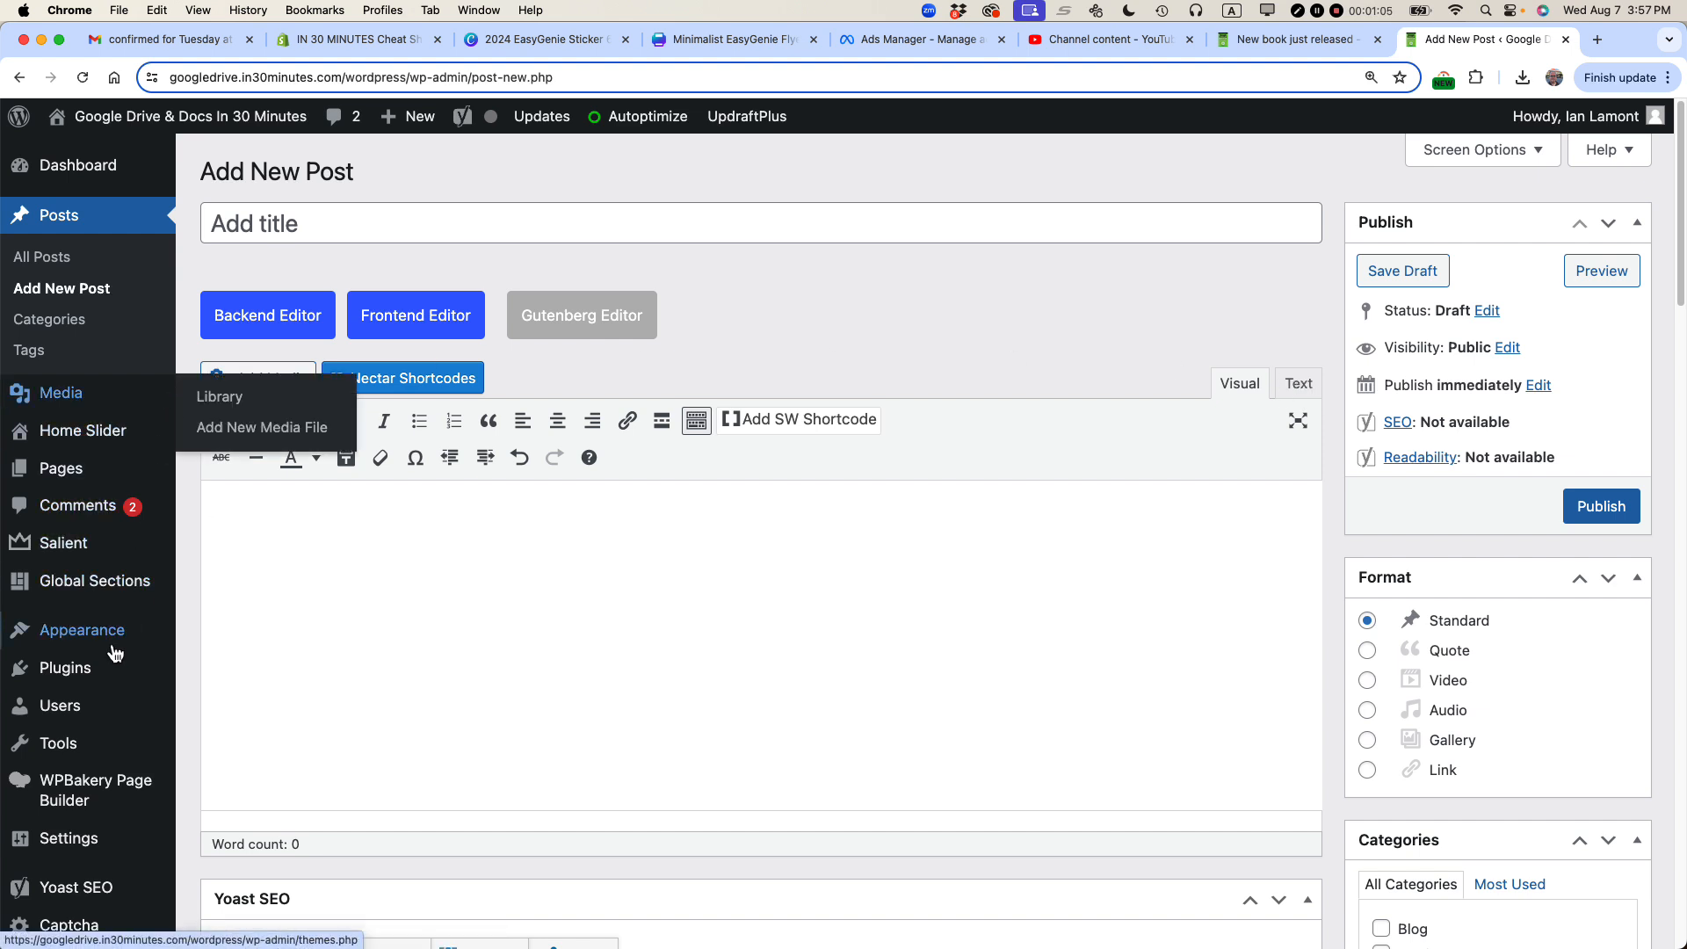
Show the installed plugins list and point out the active Classic Editor plugin.
left_click(63, 668)
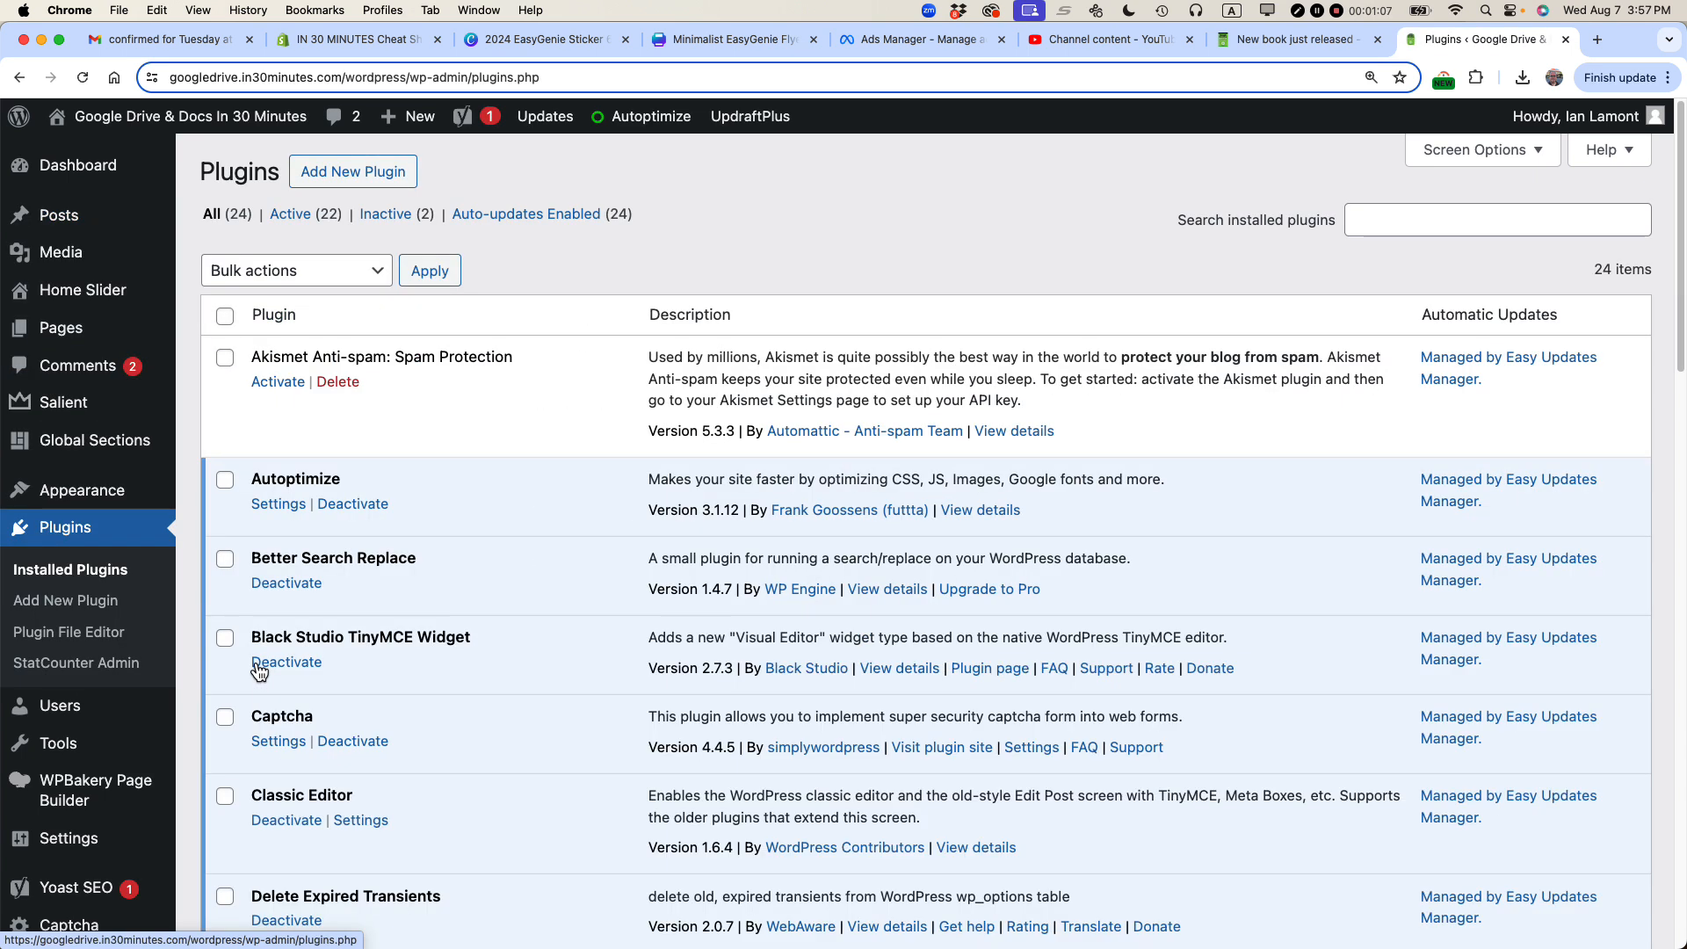
scroll("down", 3)
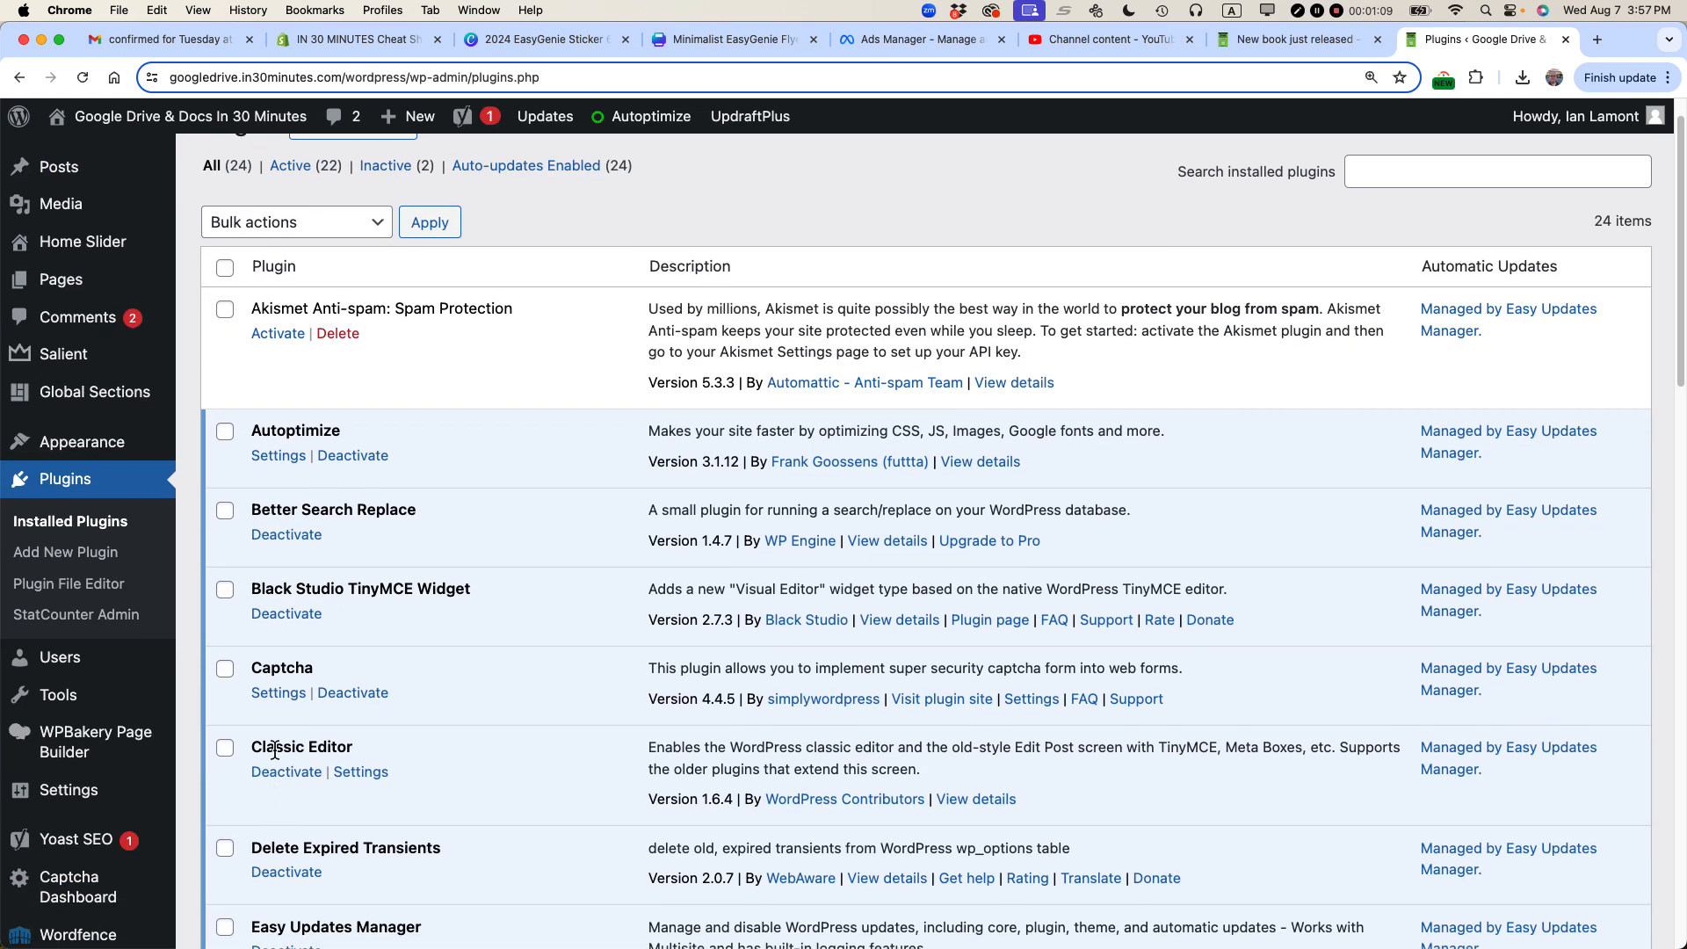
double_click(301, 747)
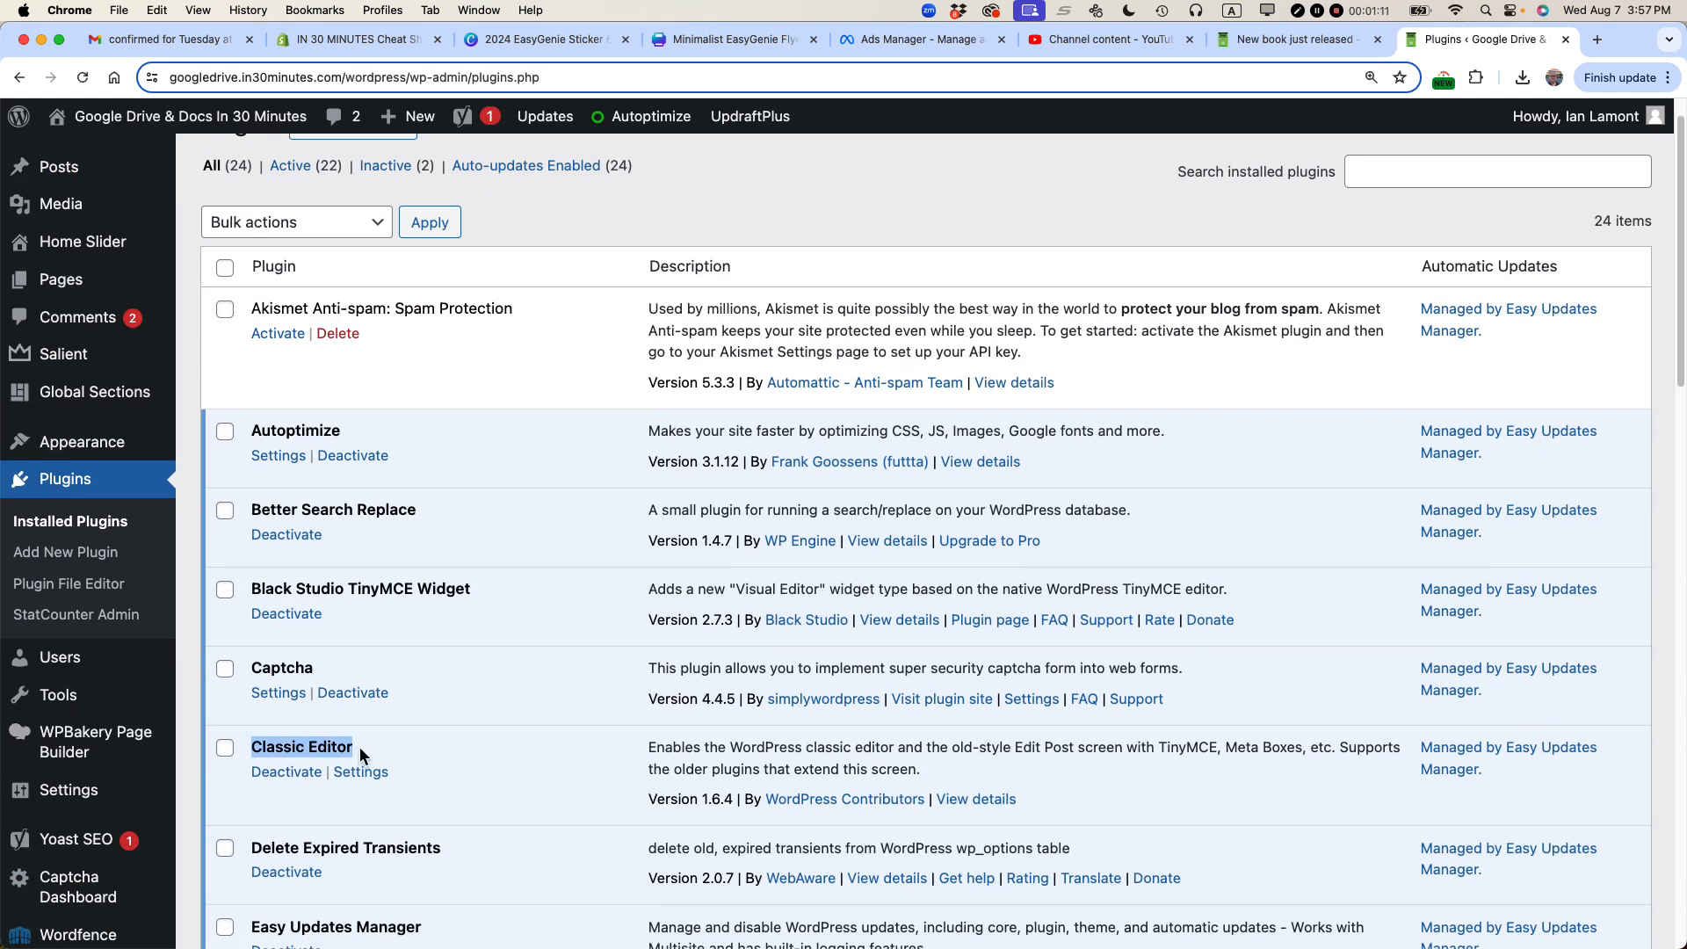
mouse_move(316, 793)
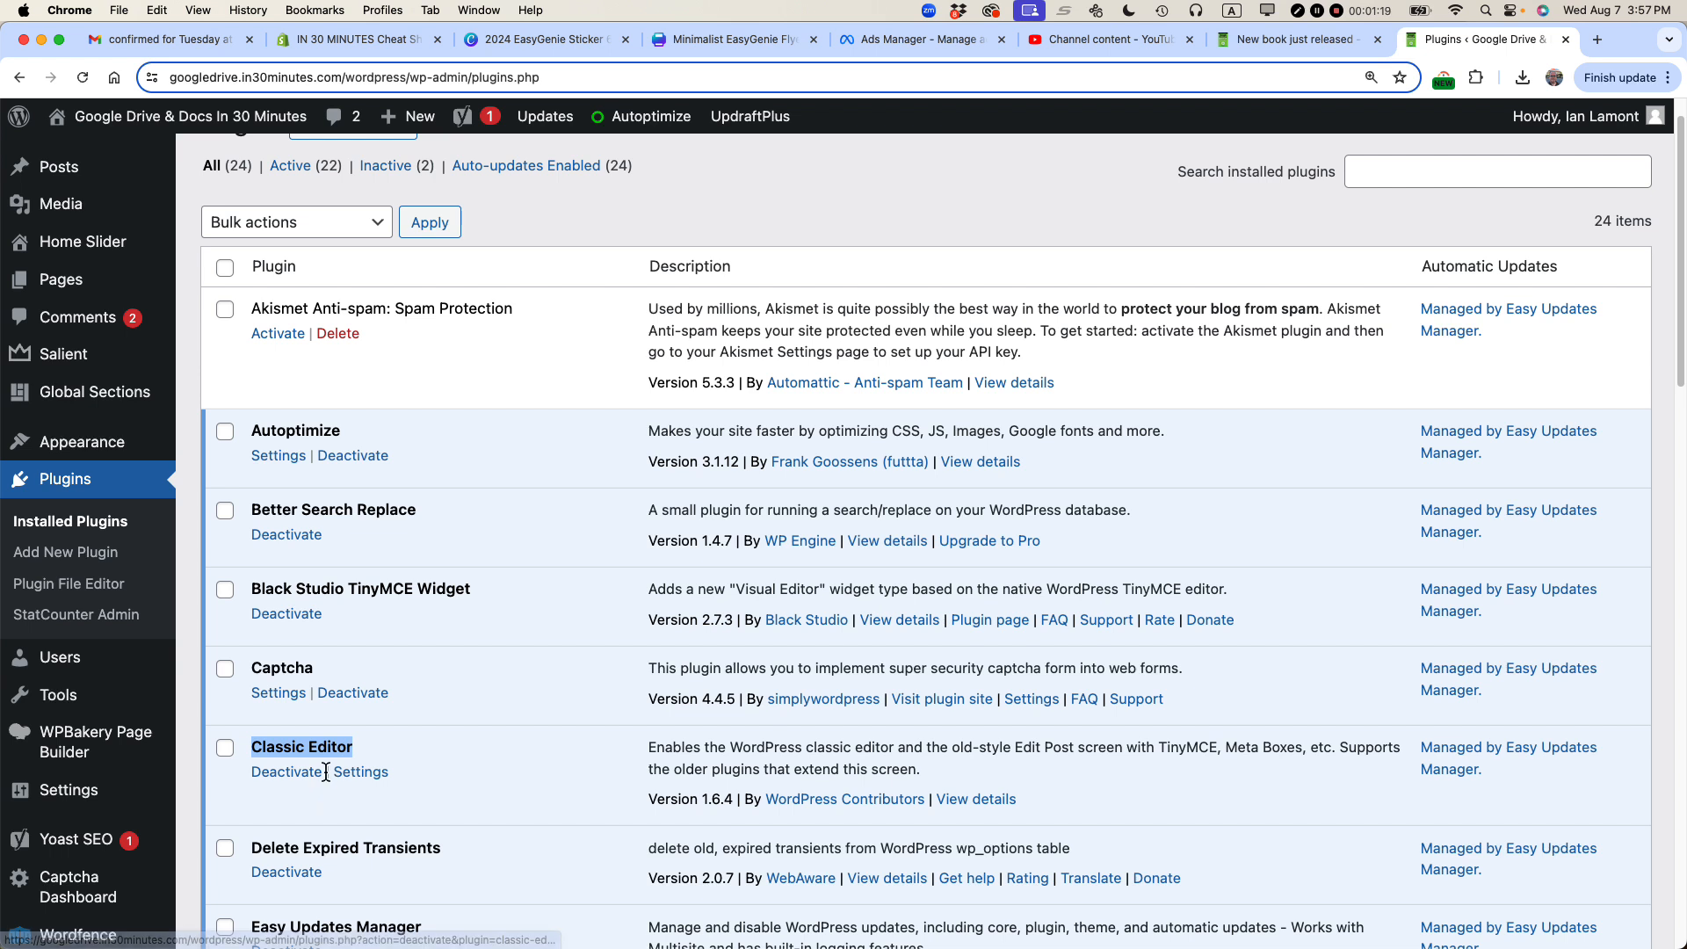
mouse_move(323, 769)
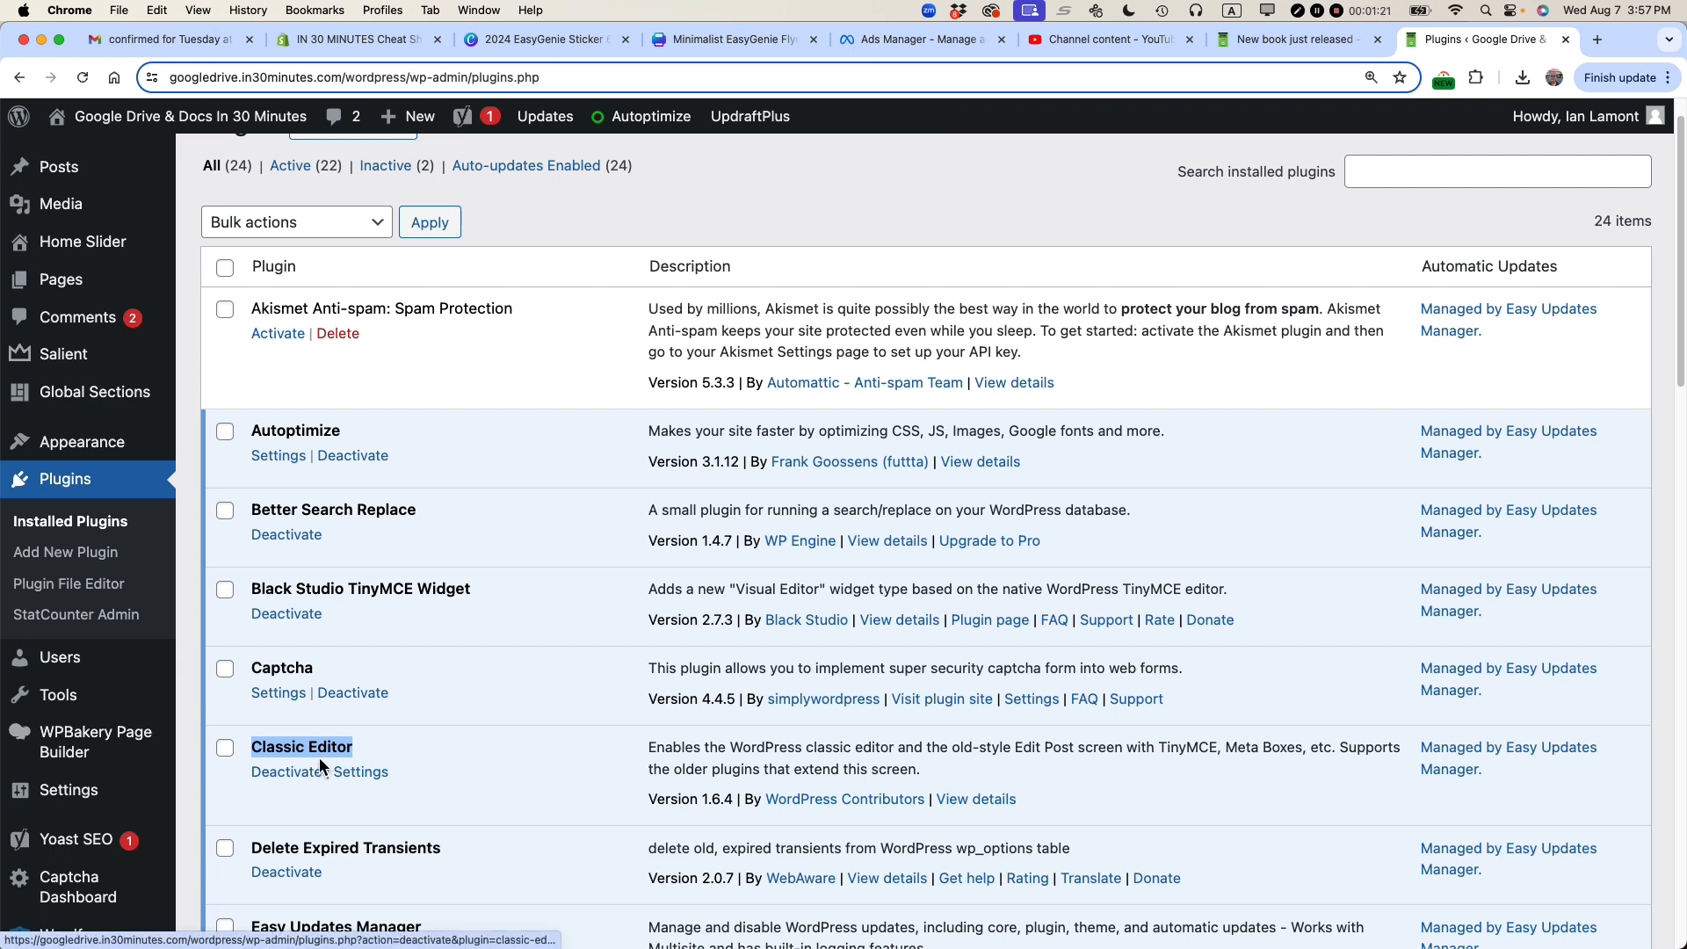
mouse_move(325, 719)
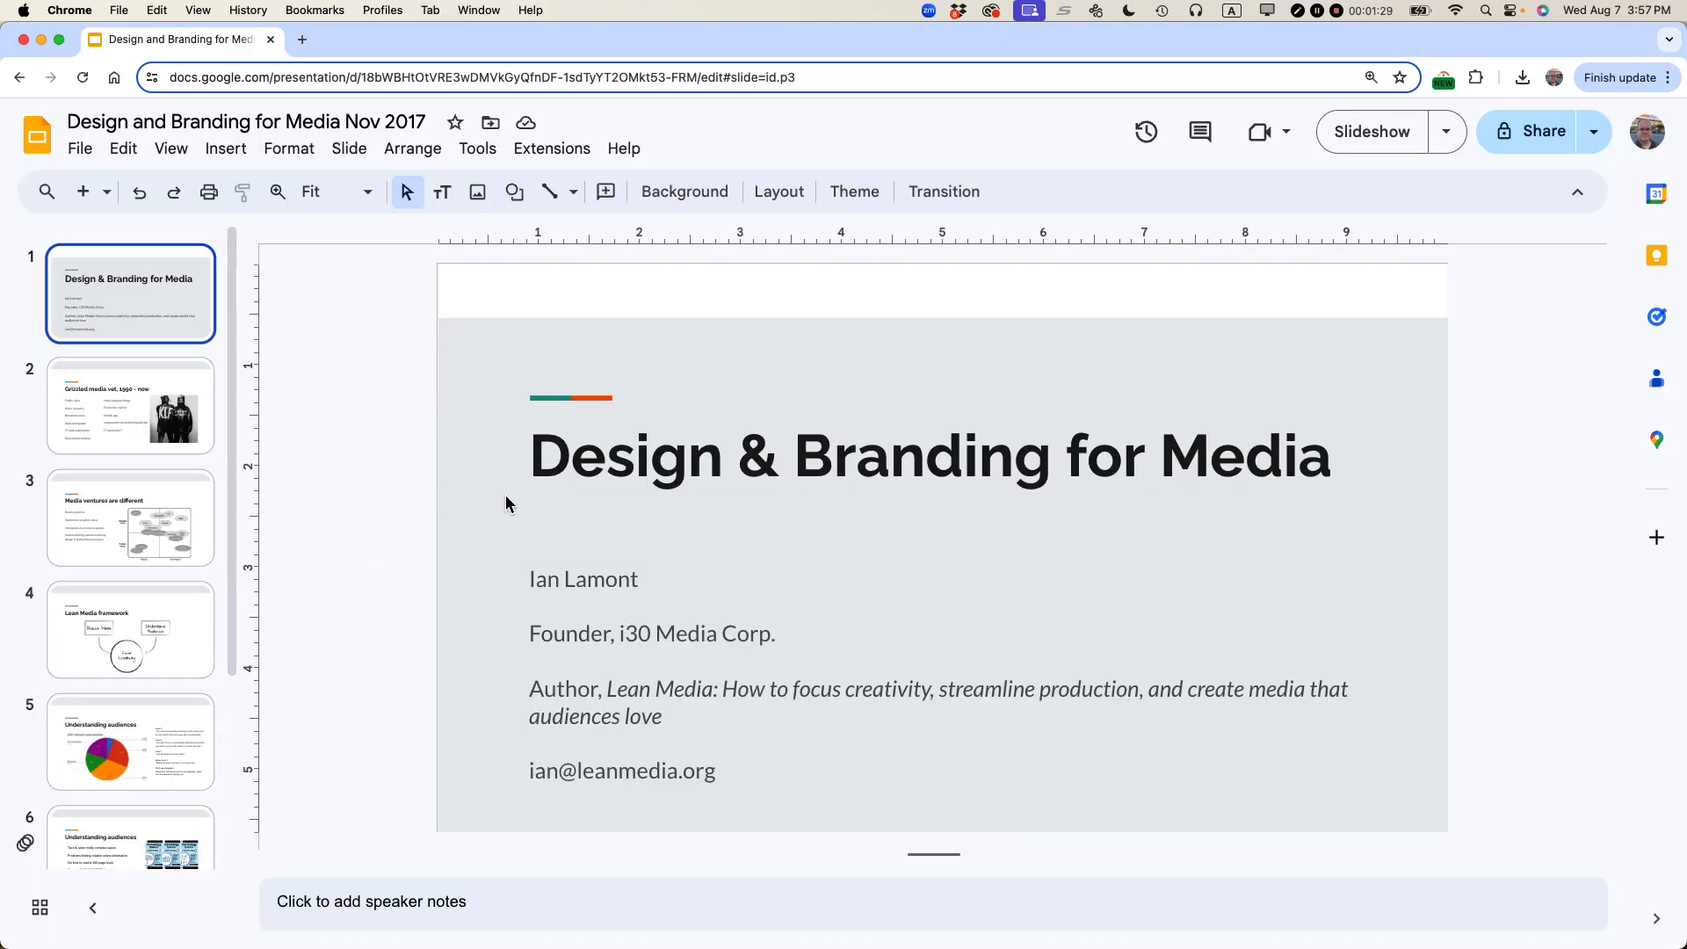
mouse_move(415, 440)
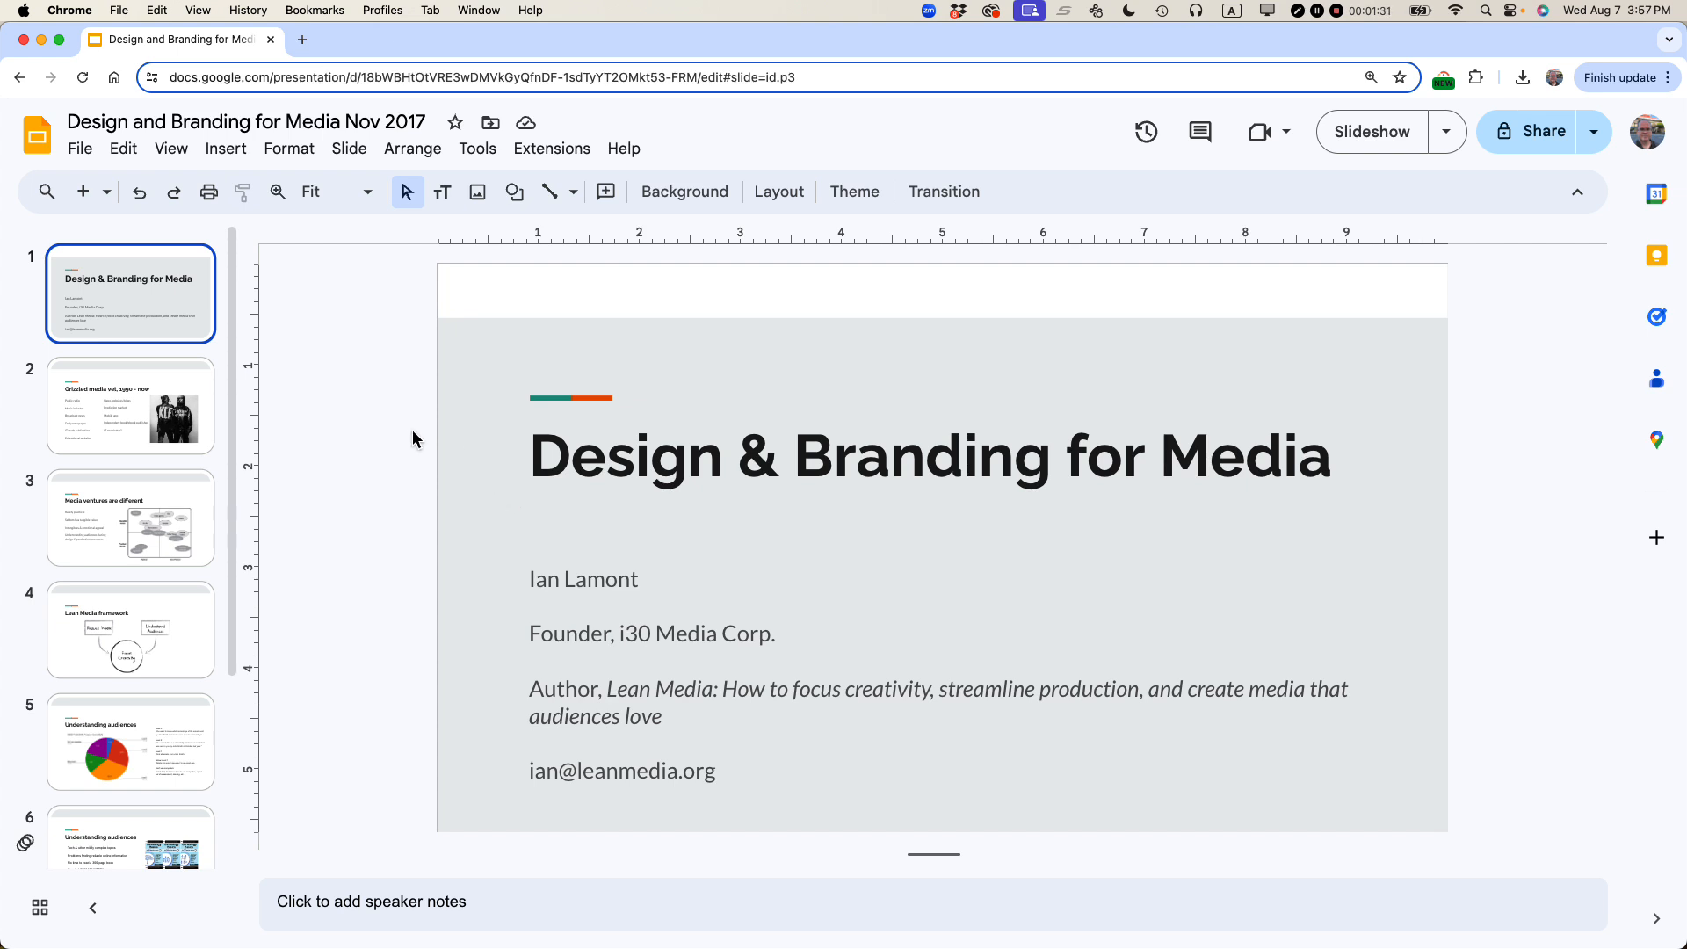
mouse_move(72, 156)
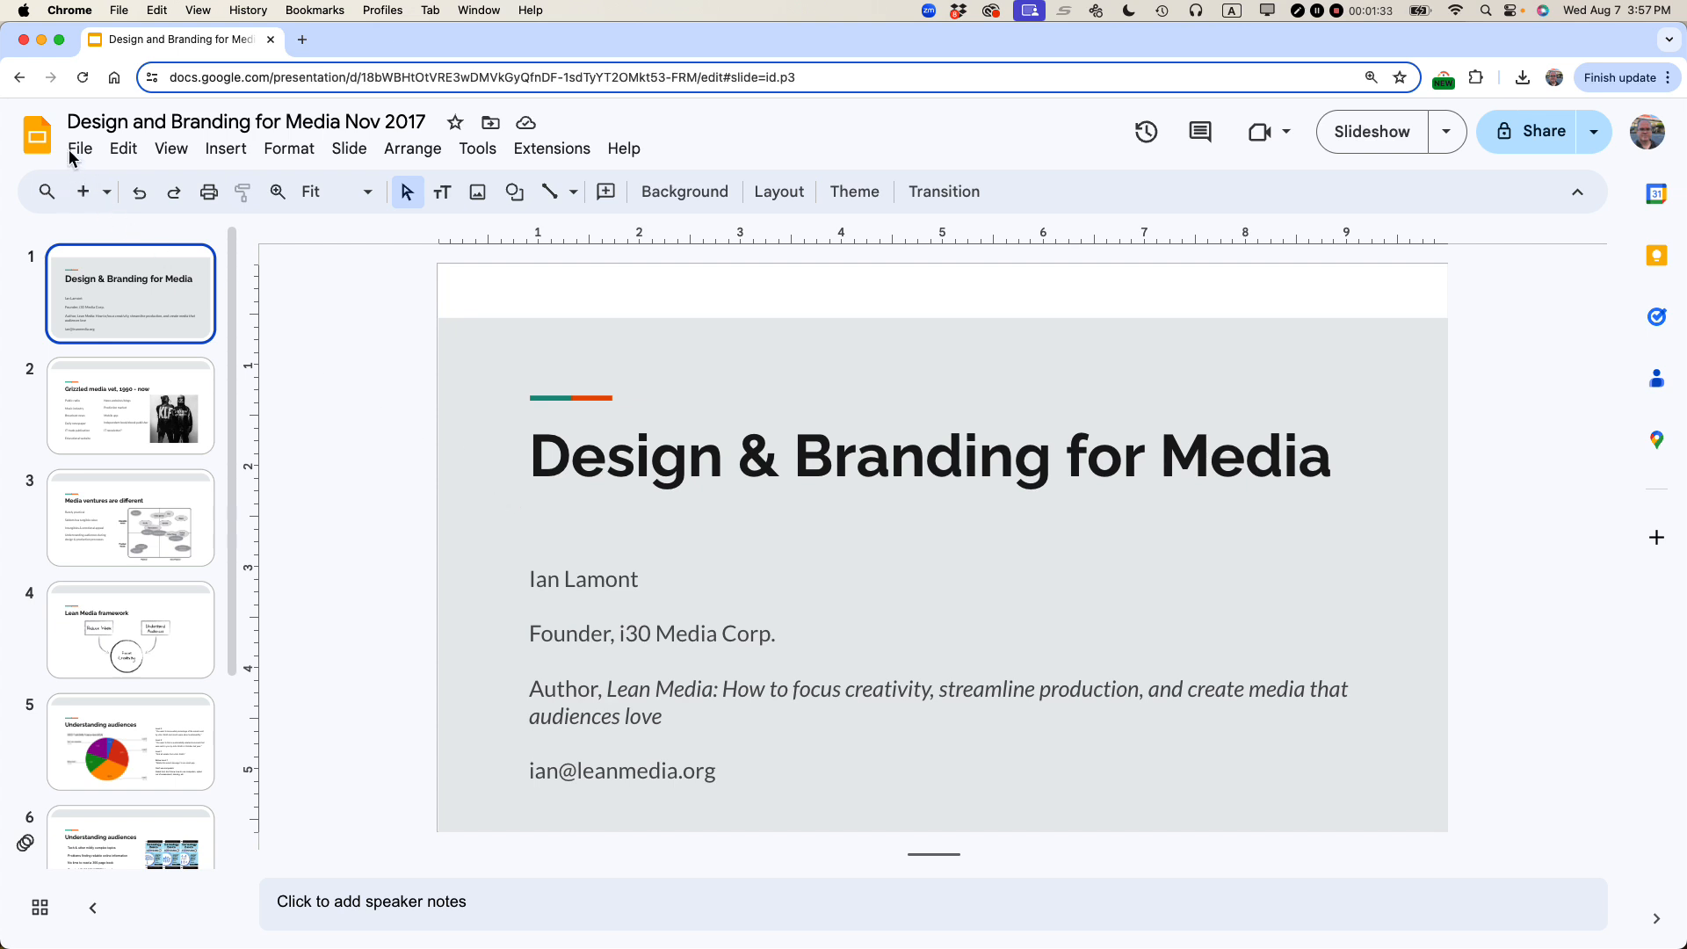
Bring up the File menu of the 'Design and Branding for Media' presentation.
left_click(79, 147)
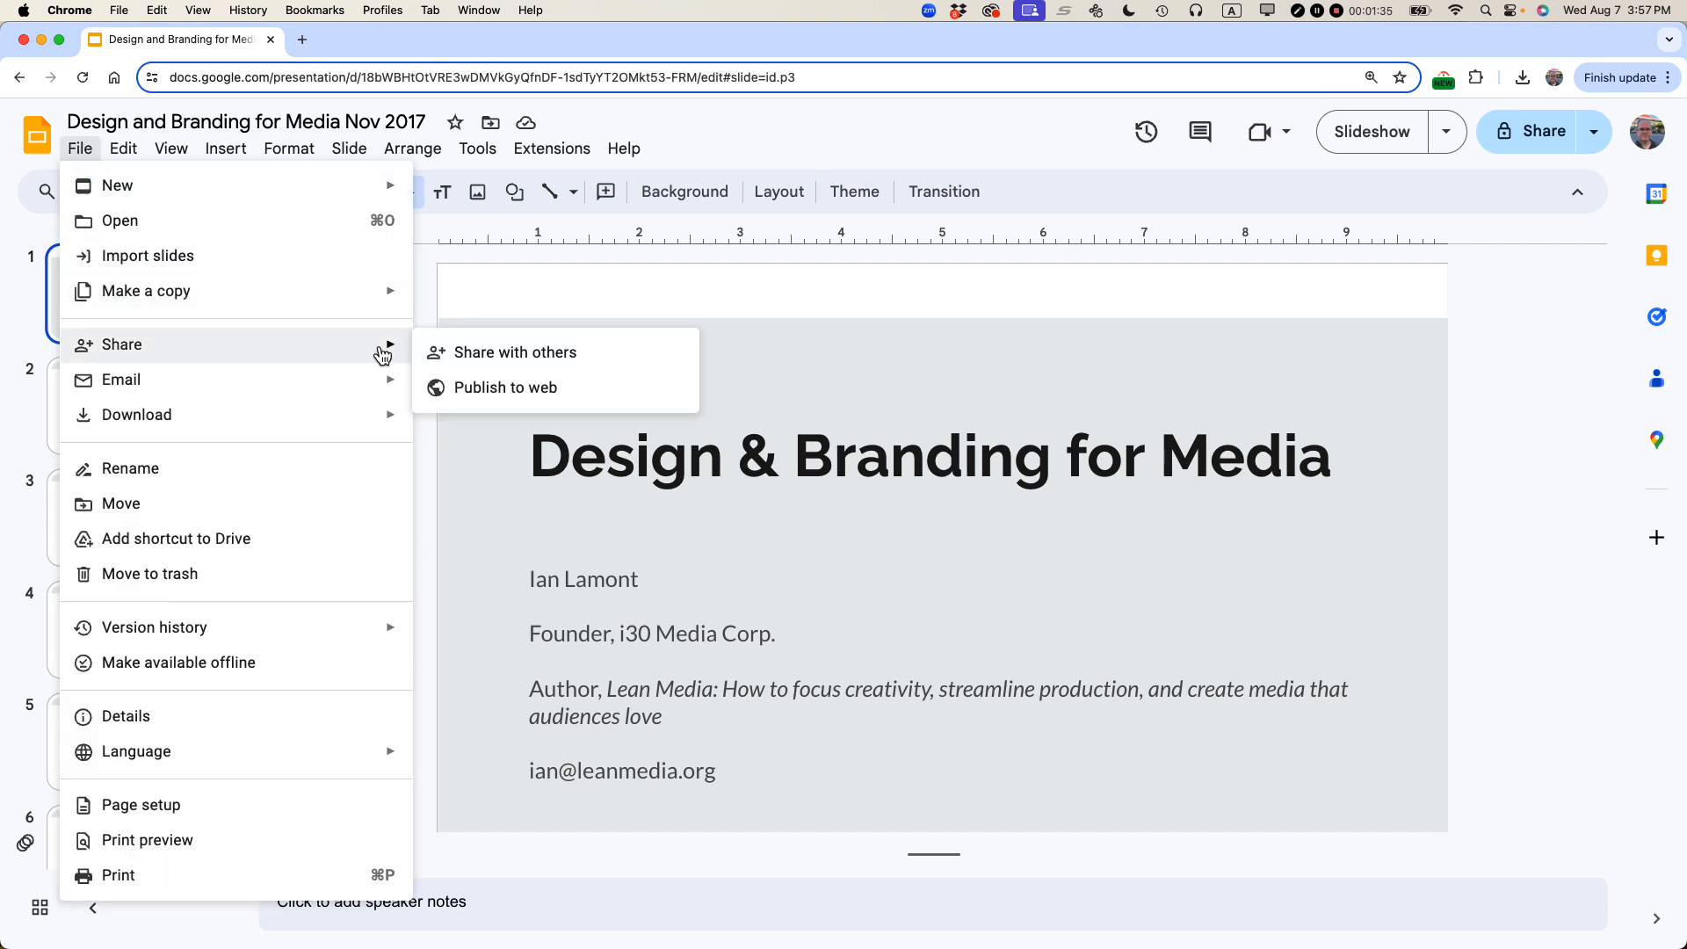
In Publish to the web > Embed, keep Medium size, auto-advance every 10 seconds, start slideshow on load.
left_click(506, 387)
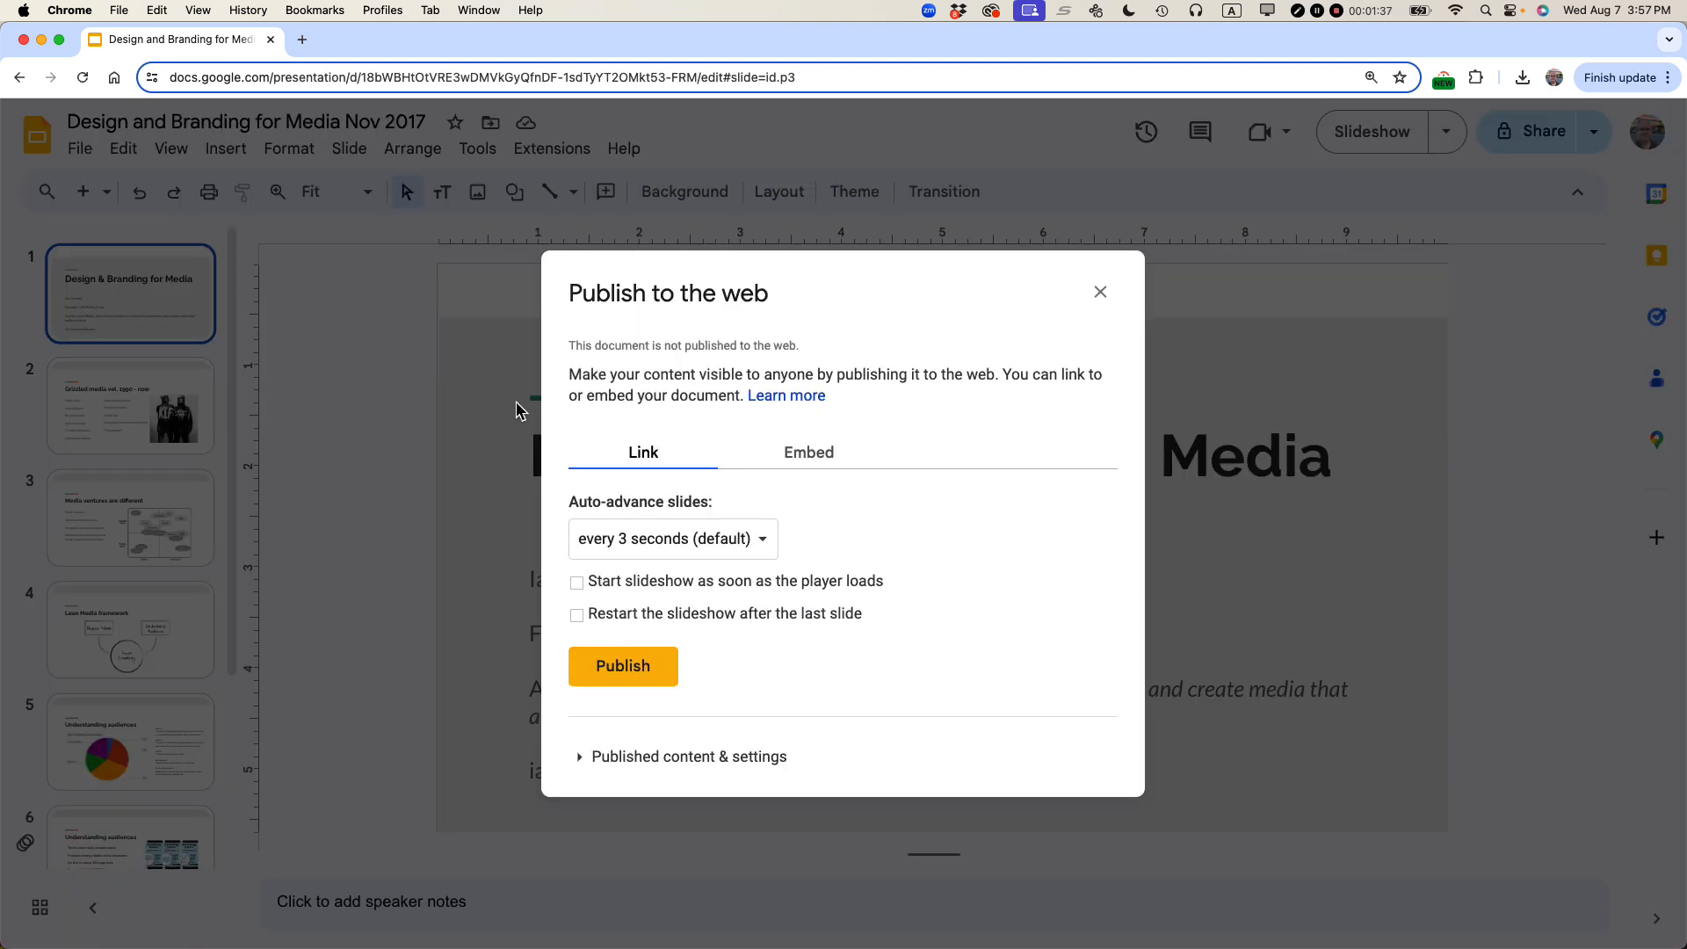
mouse_move(808, 452)
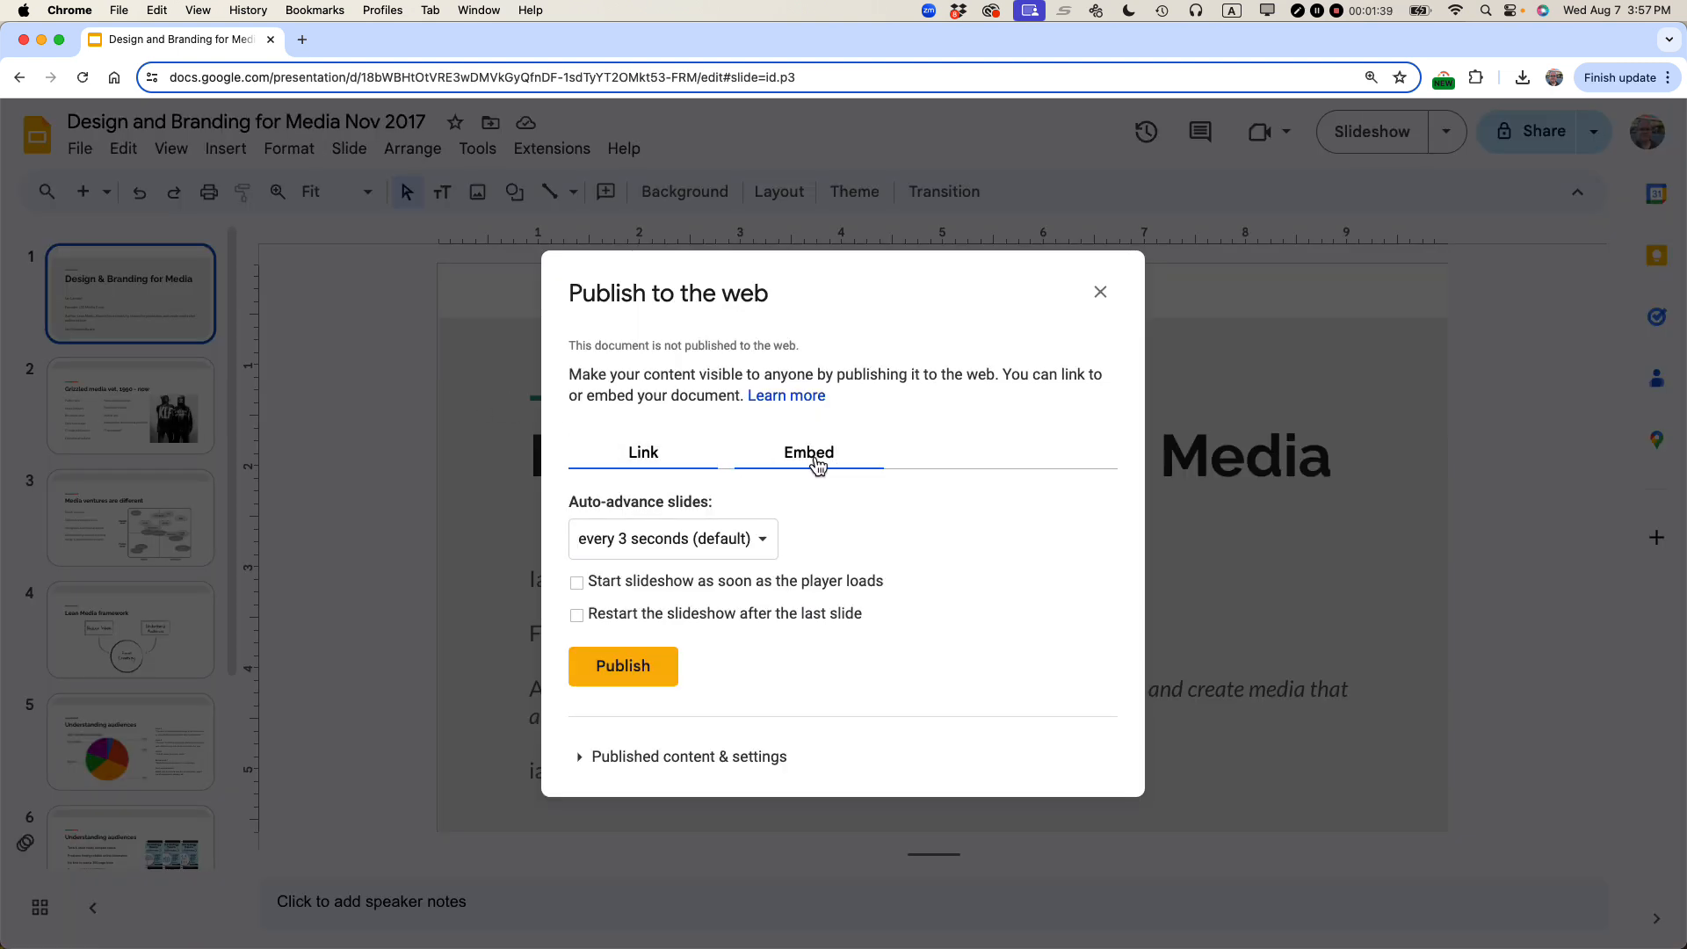
left_click(807, 451)
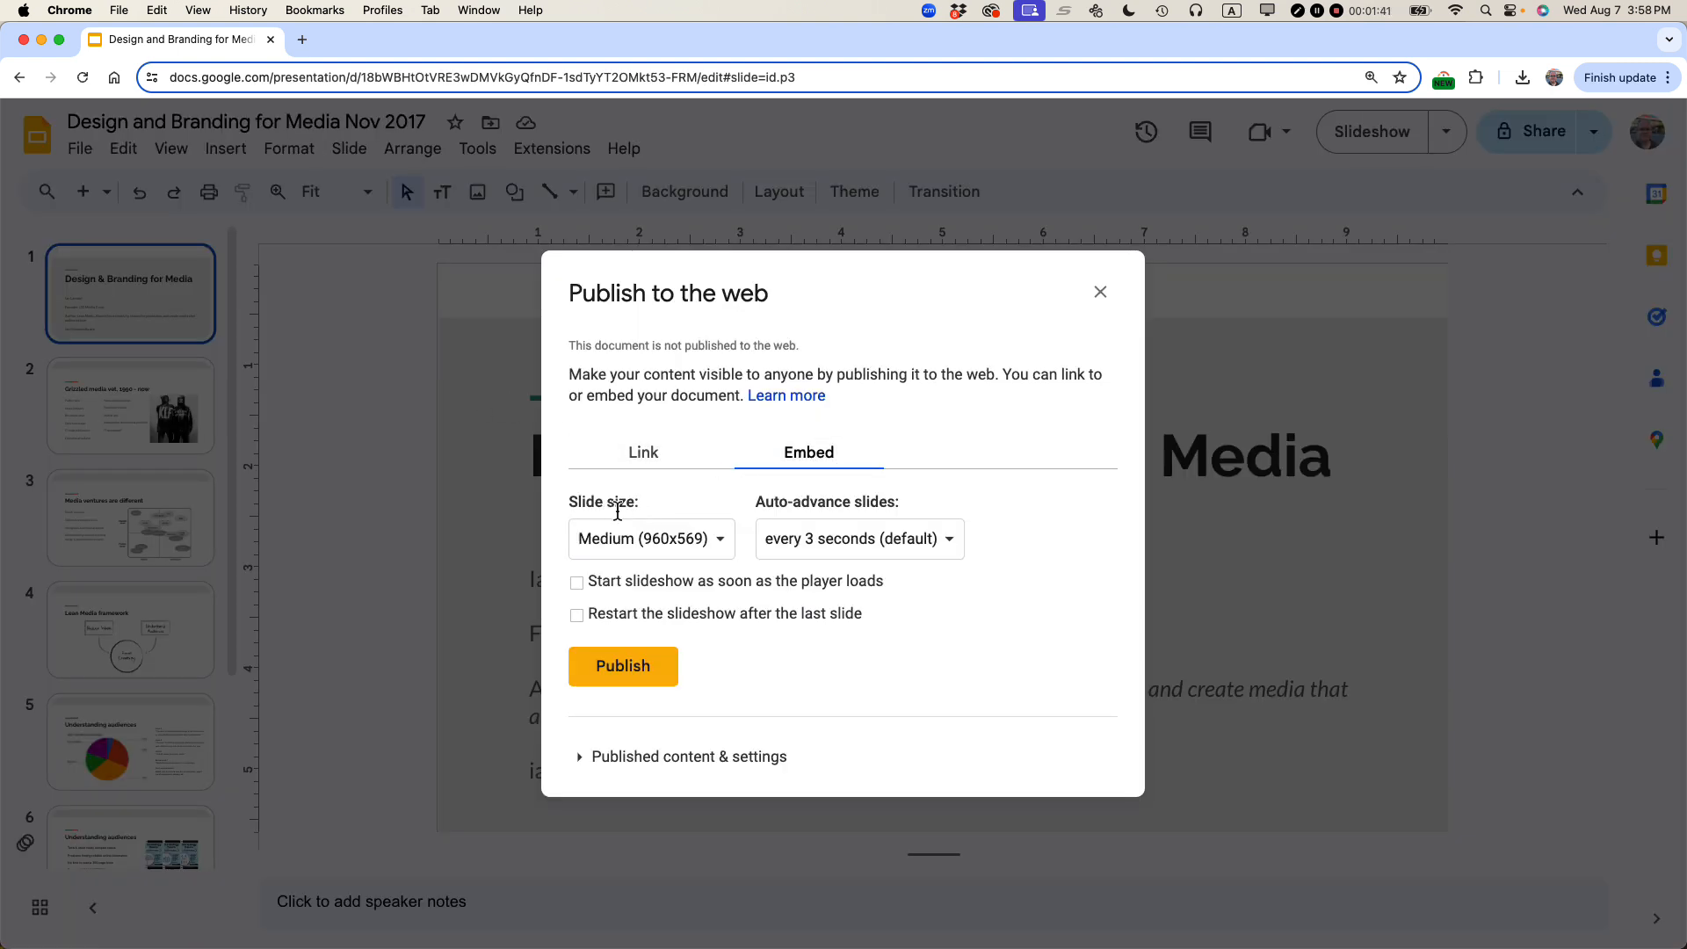
left_click(648, 538)
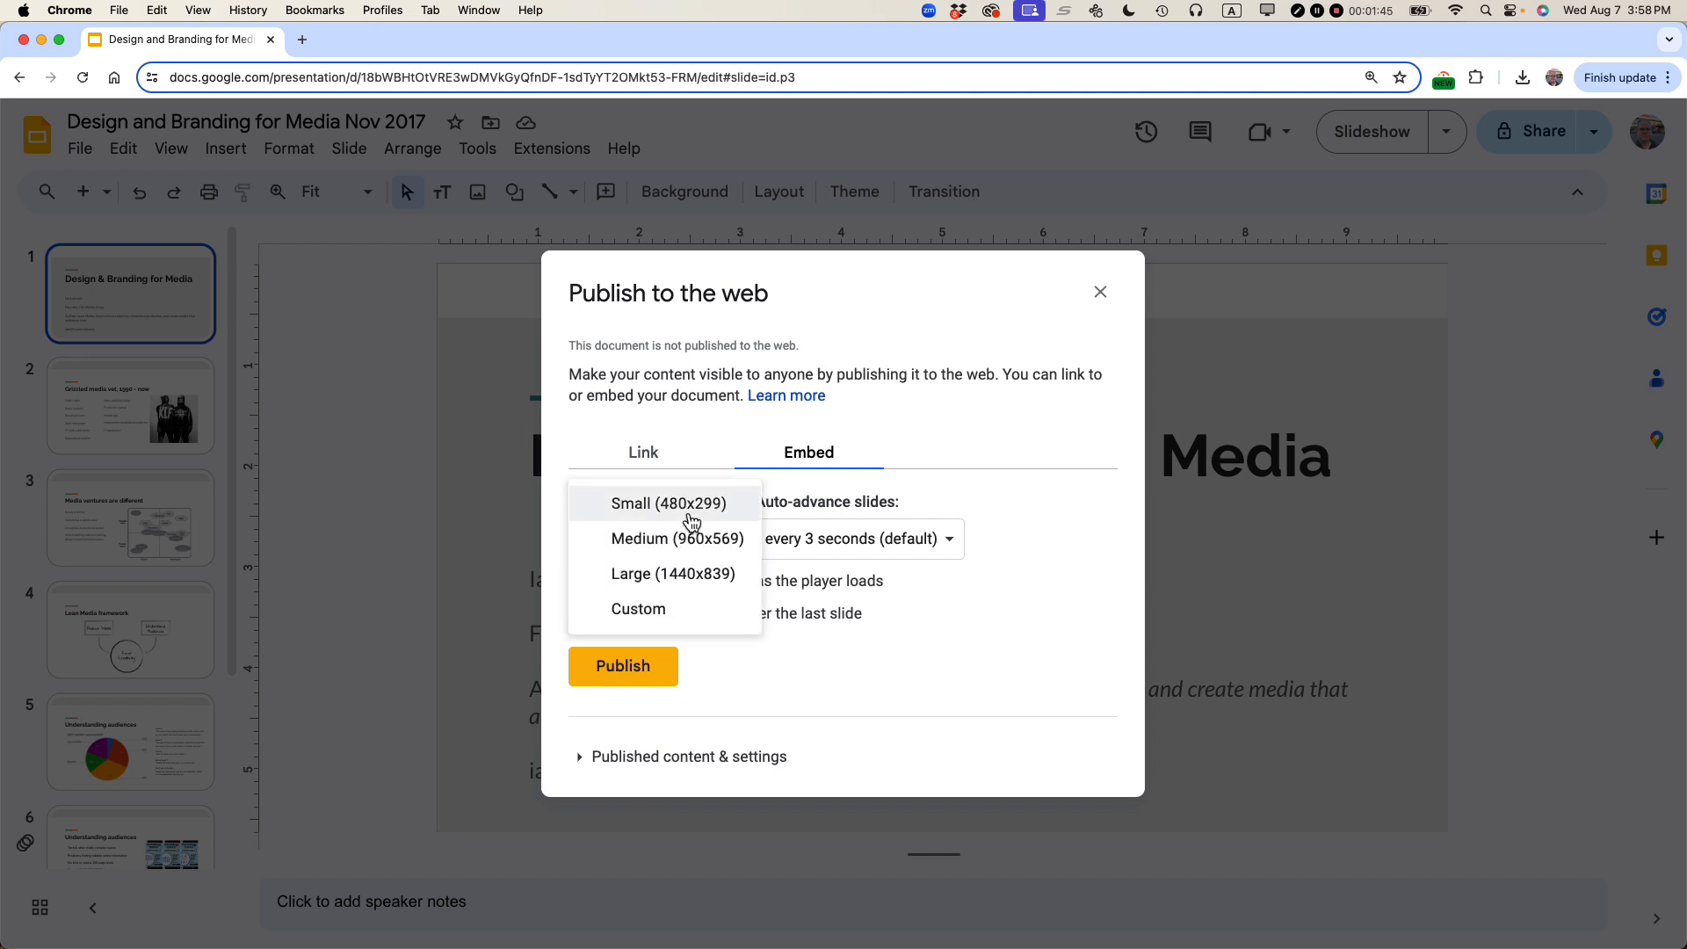
left_click(679, 538)
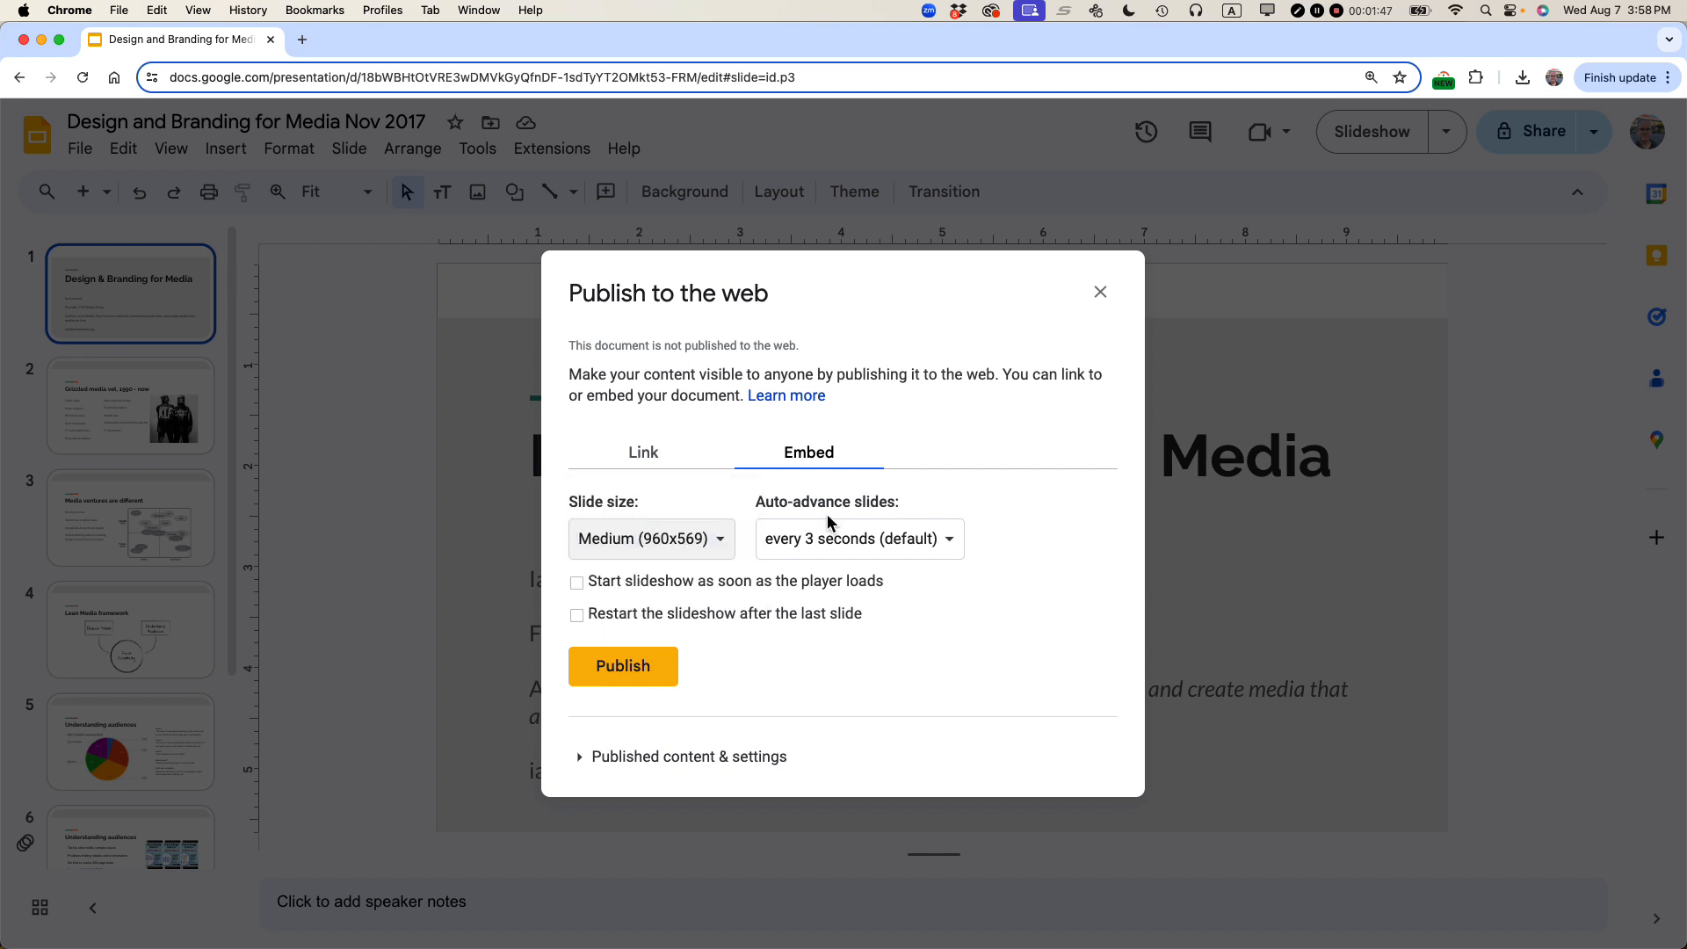
left_click(858, 538)
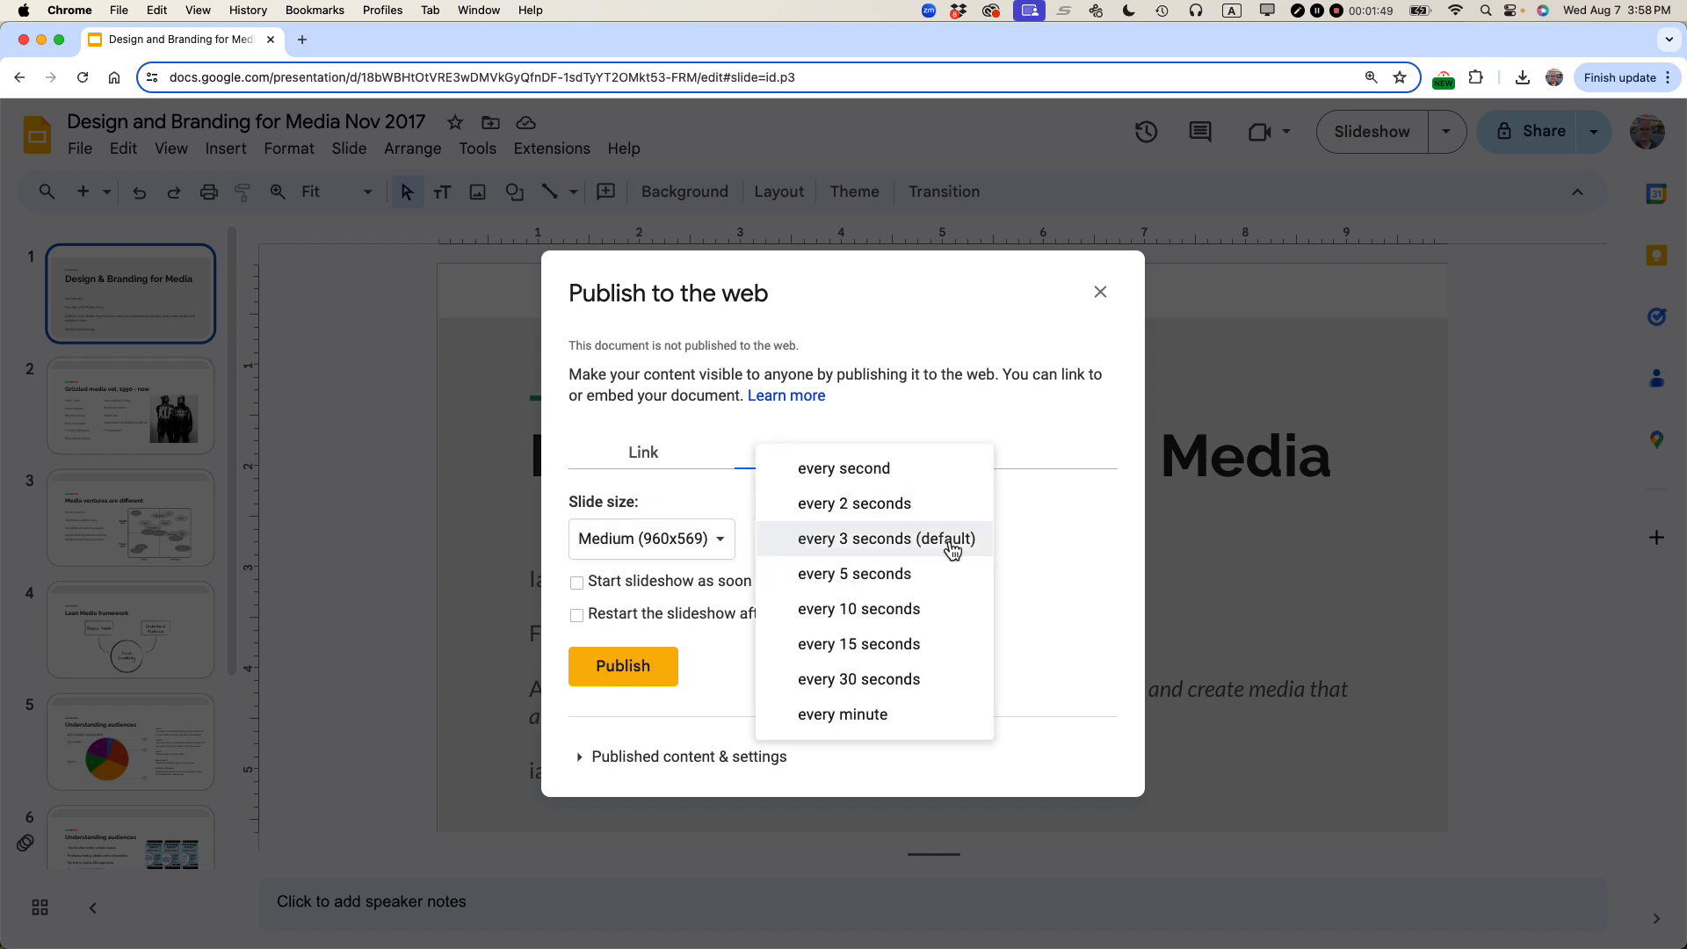
left_click(859, 610)
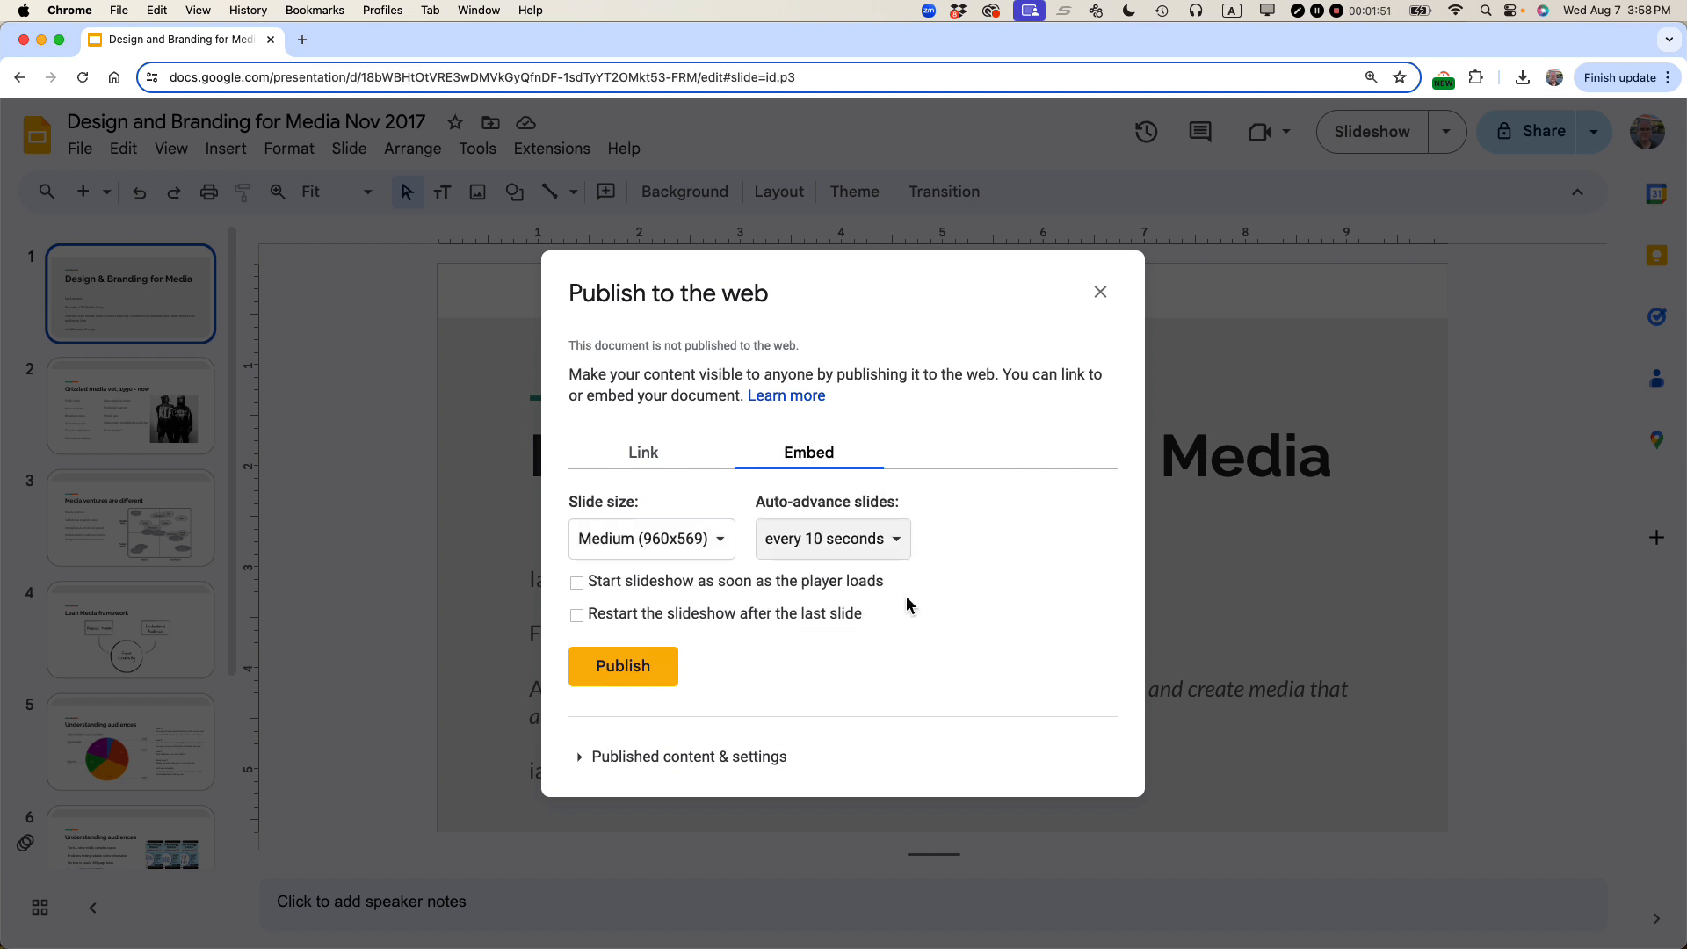
left_click(577, 581)
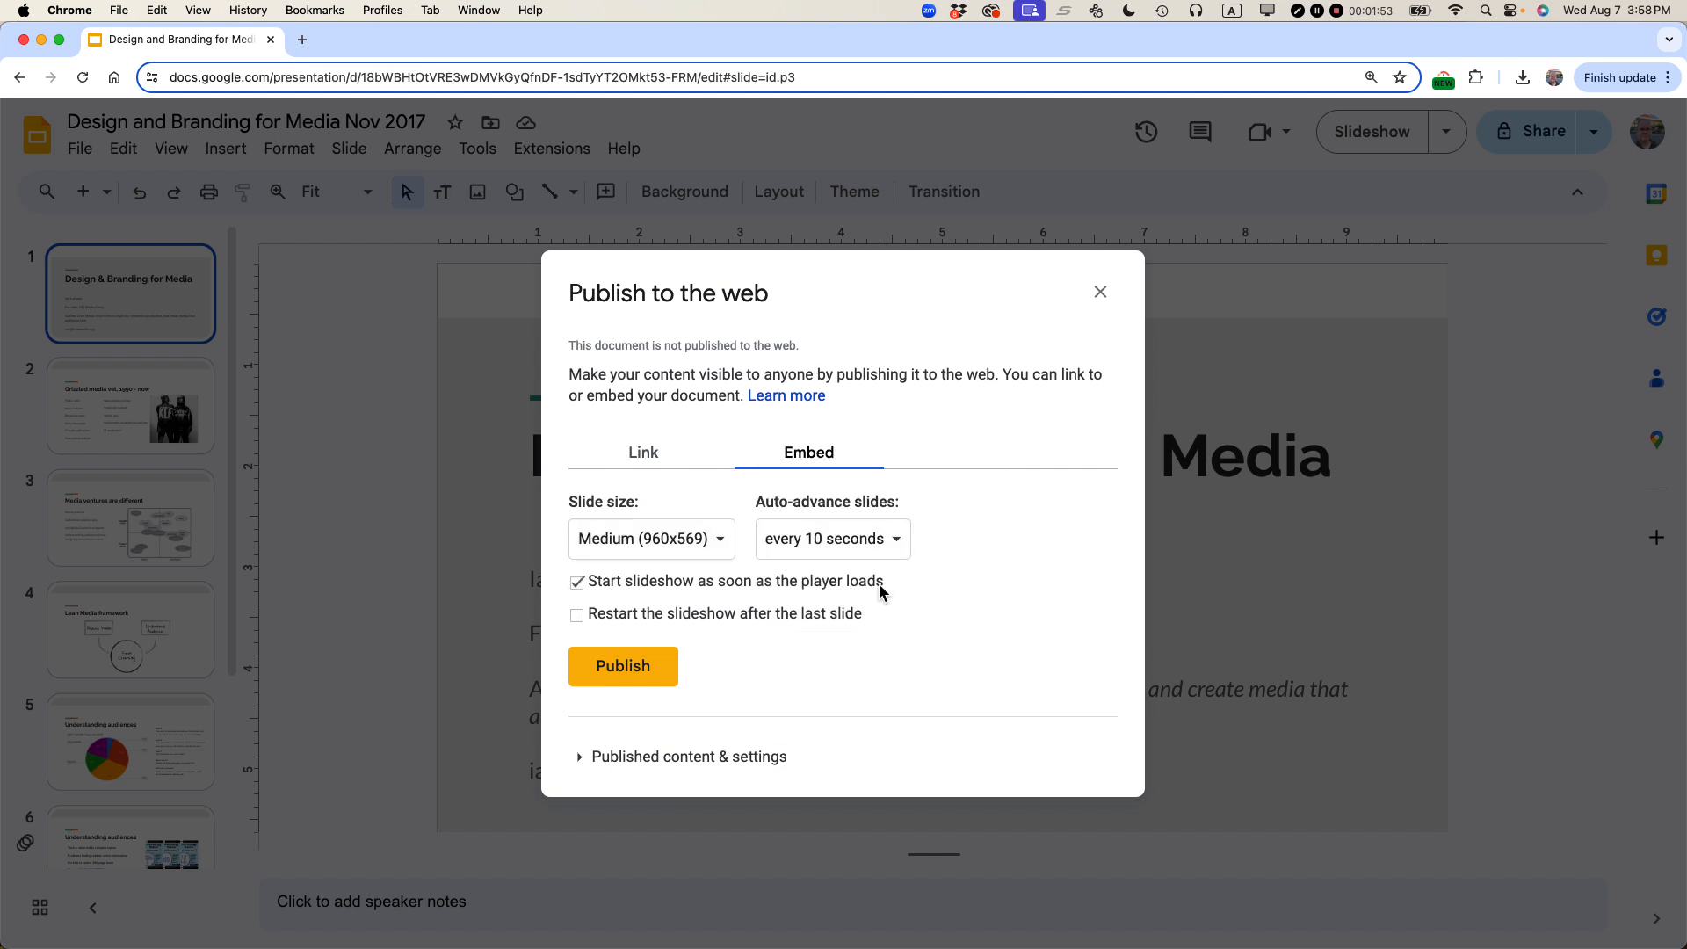
mouse_move(623, 587)
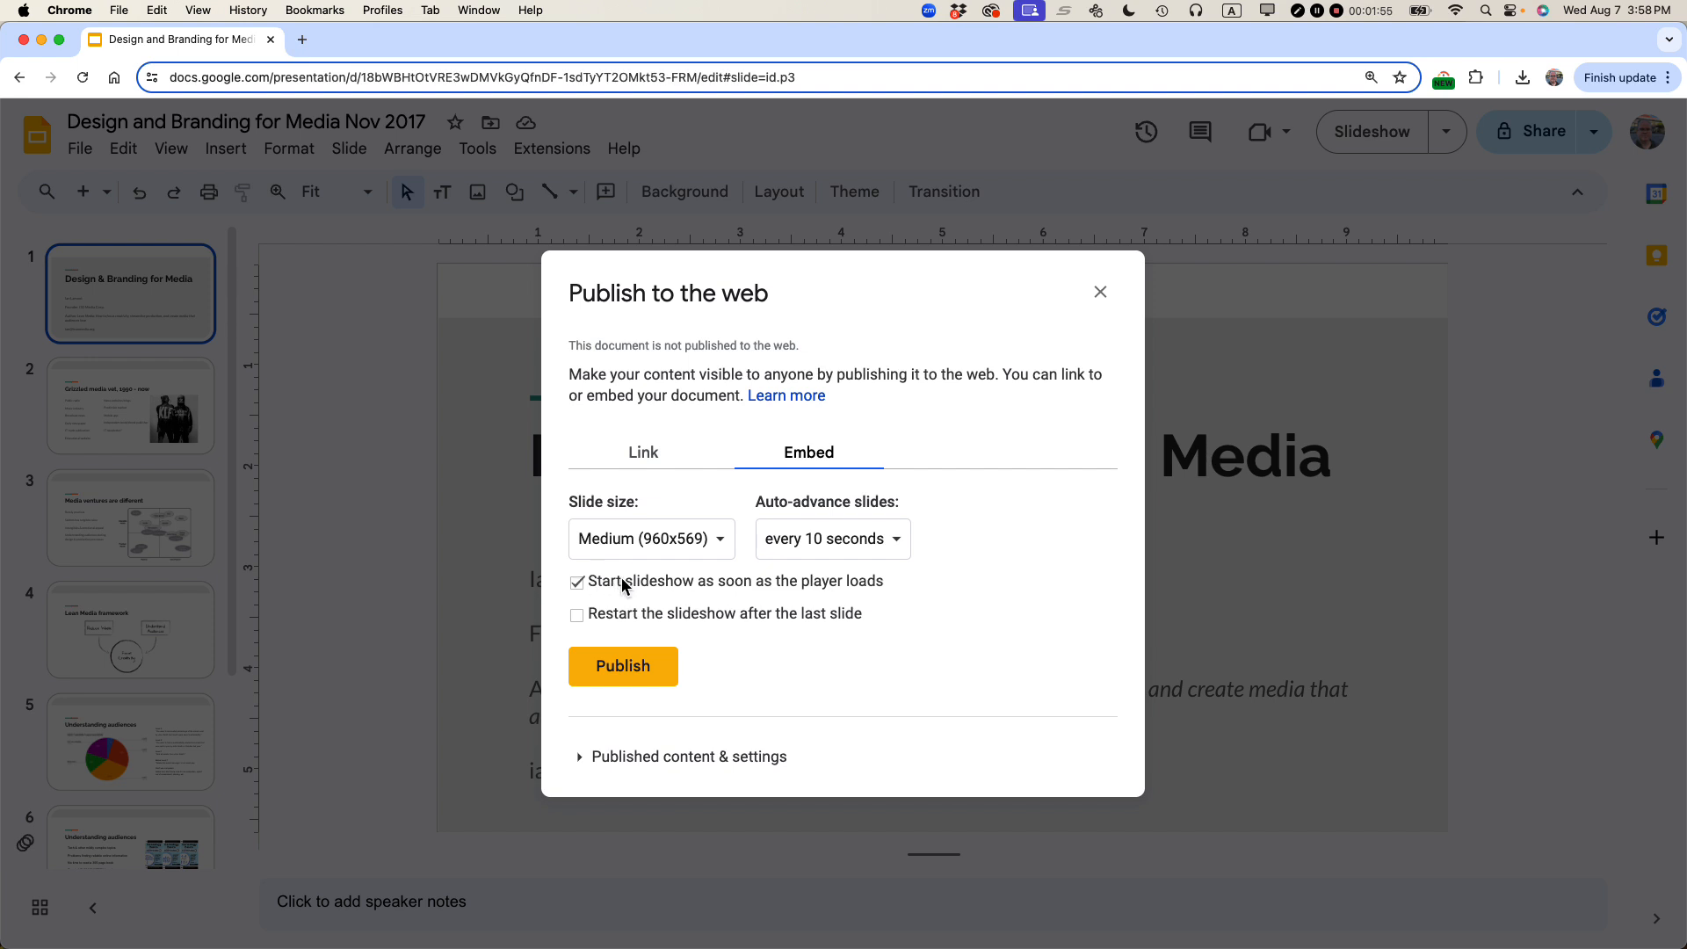
mouse_move(842, 572)
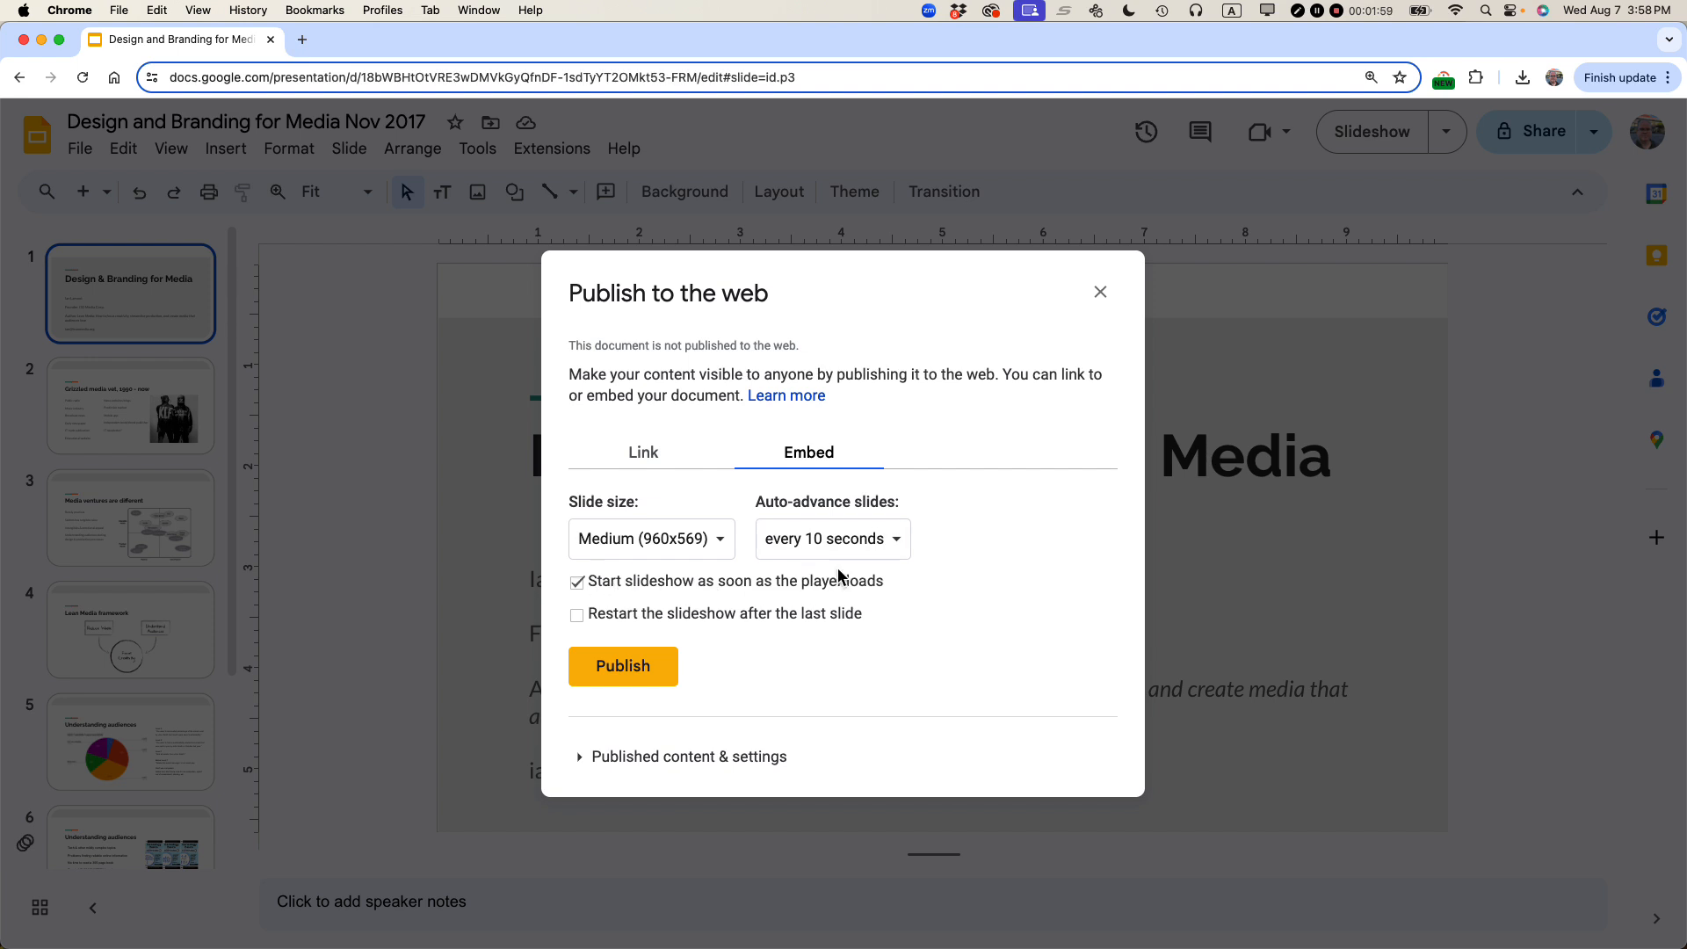
Expand 'Published content & settings' and start publishing the slideshow.
left_click(682, 755)
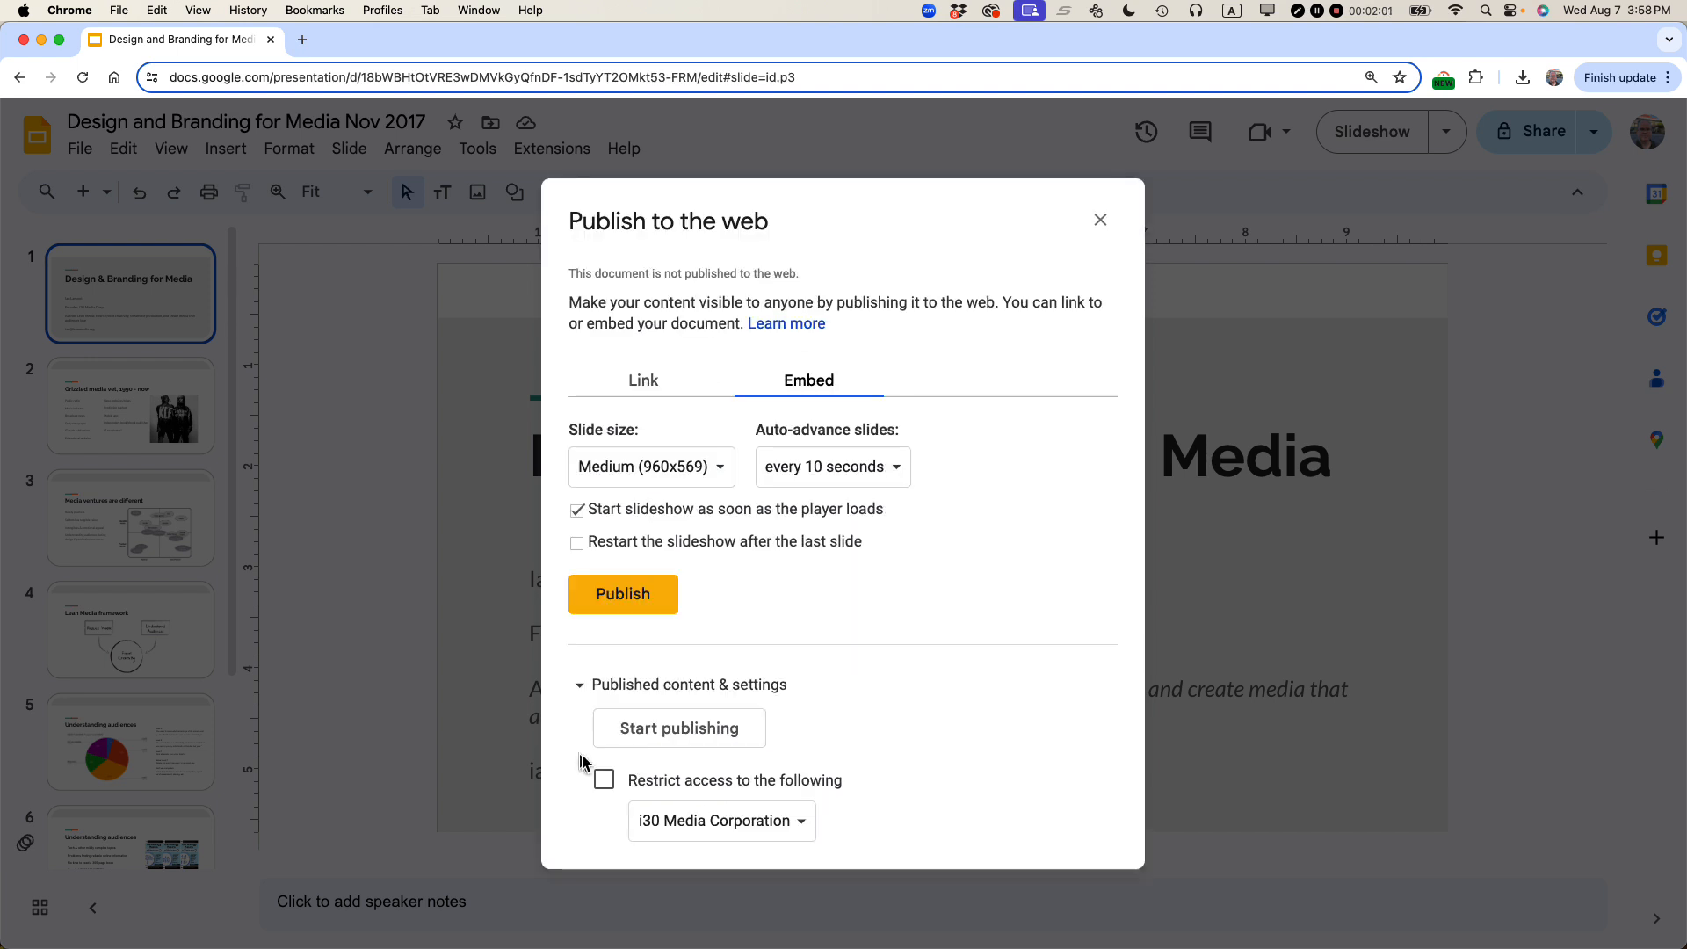
mouse_move(700, 793)
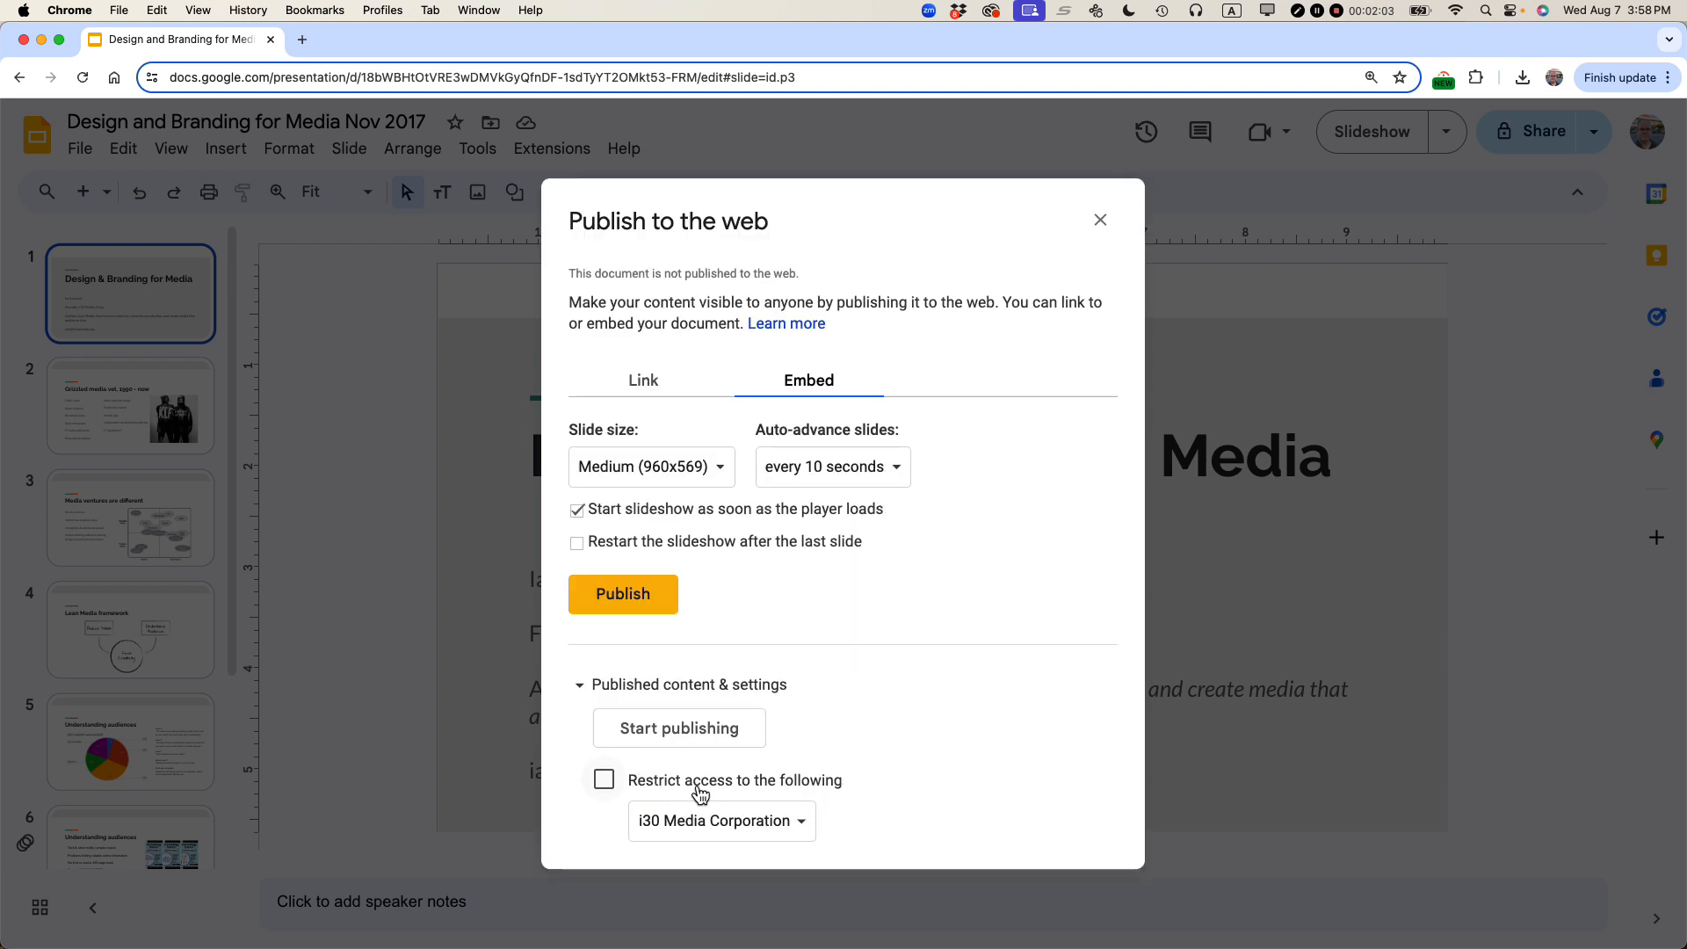
mouse_move(683, 793)
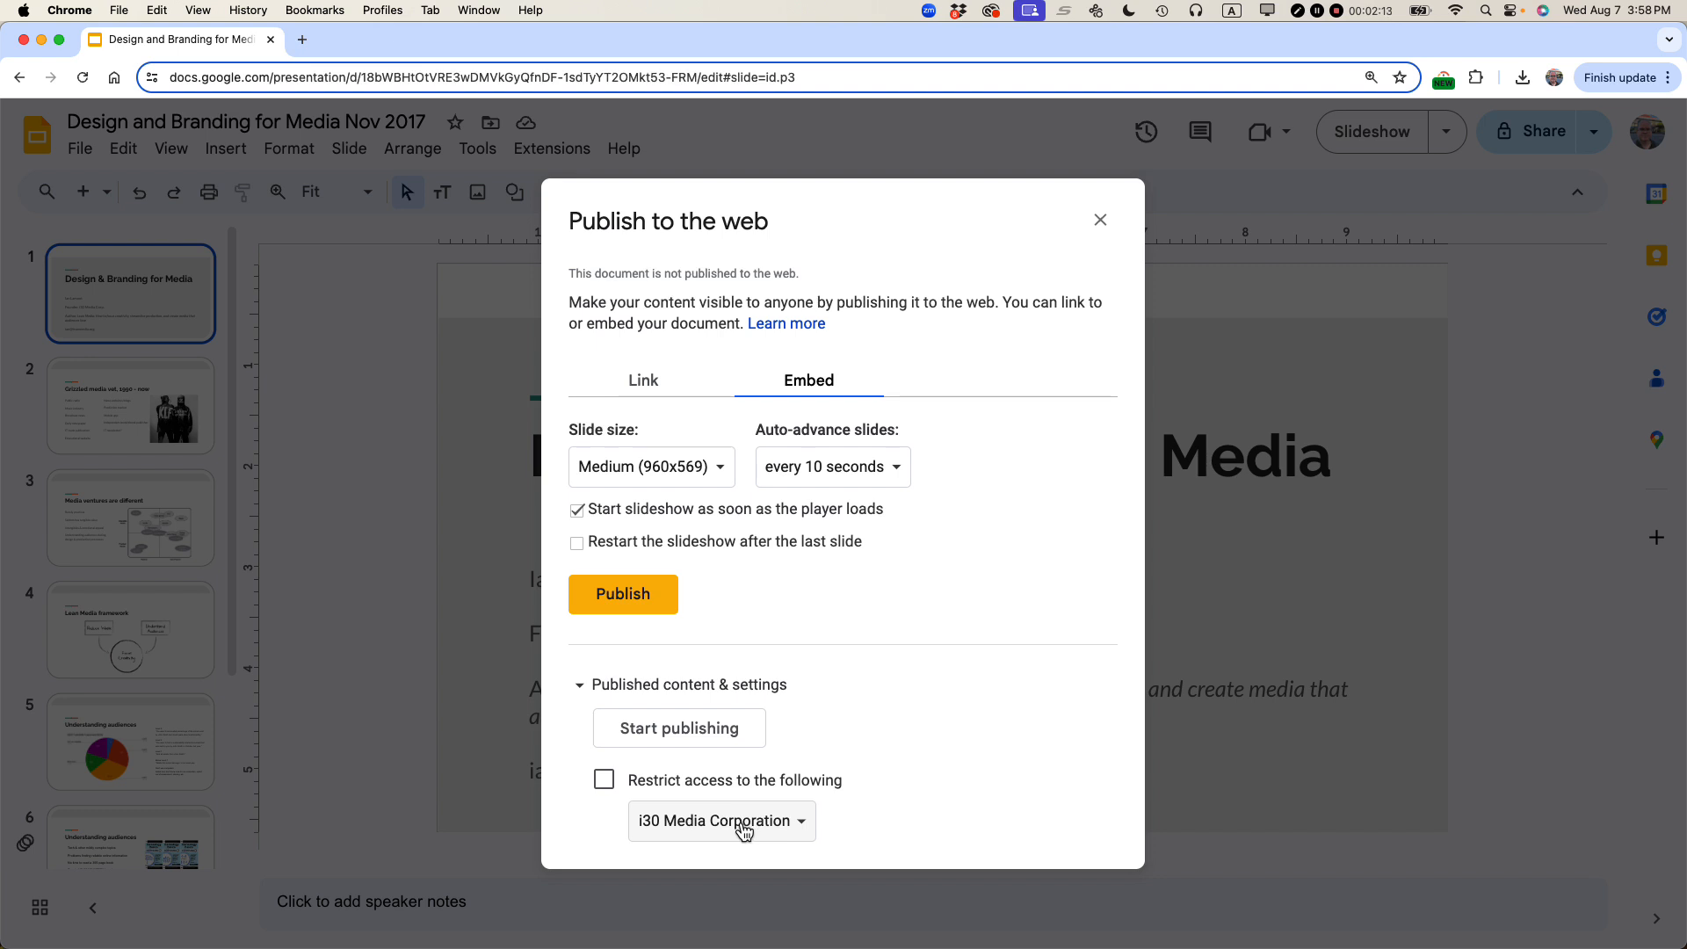
left_click(622, 594)
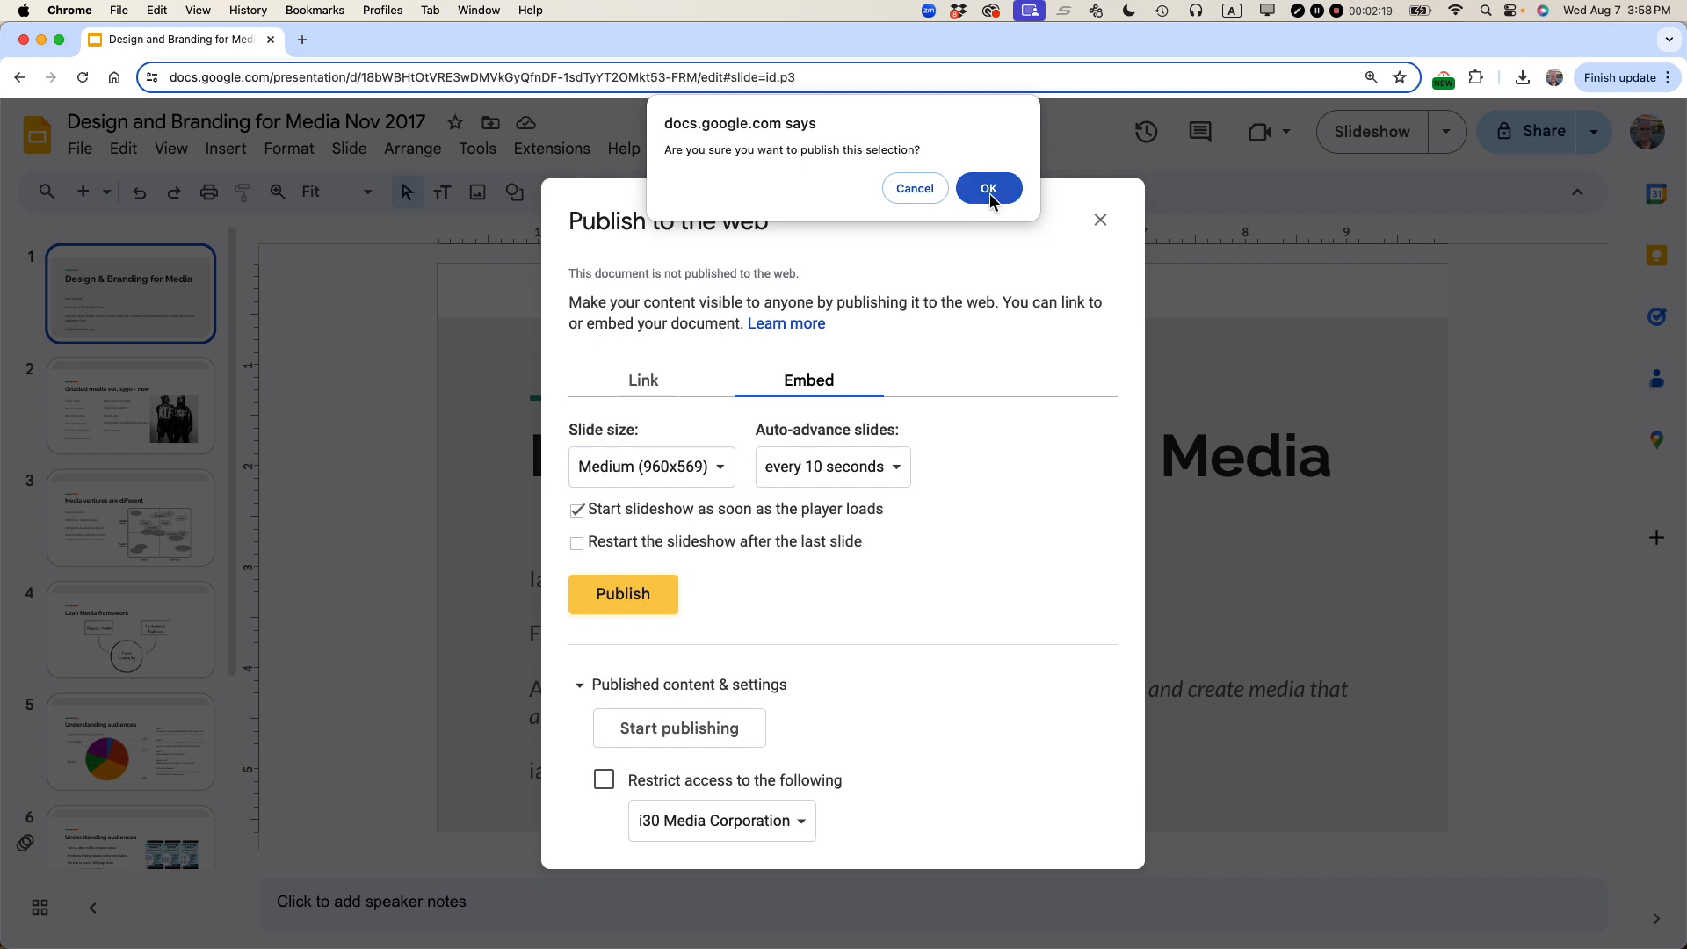
Confirm publishing to the web and copy the generated iframe embed code.
left_click(988, 188)
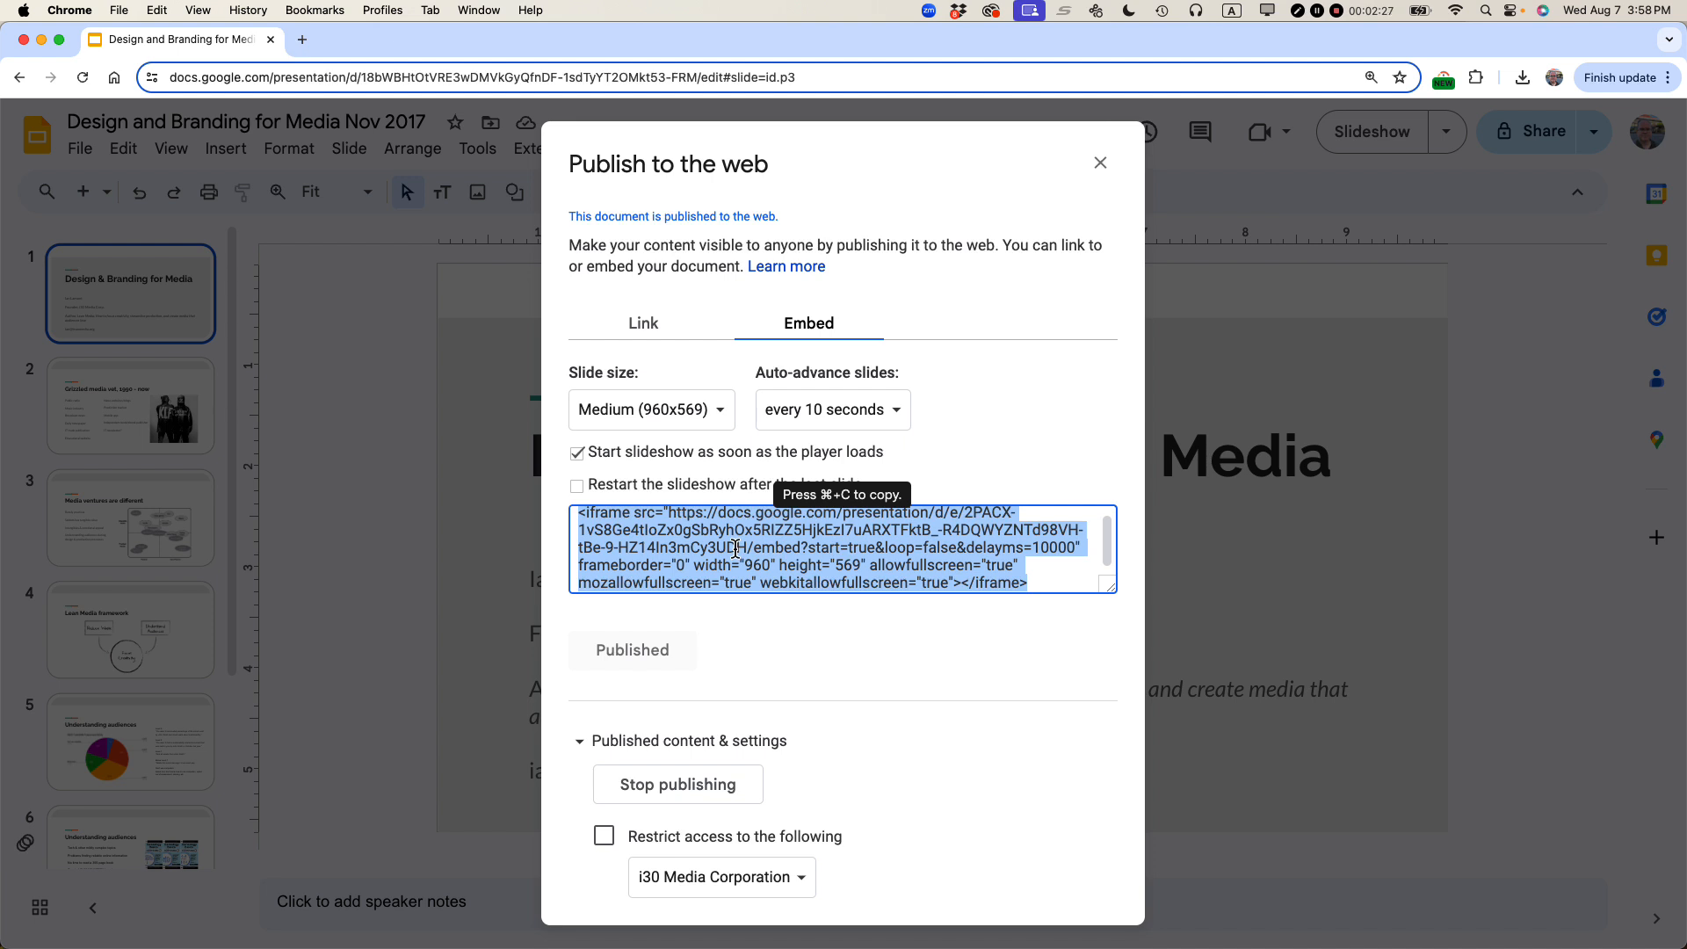
right_click(735, 554)
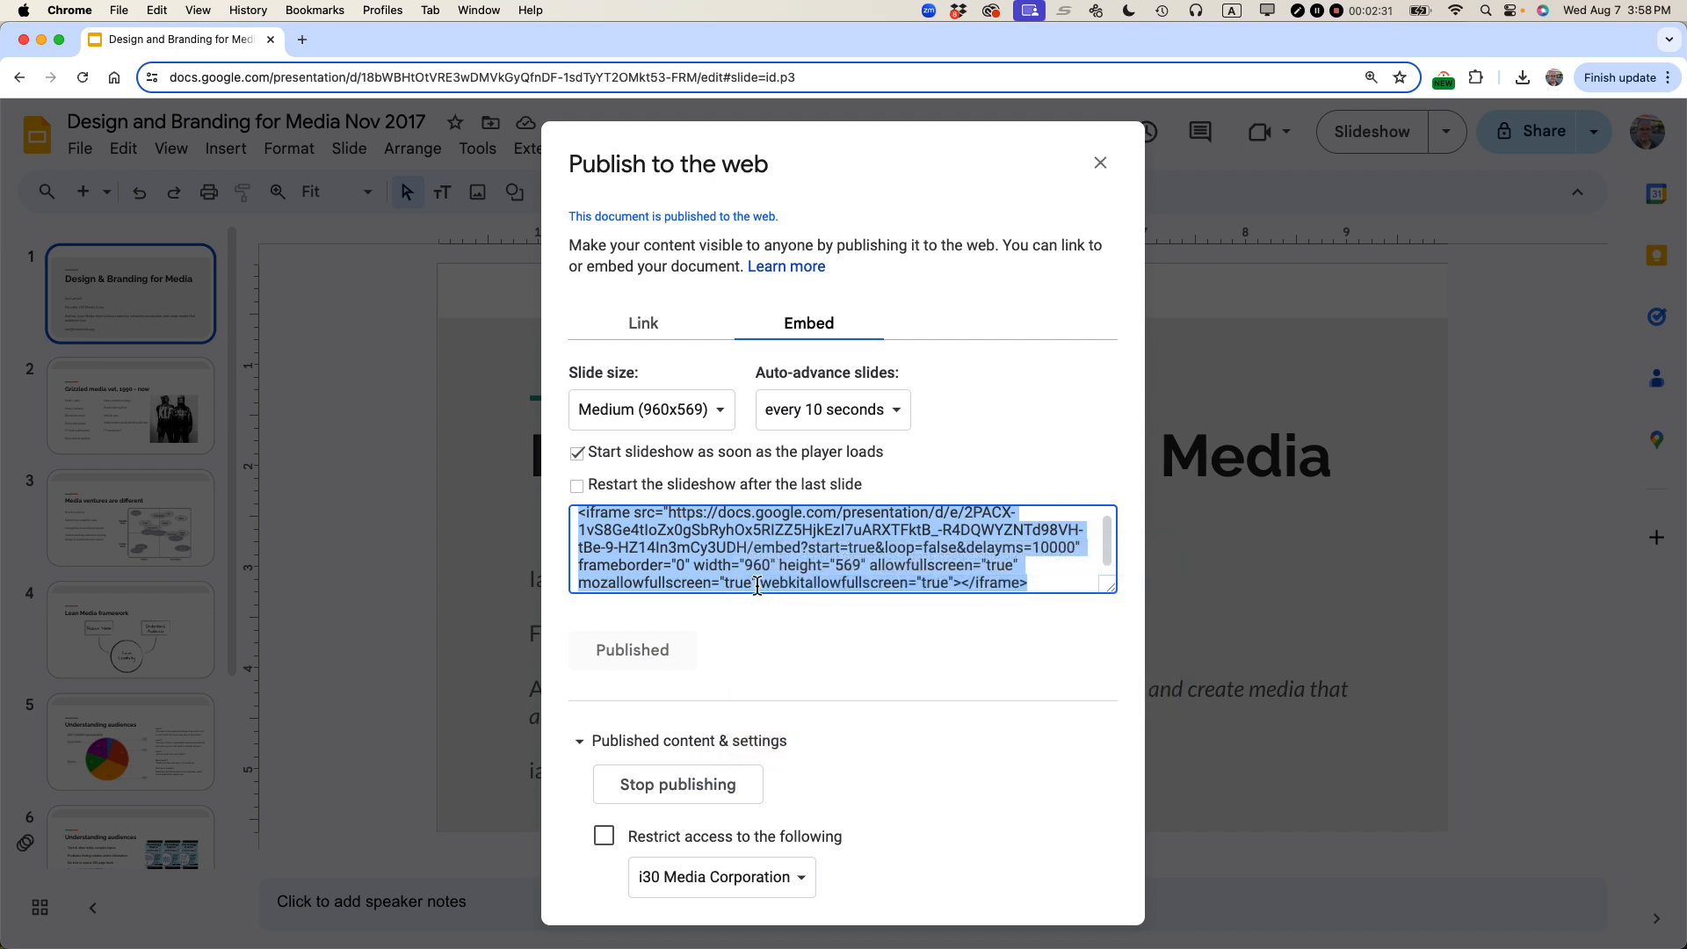
Create a new WordPress post titled 'Marketing presentation from last year'.
left_click(1485, 40)
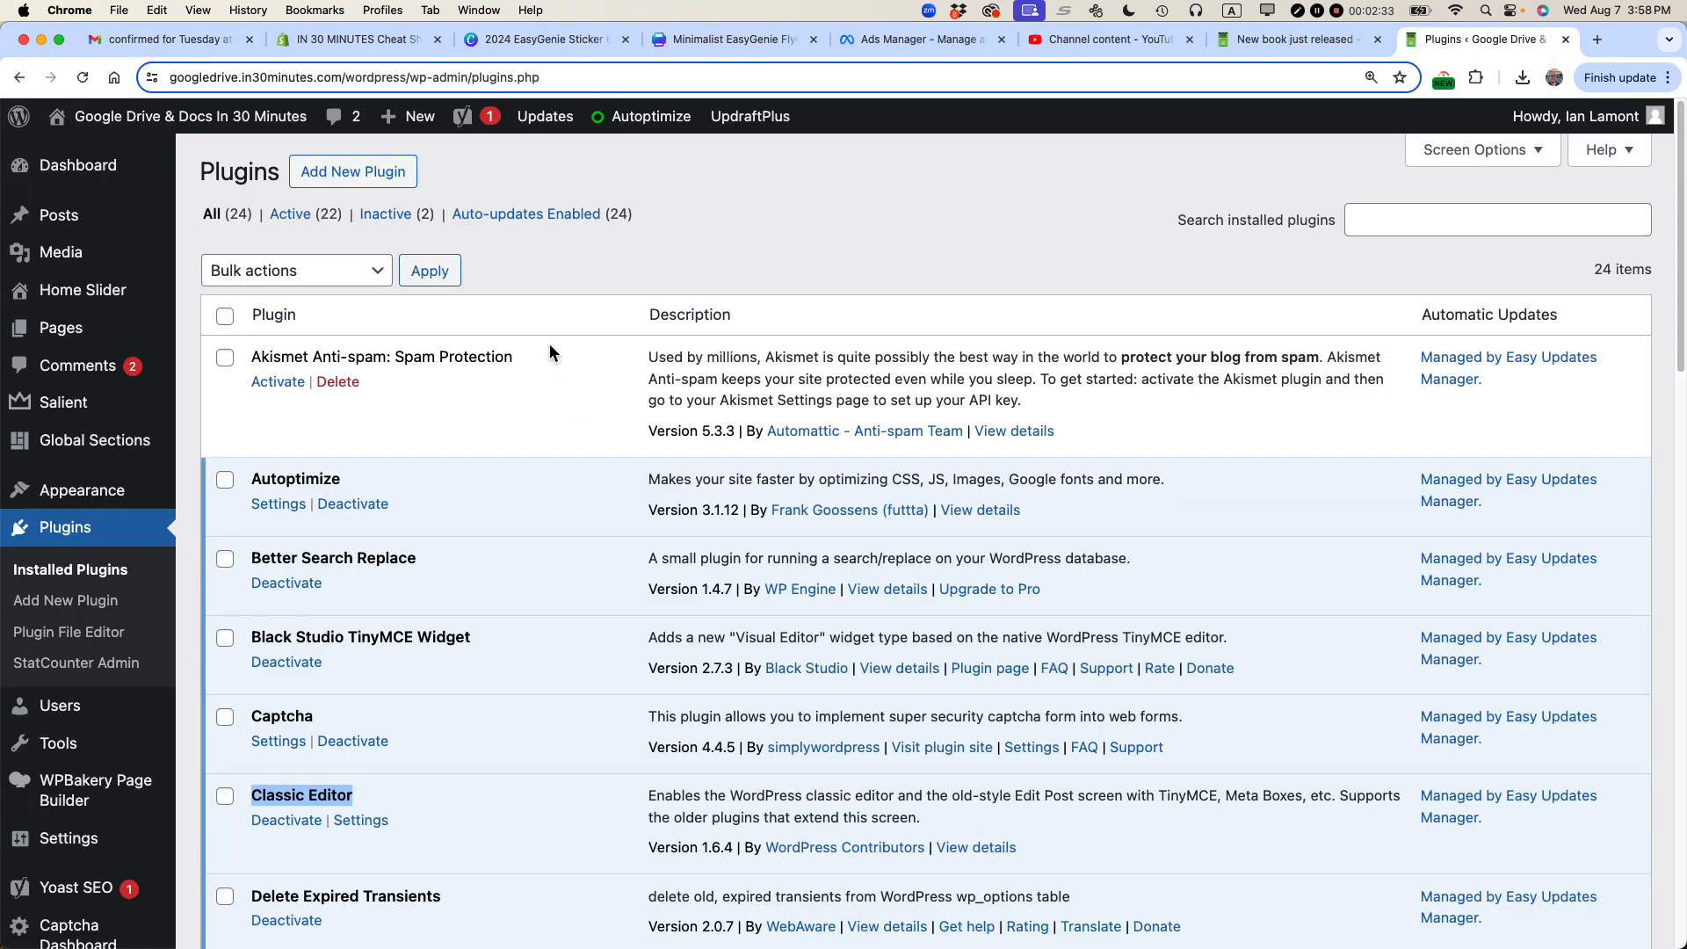
left_click(419, 116)
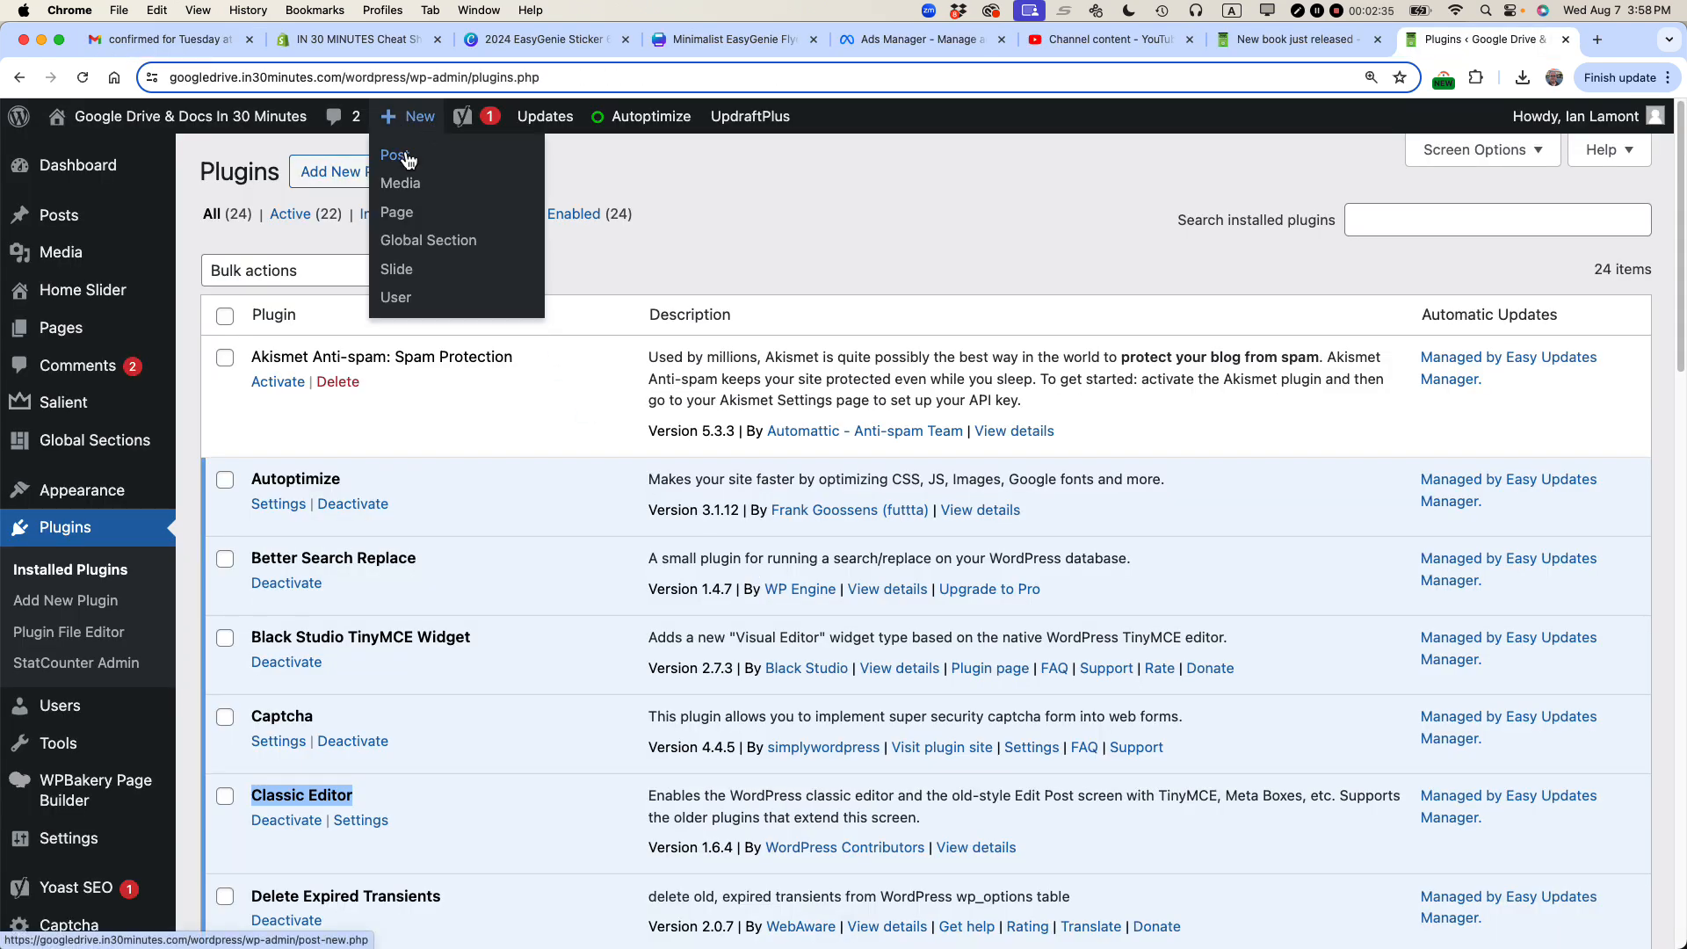
left_click(393, 157)
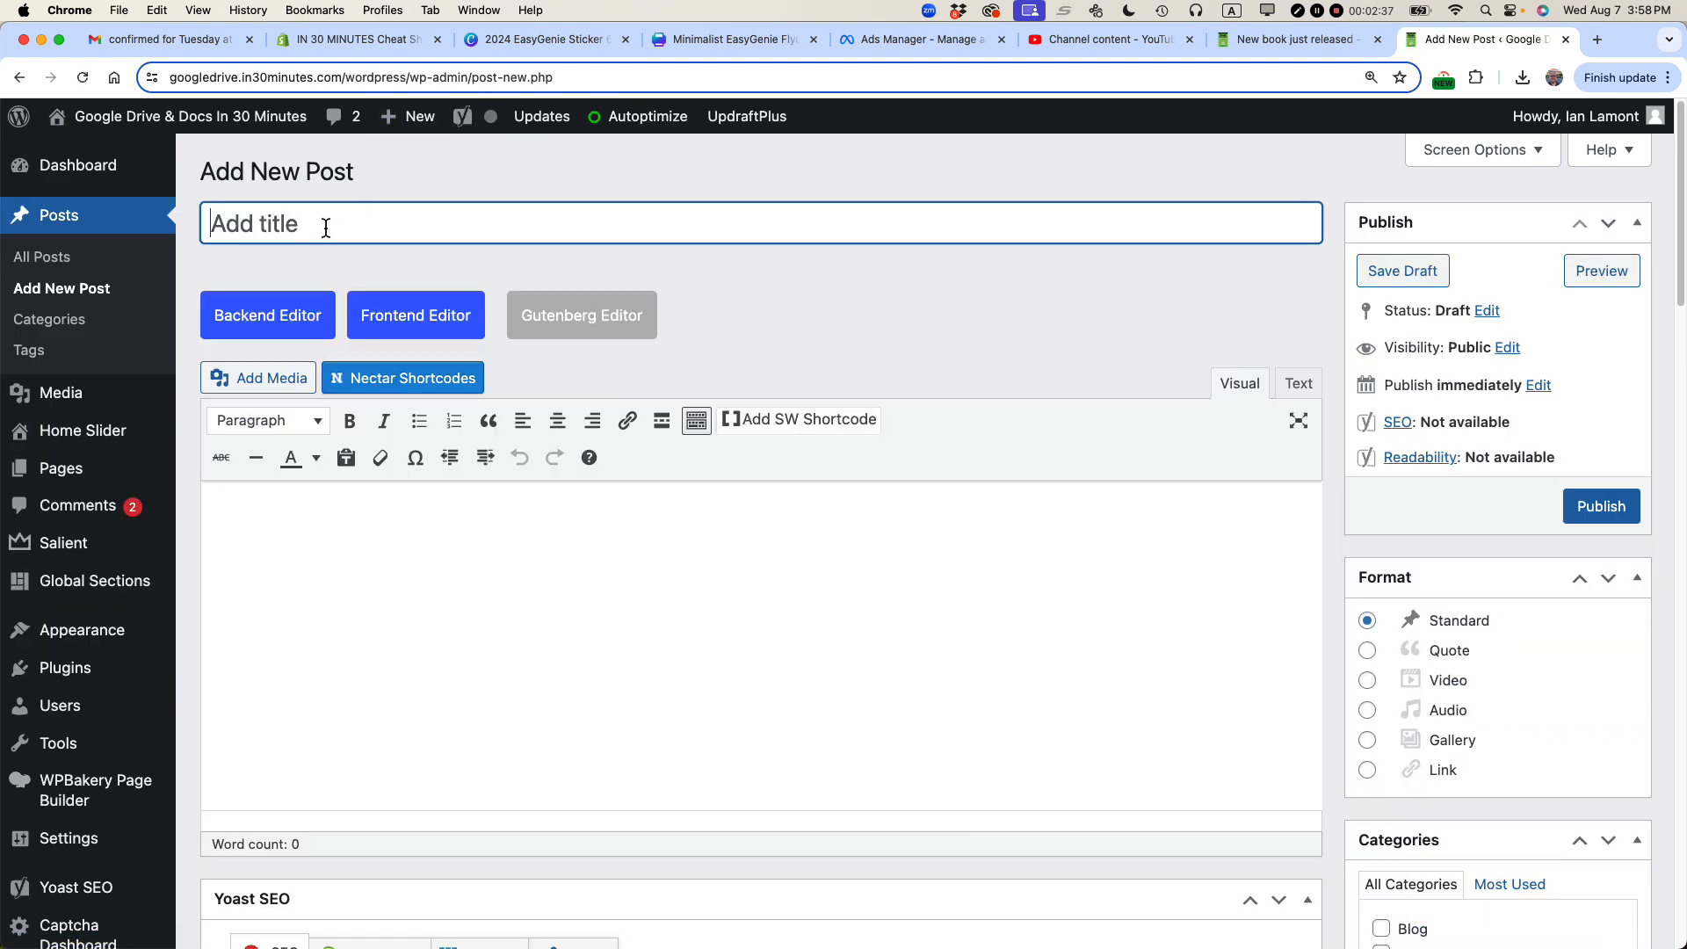
type("Marke")
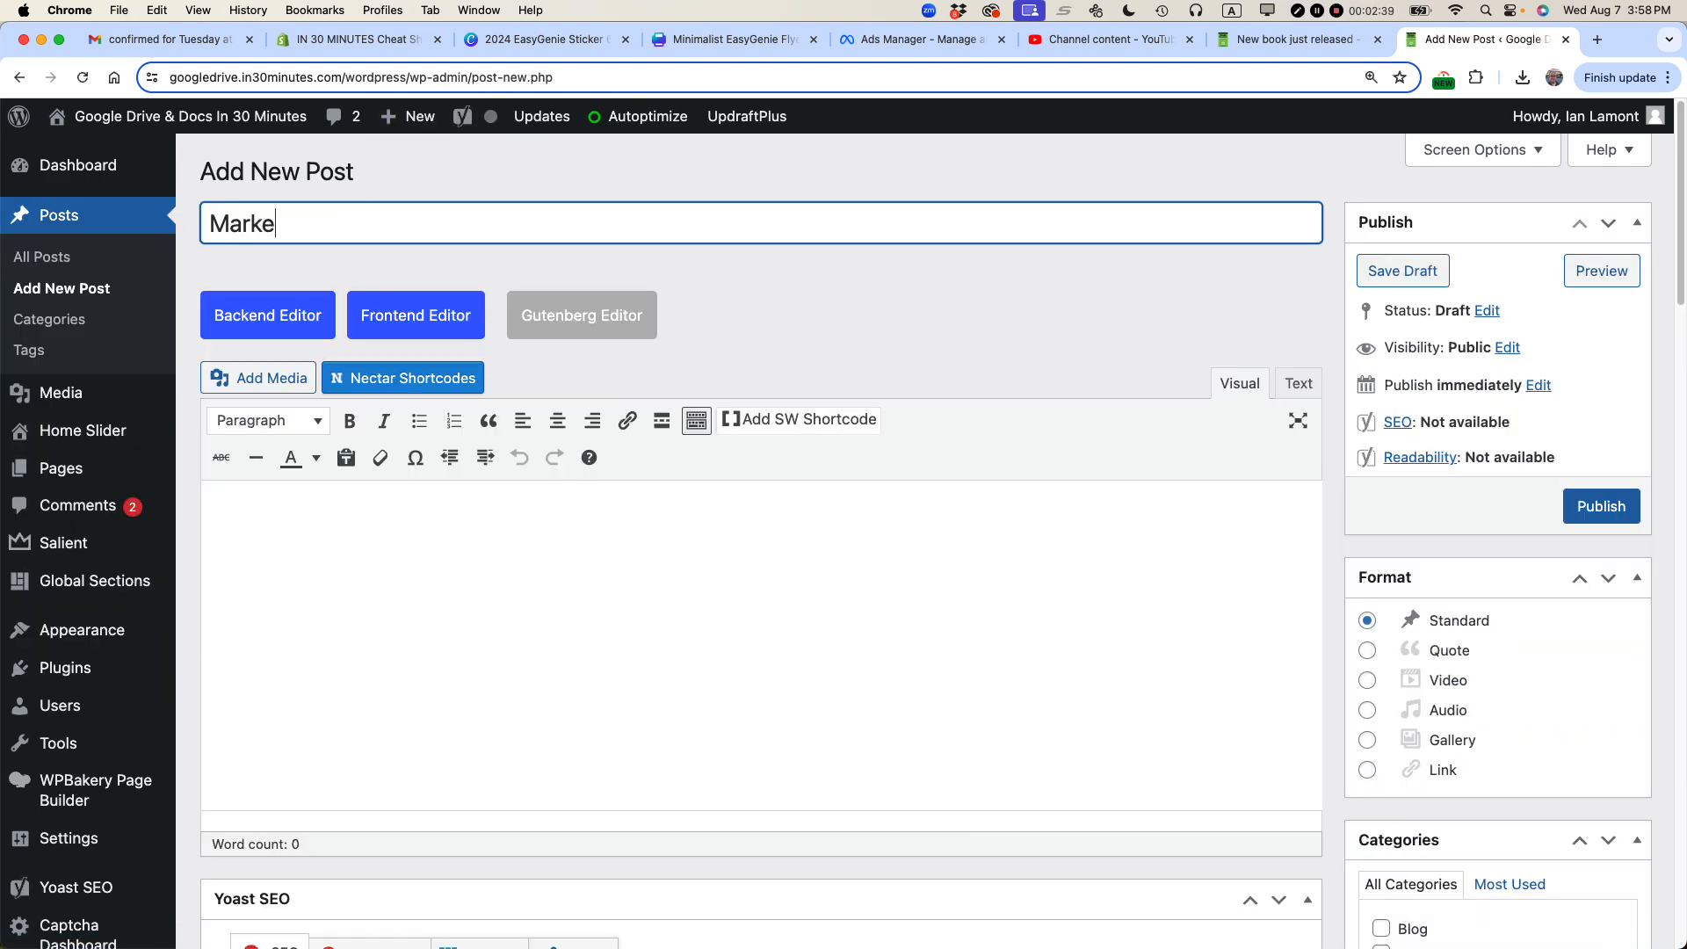
type("ting presentation")
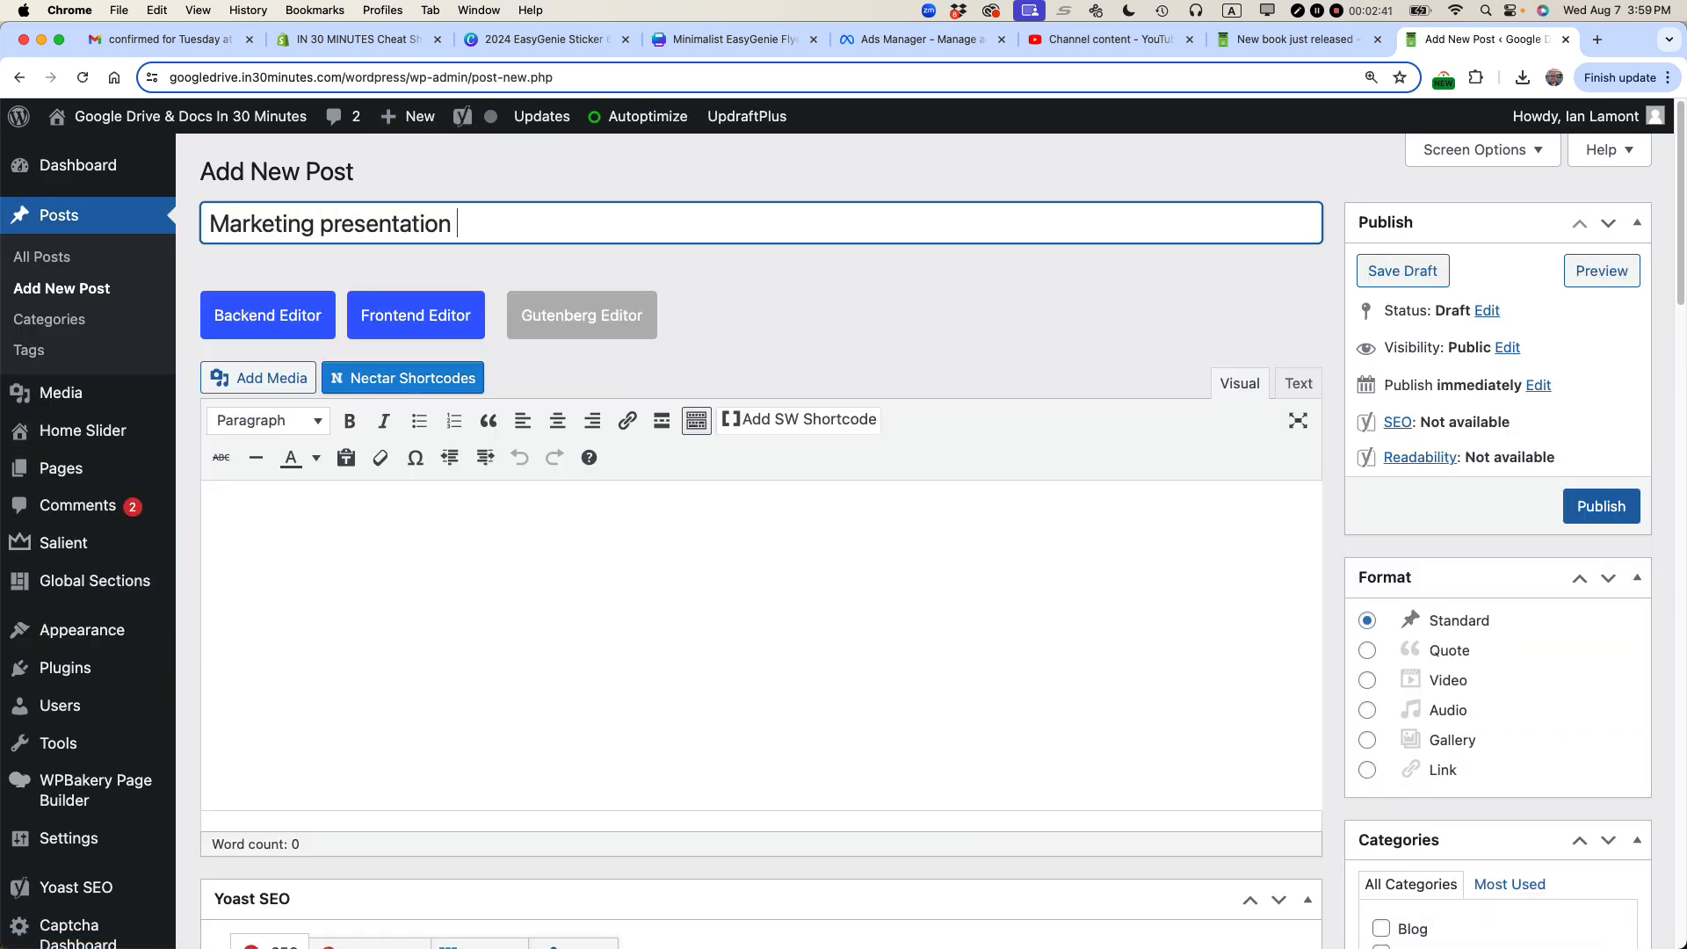
type("from")
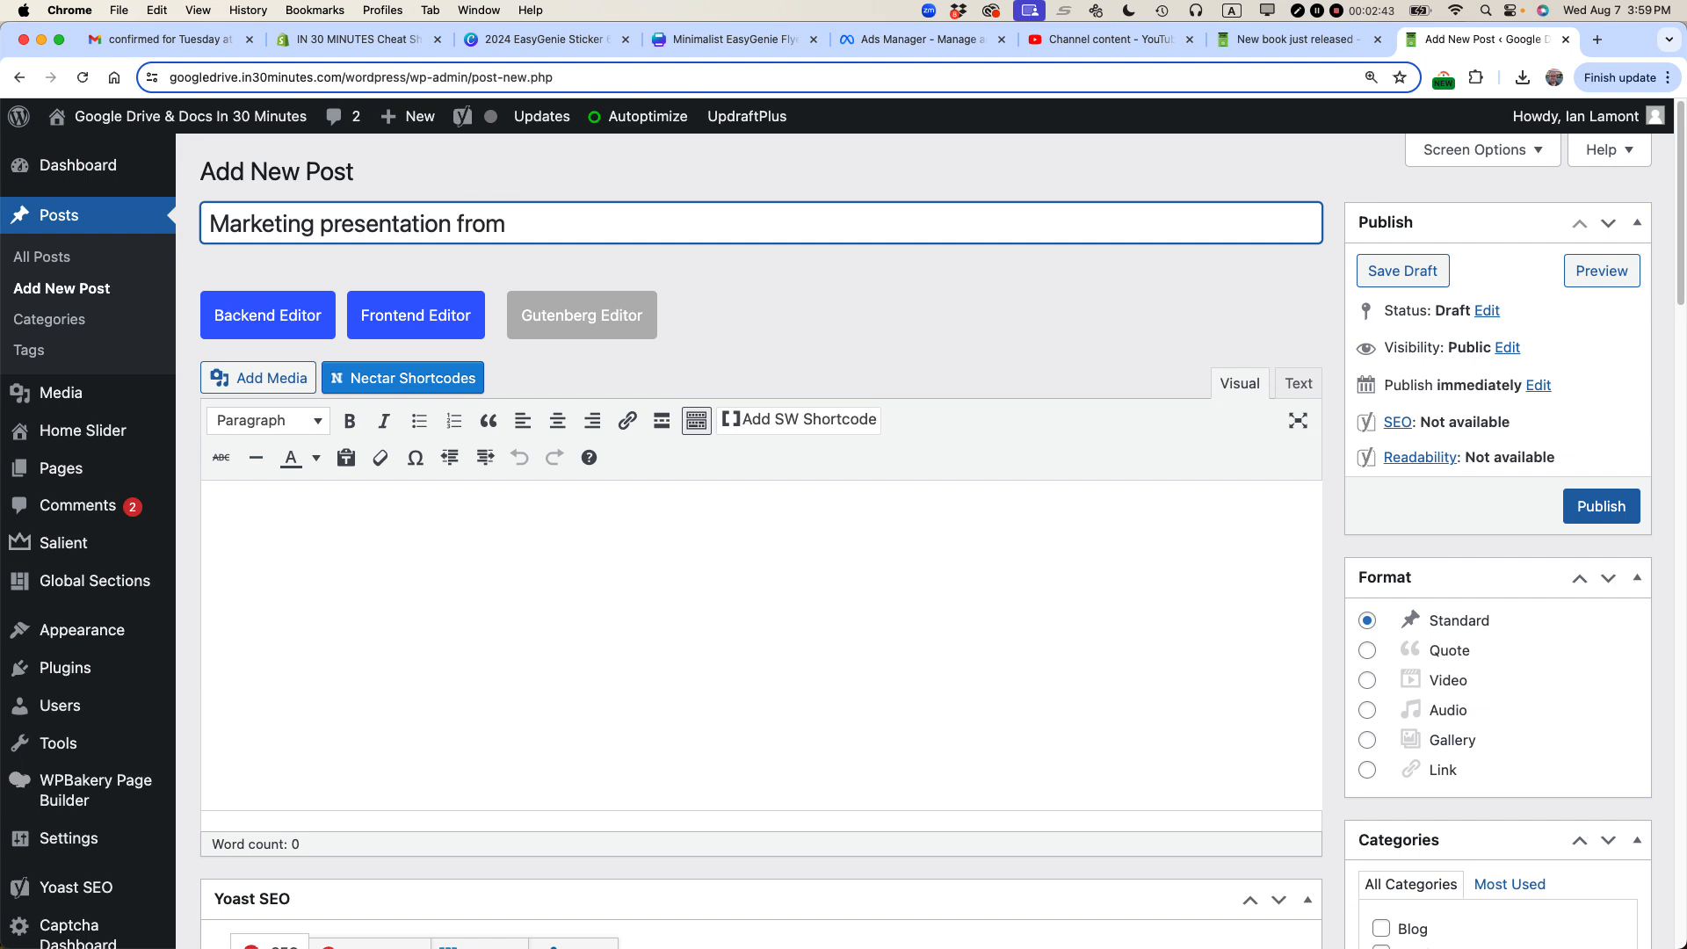
type("last year")
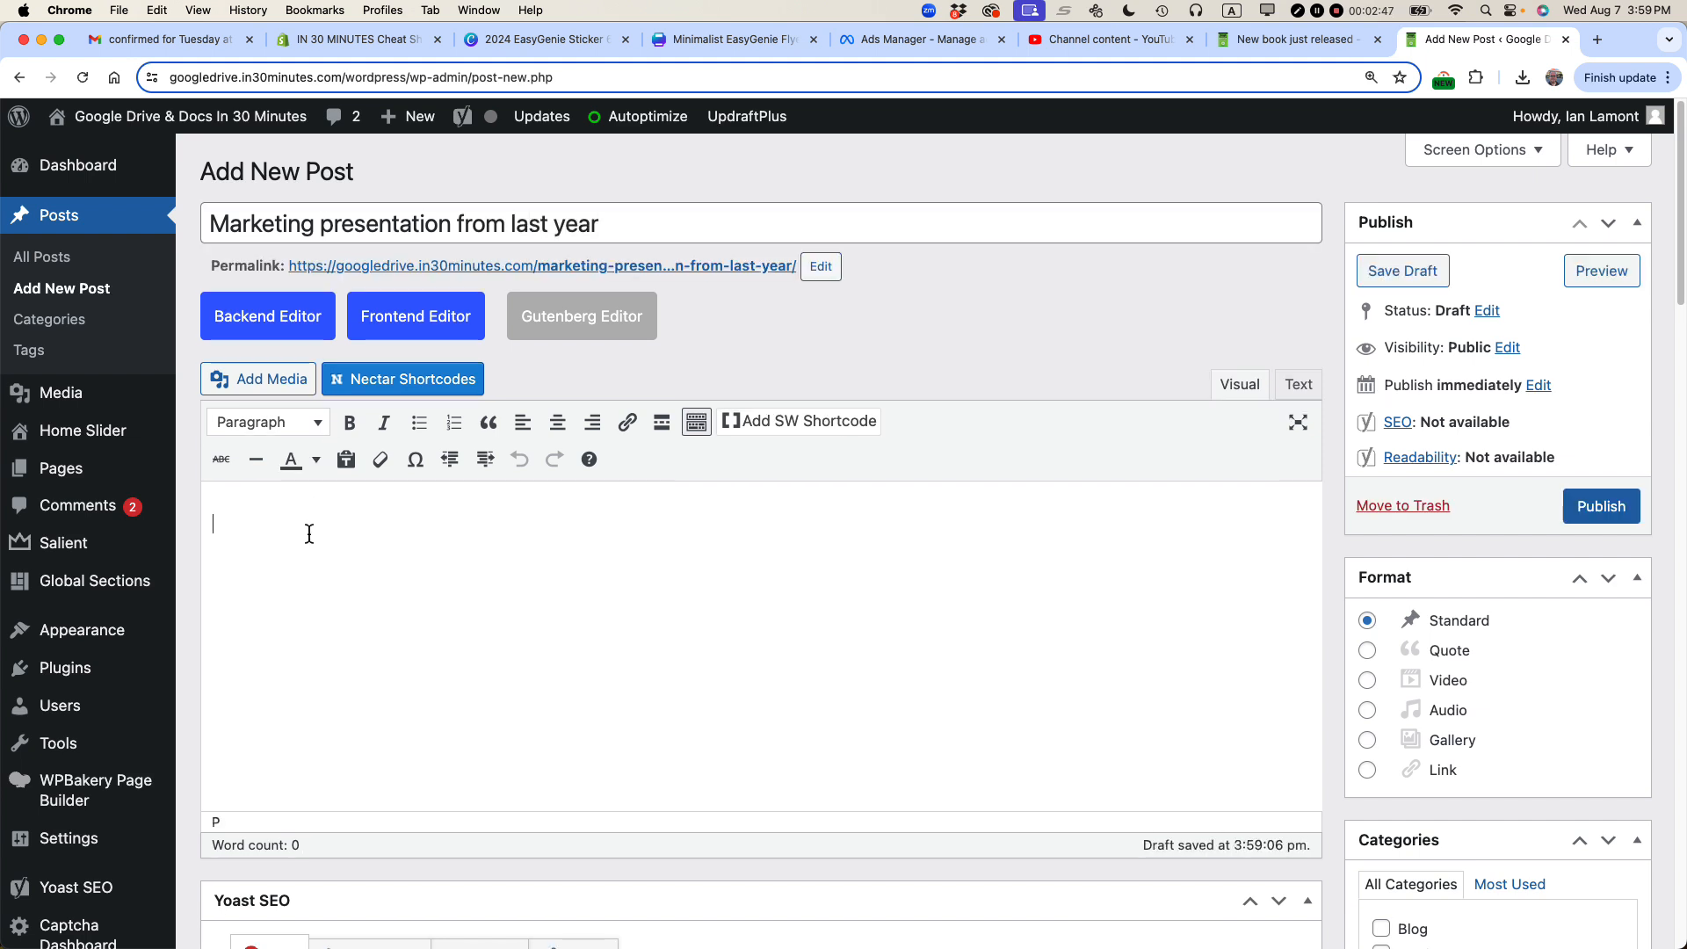
Write the intro line 'Here is the branding presentation from last year:' in the body.
type("Here i")
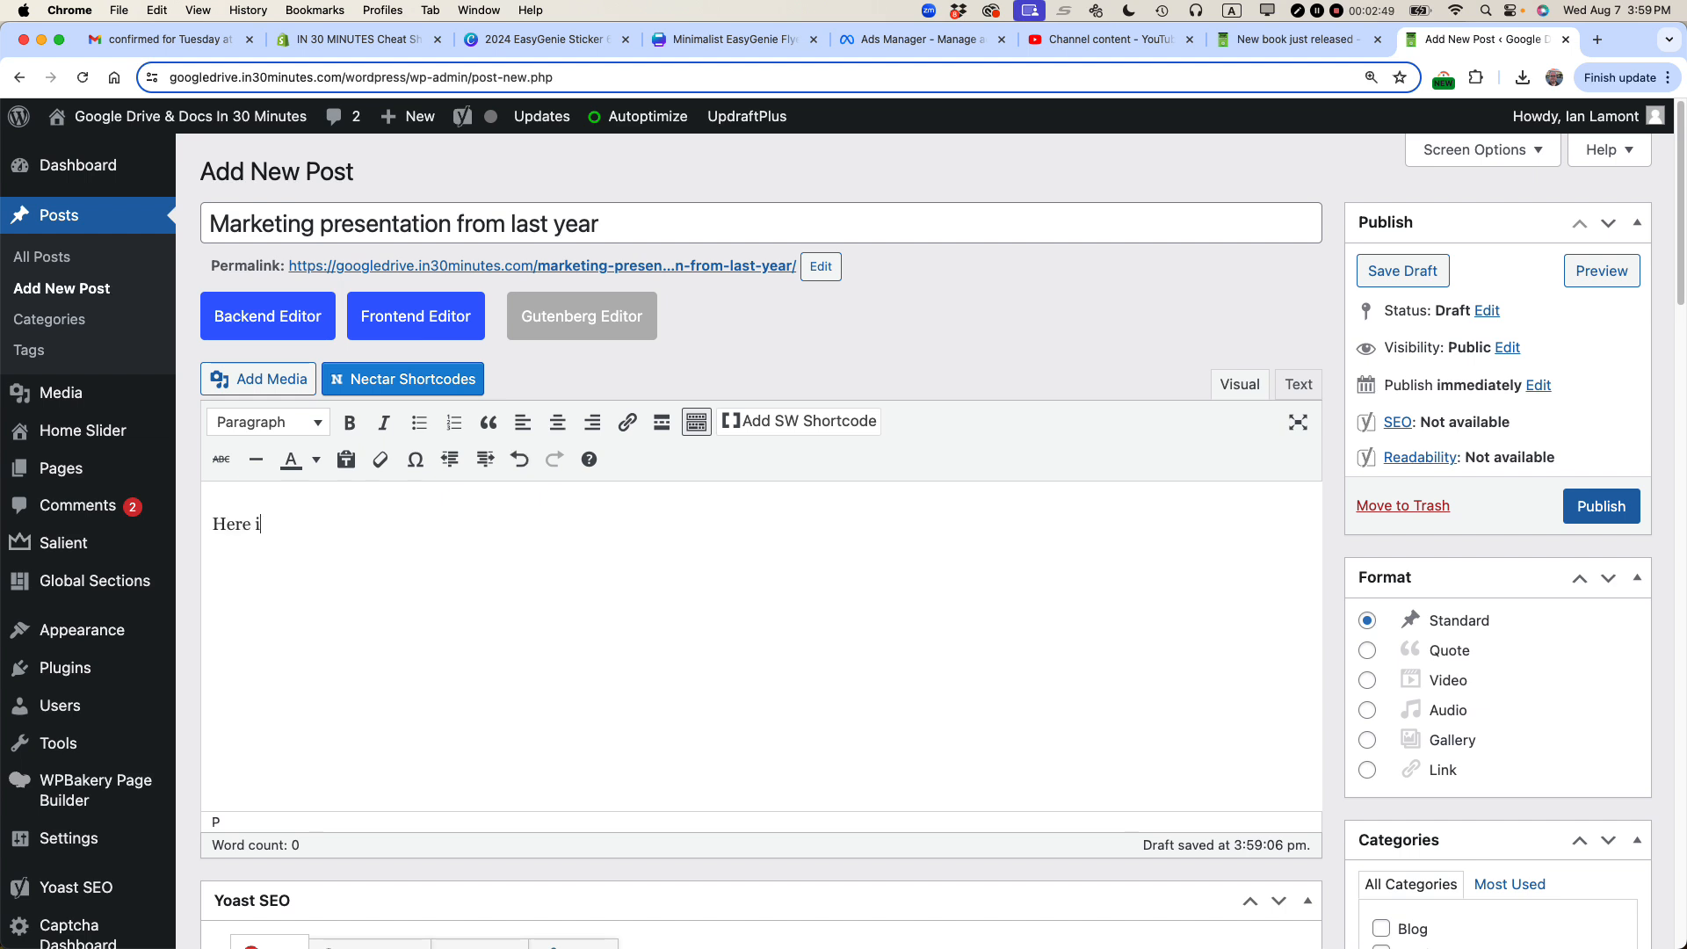
type("s the brand")
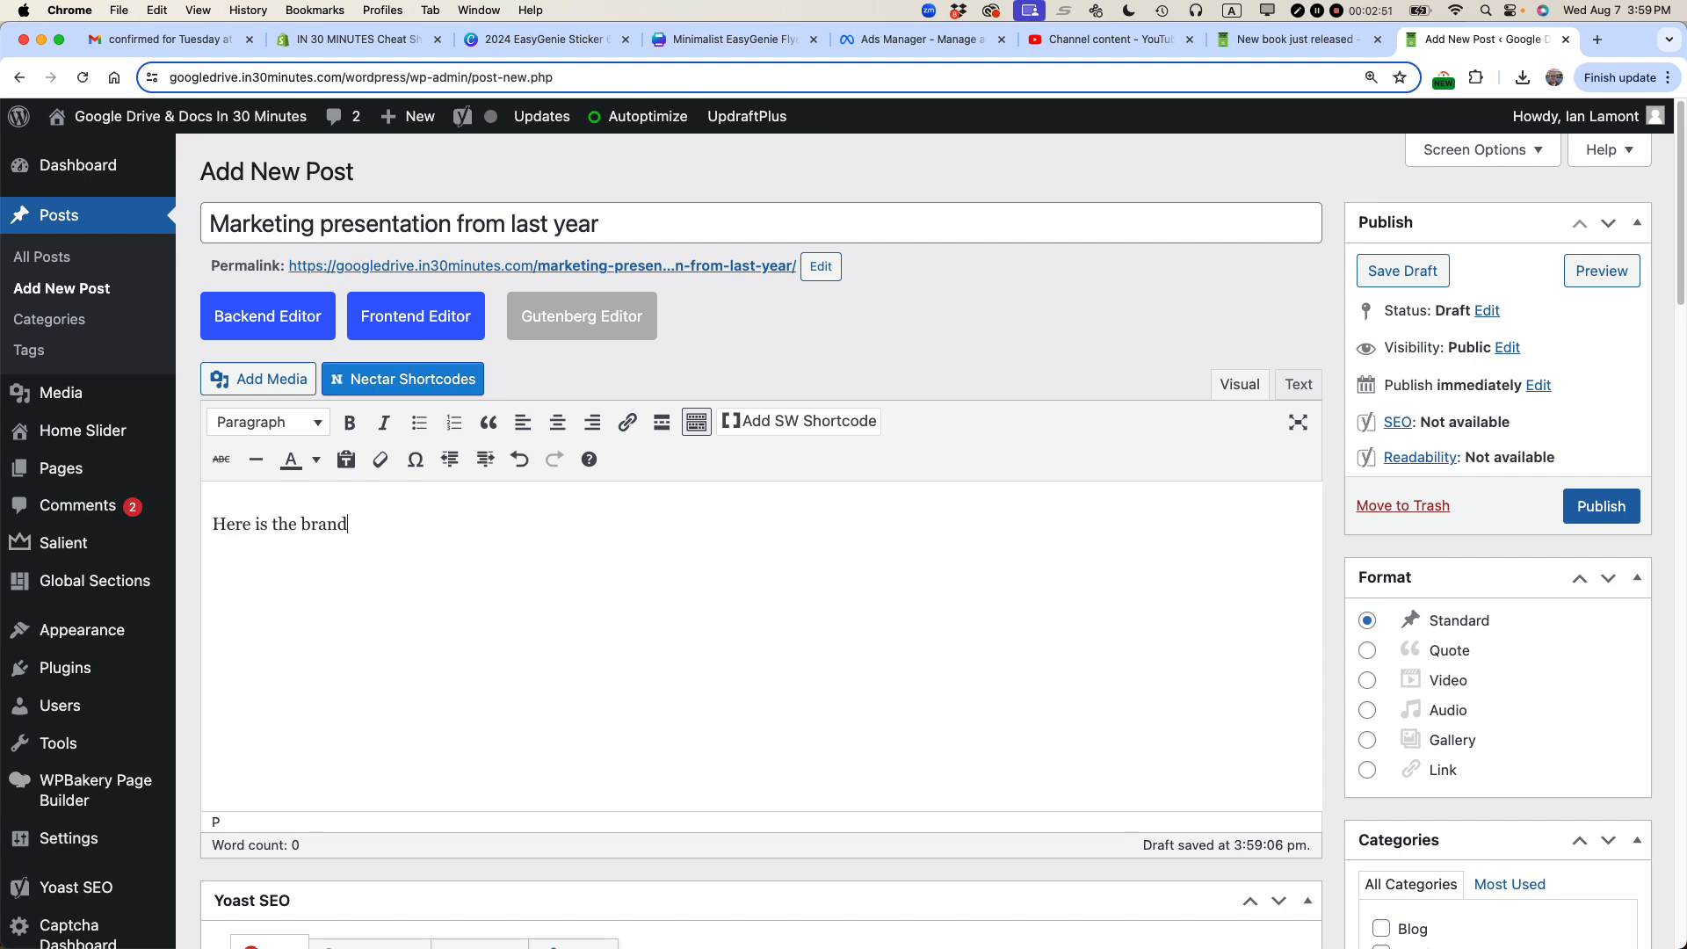
type("ing prese")
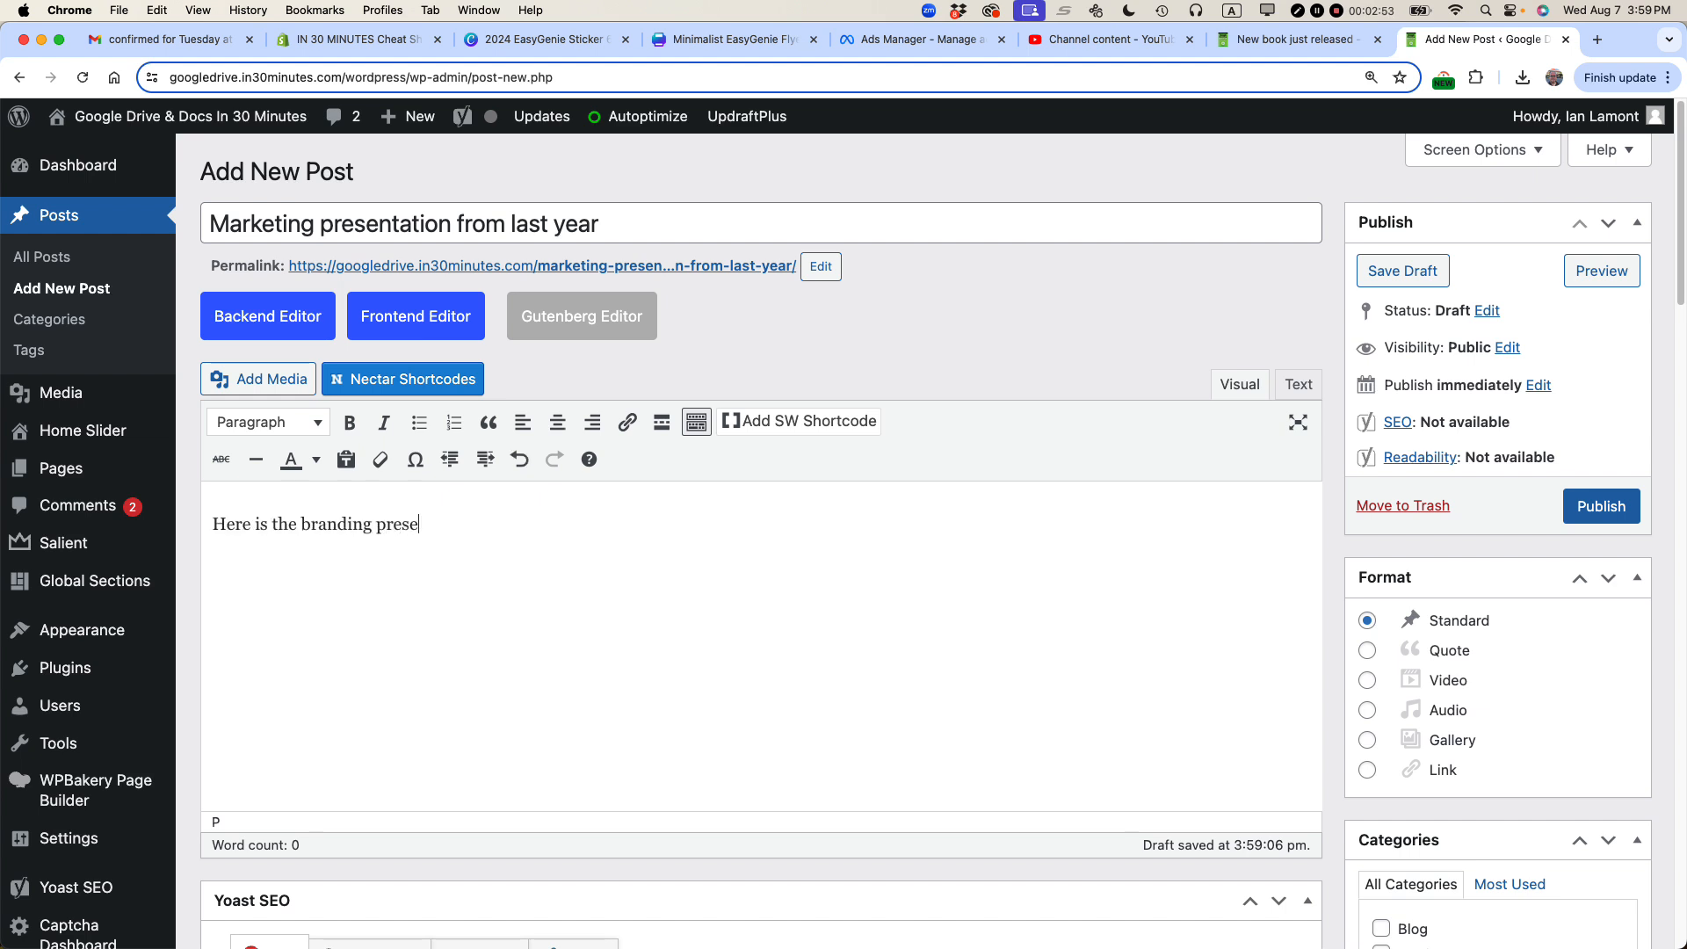
type("ntation from last")
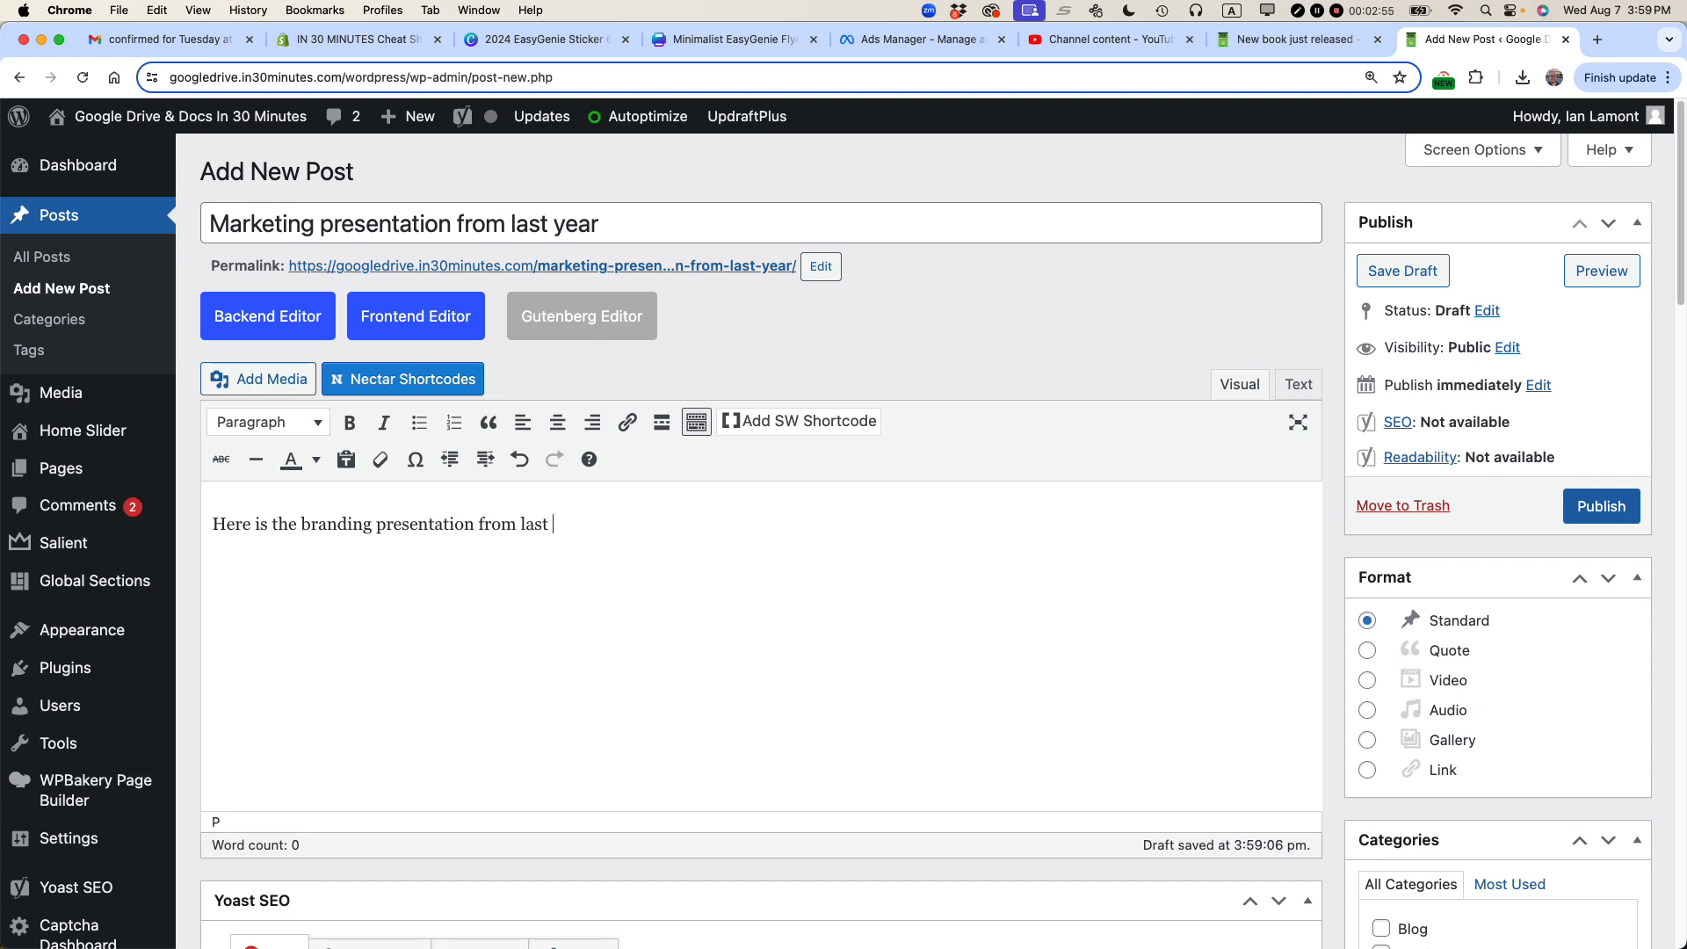
type("year:")
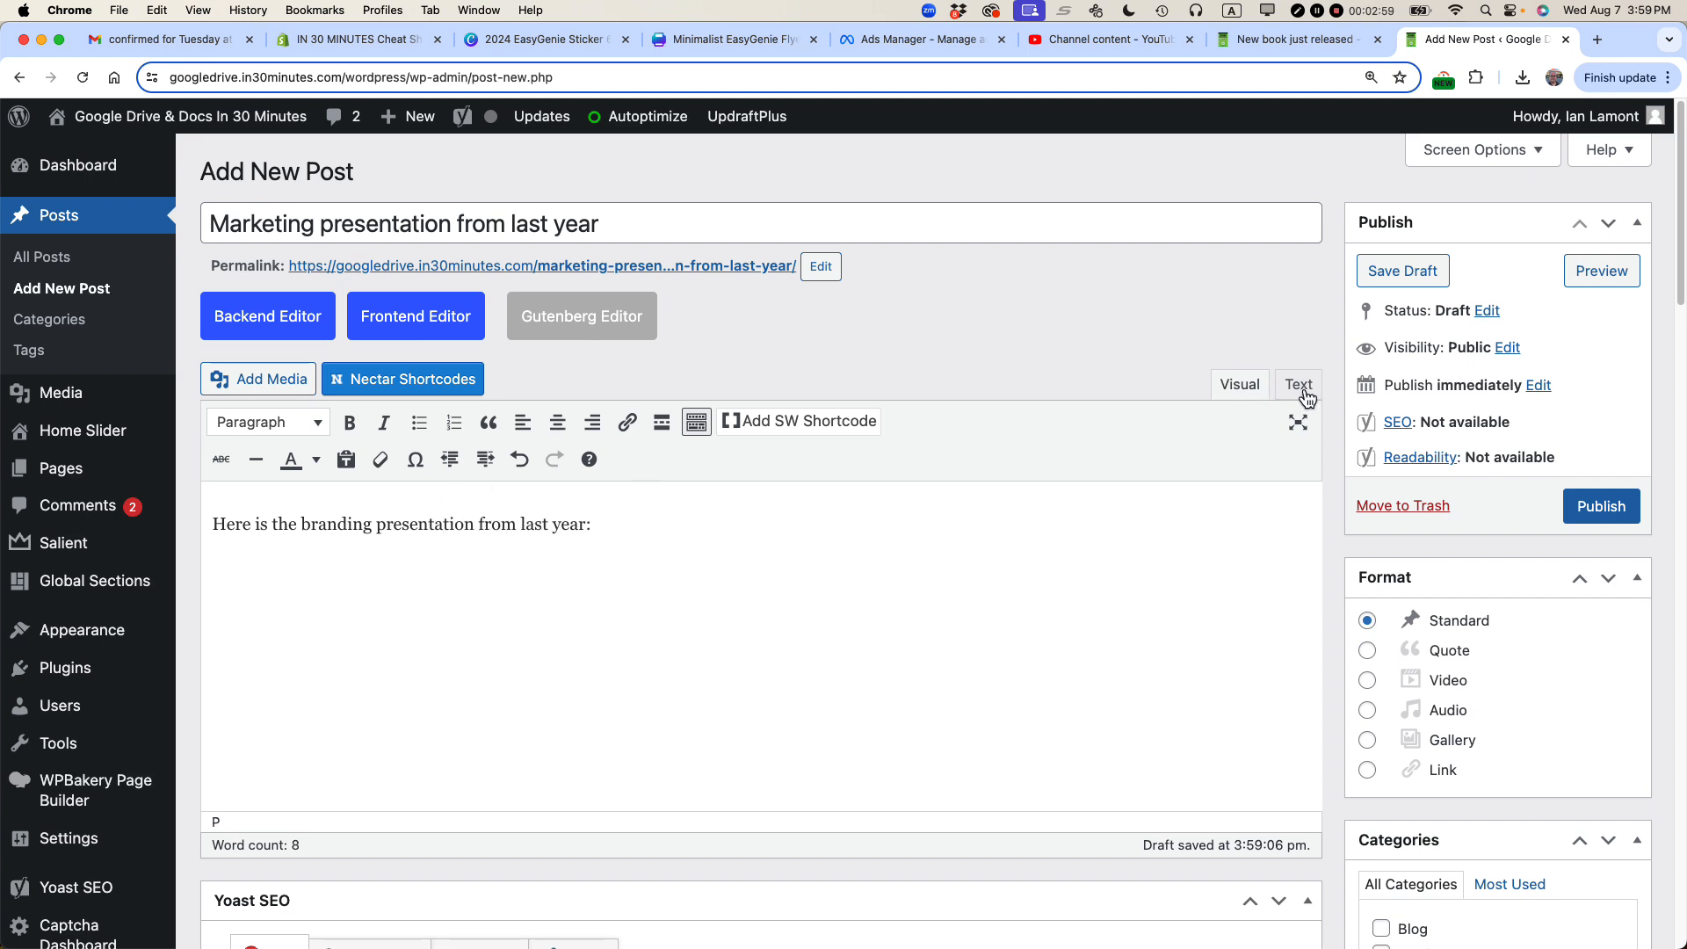
mouse_move(1239, 385)
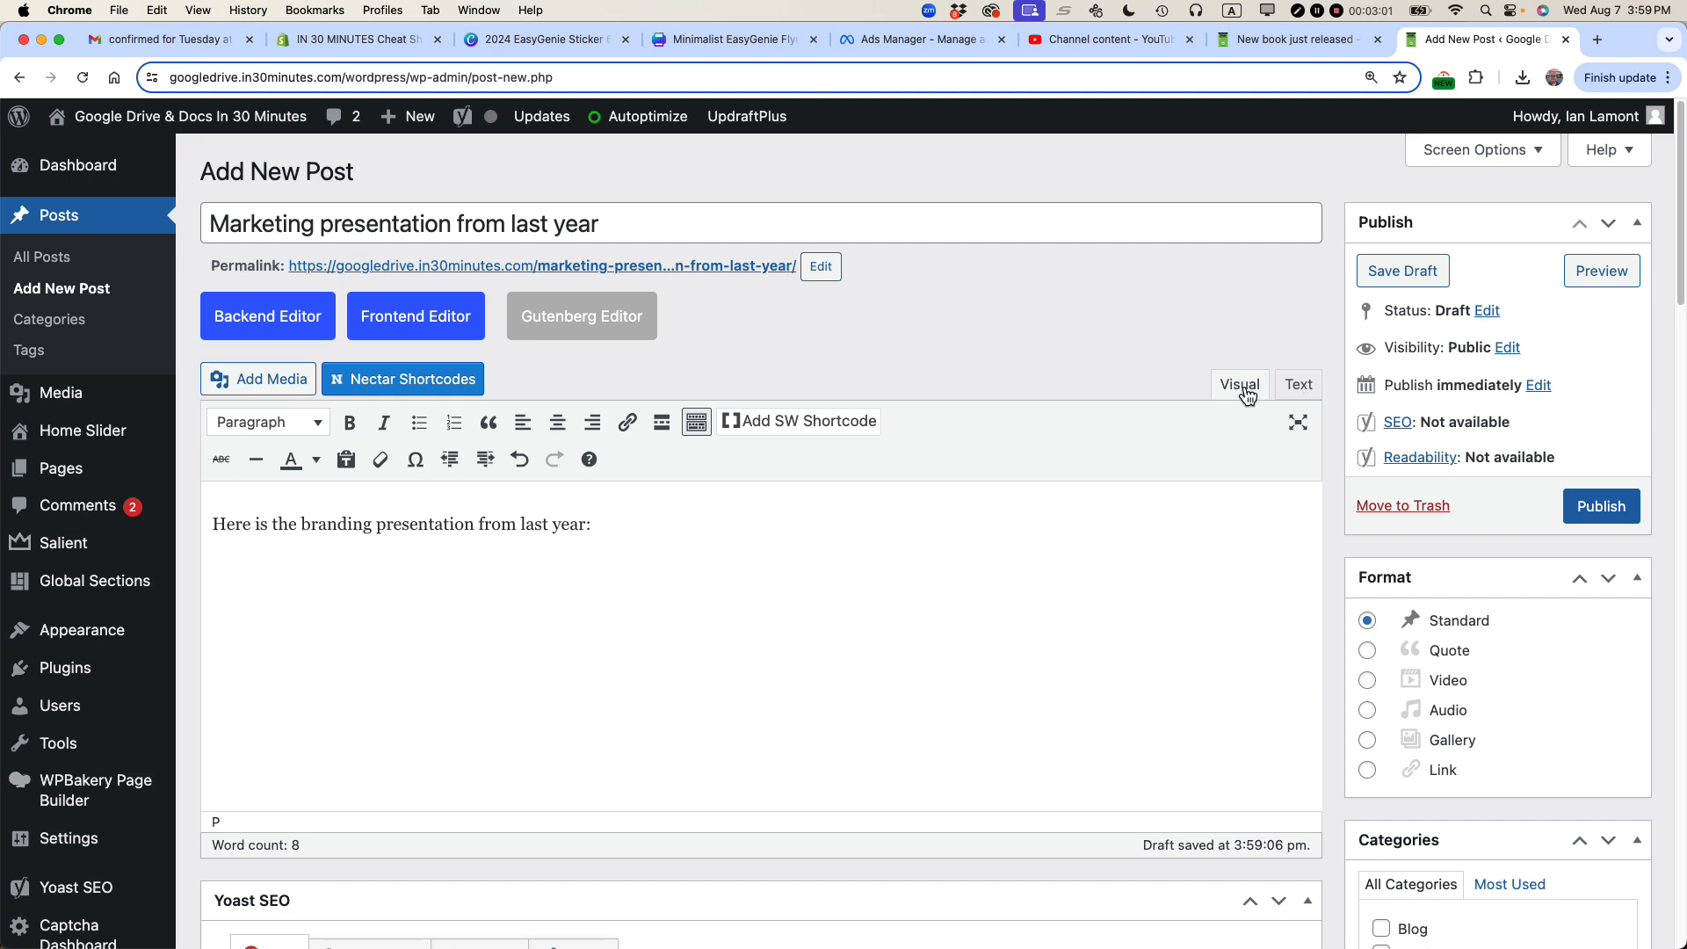
In Text mode, replace the &nbsp; line with the pasted Google Slides iframe code after a blank line.
left_click(1297, 385)
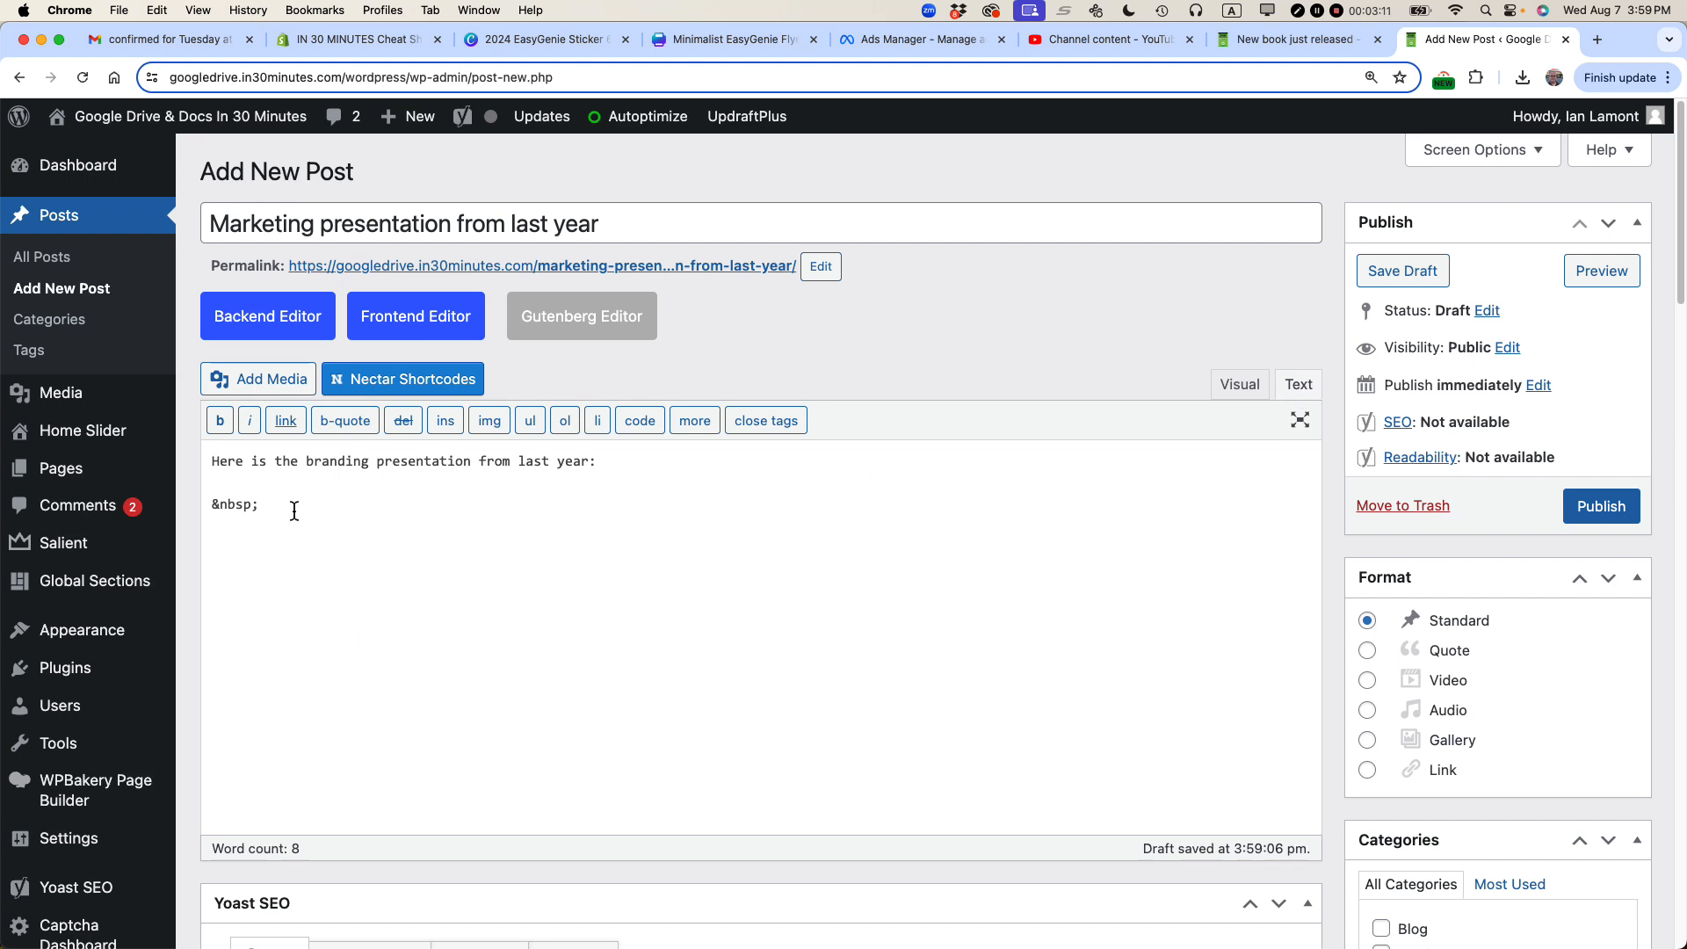
double_click(234, 504)
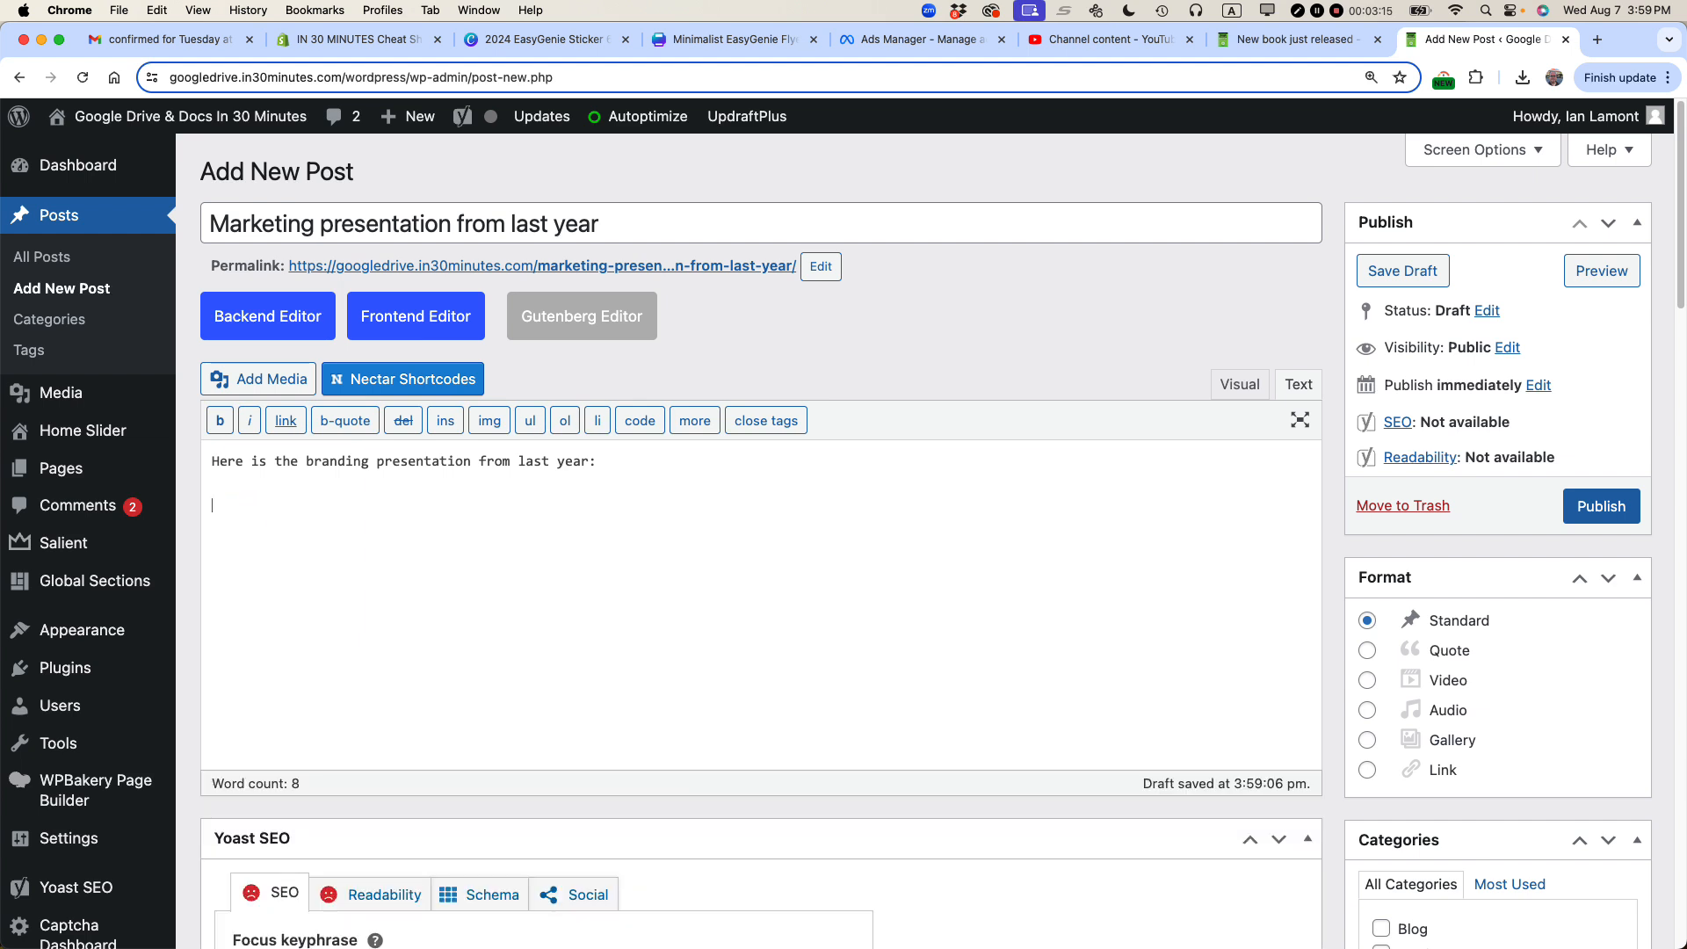
right_click(214, 496)
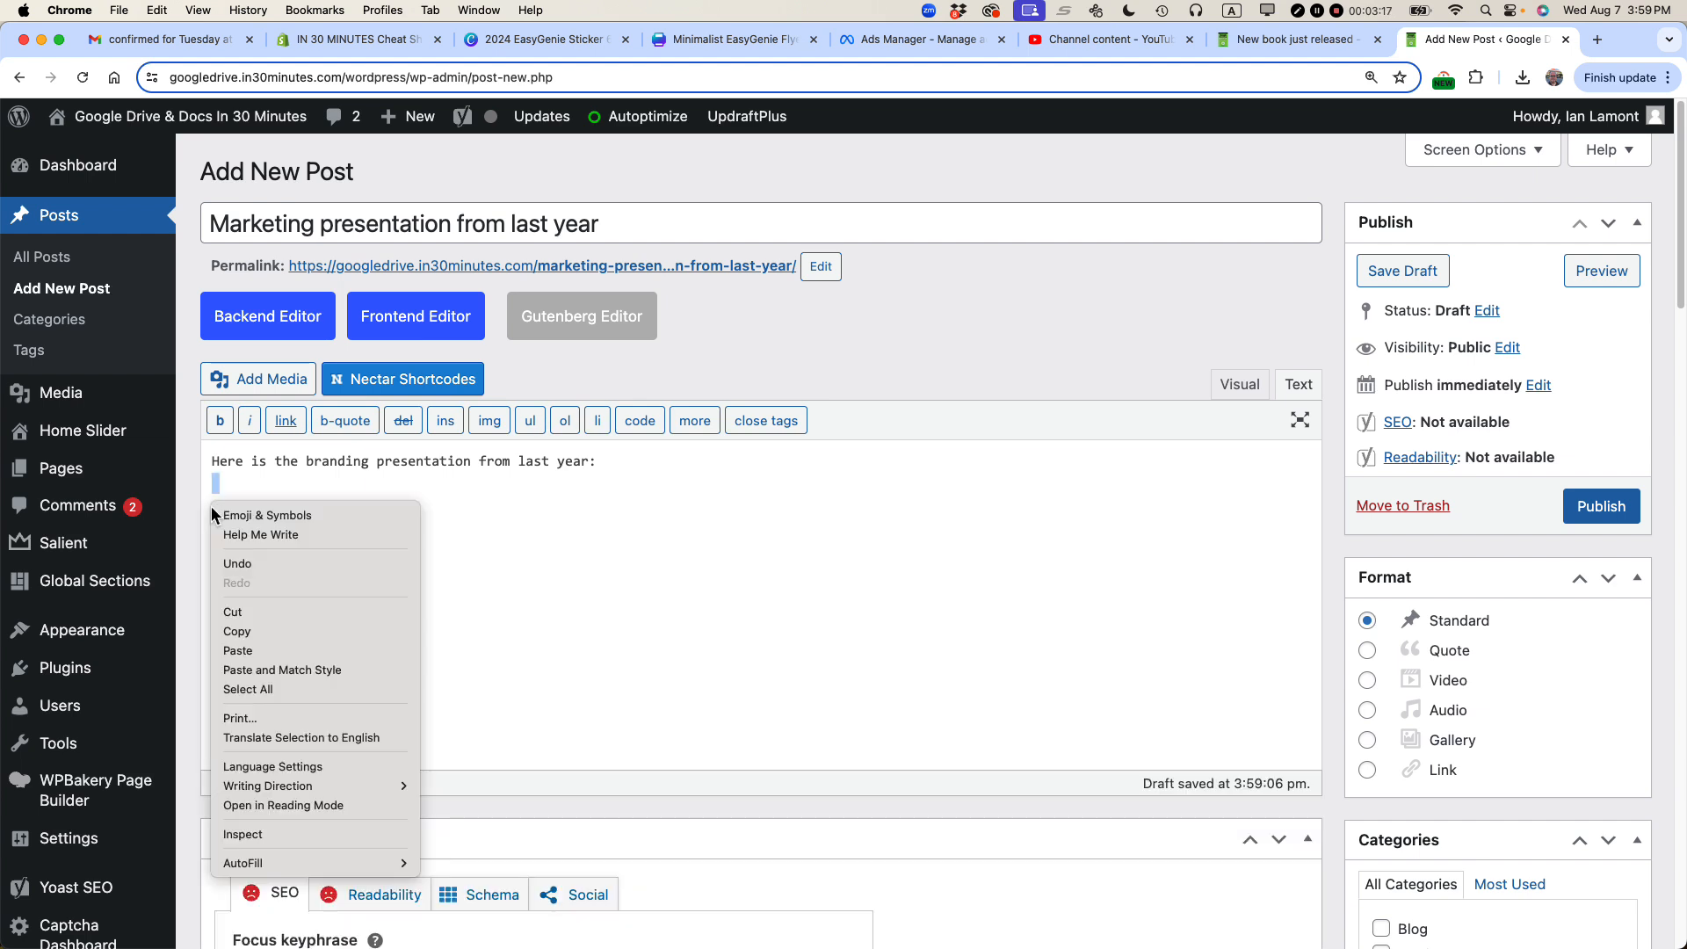
left_click(237, 650)
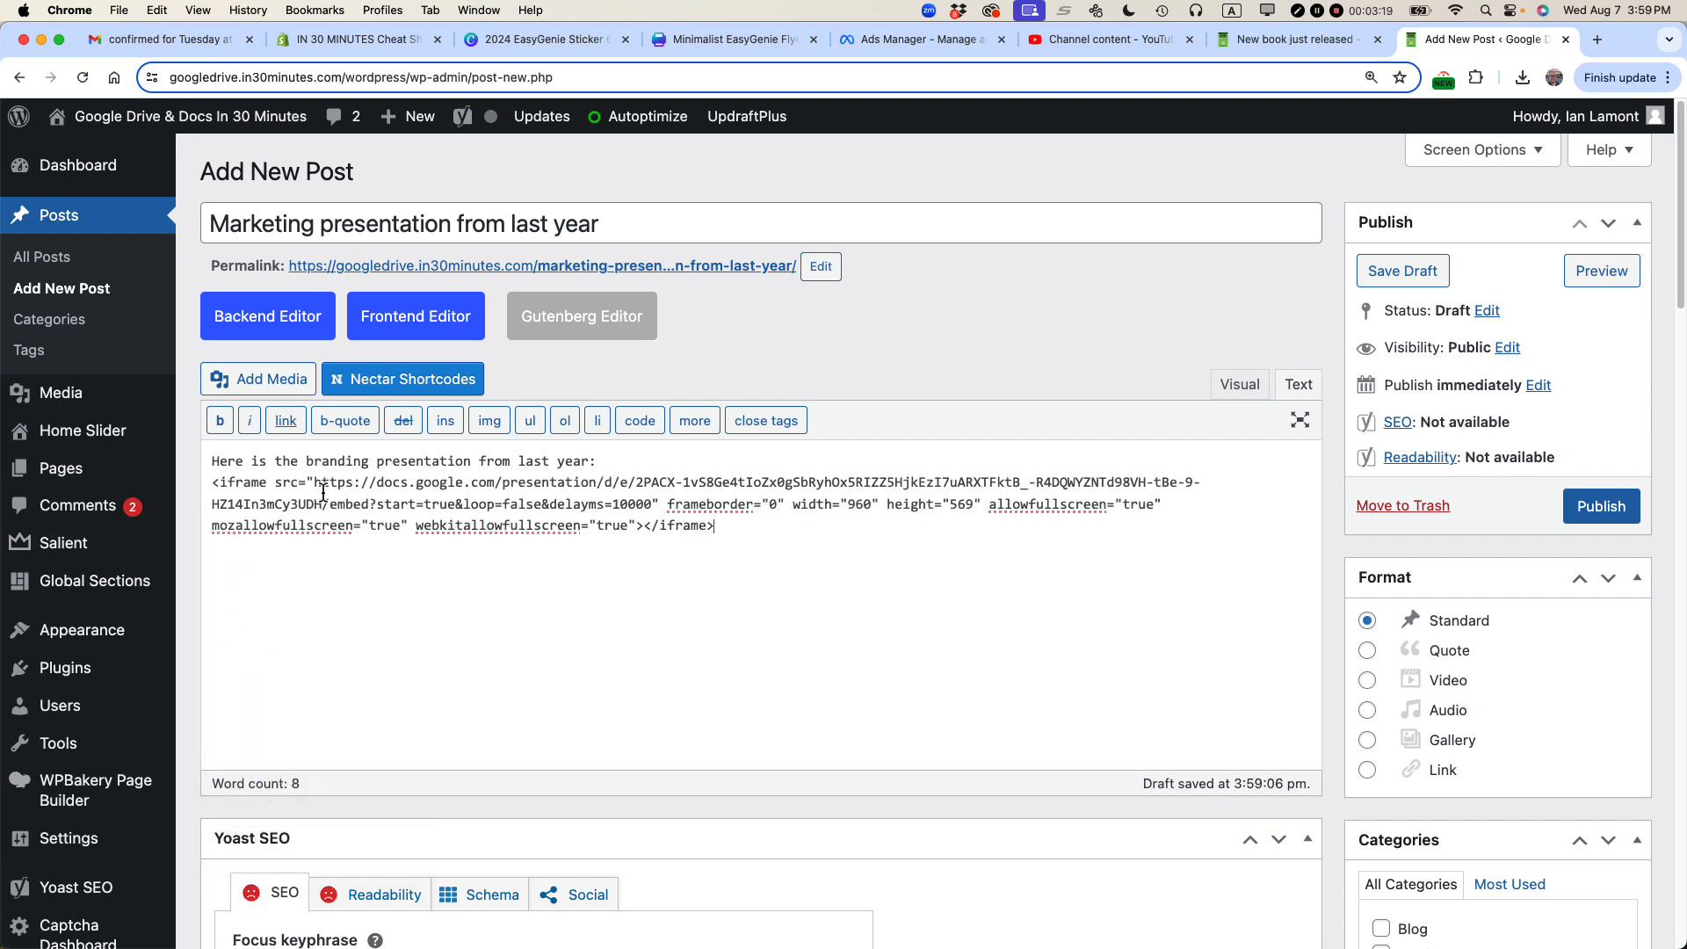
key("Return")
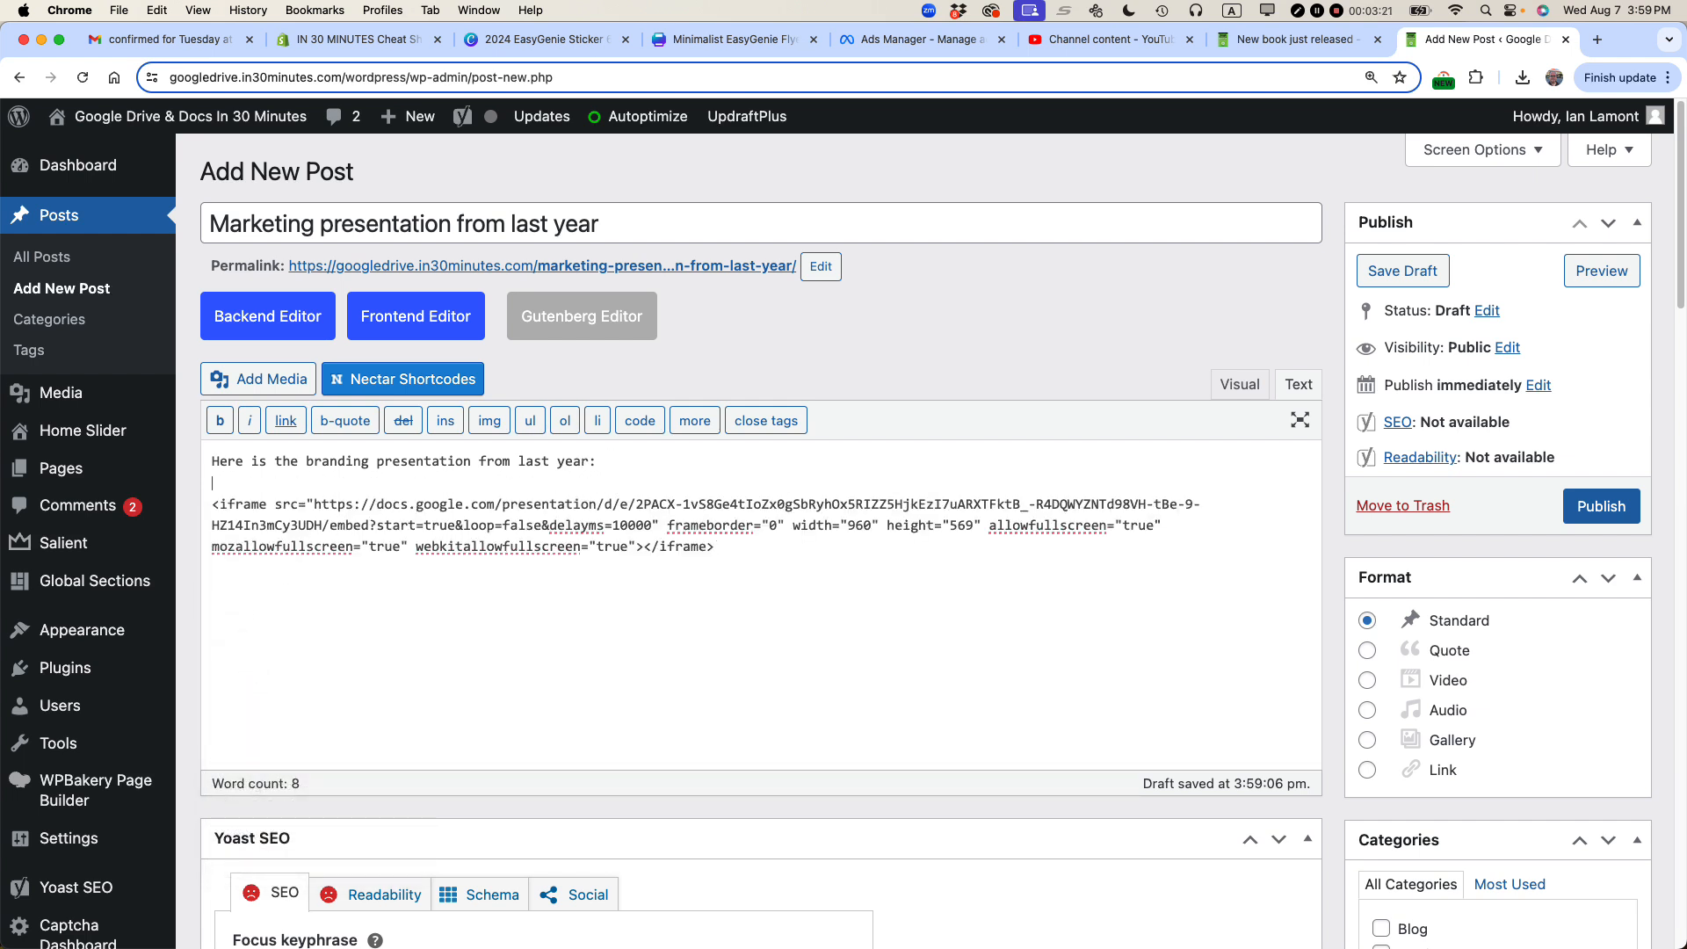
mouse_move(1115, 523)
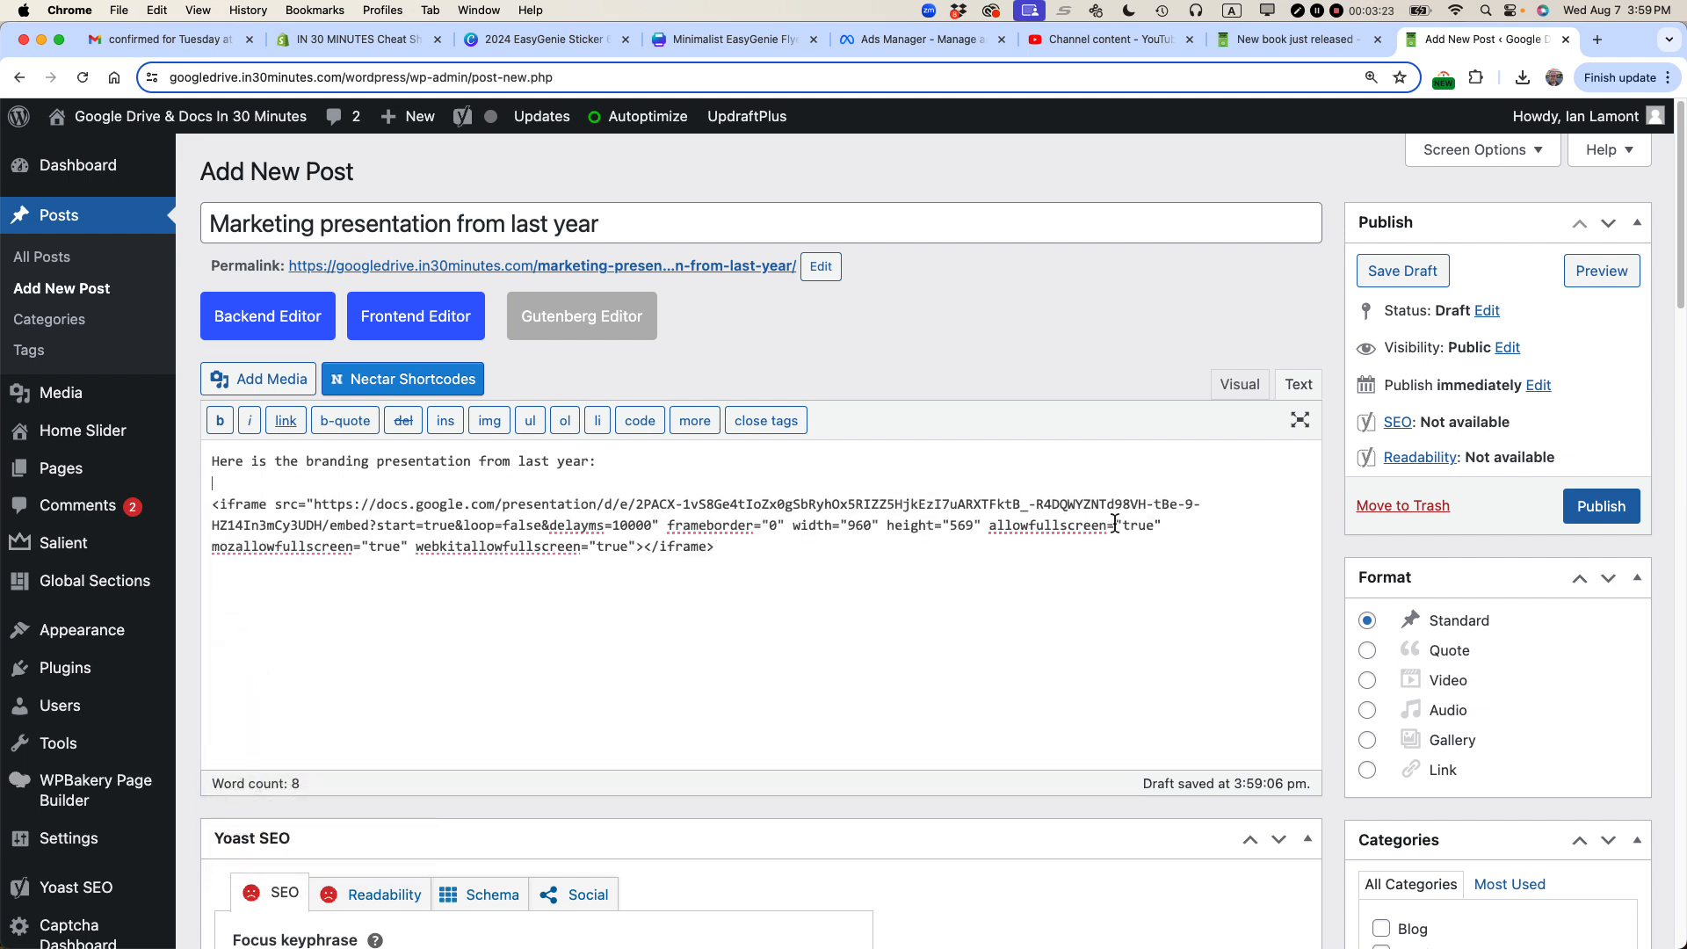
Publish the post and go to its live page from the 'Post published' notice.
left_click(1601, 506)
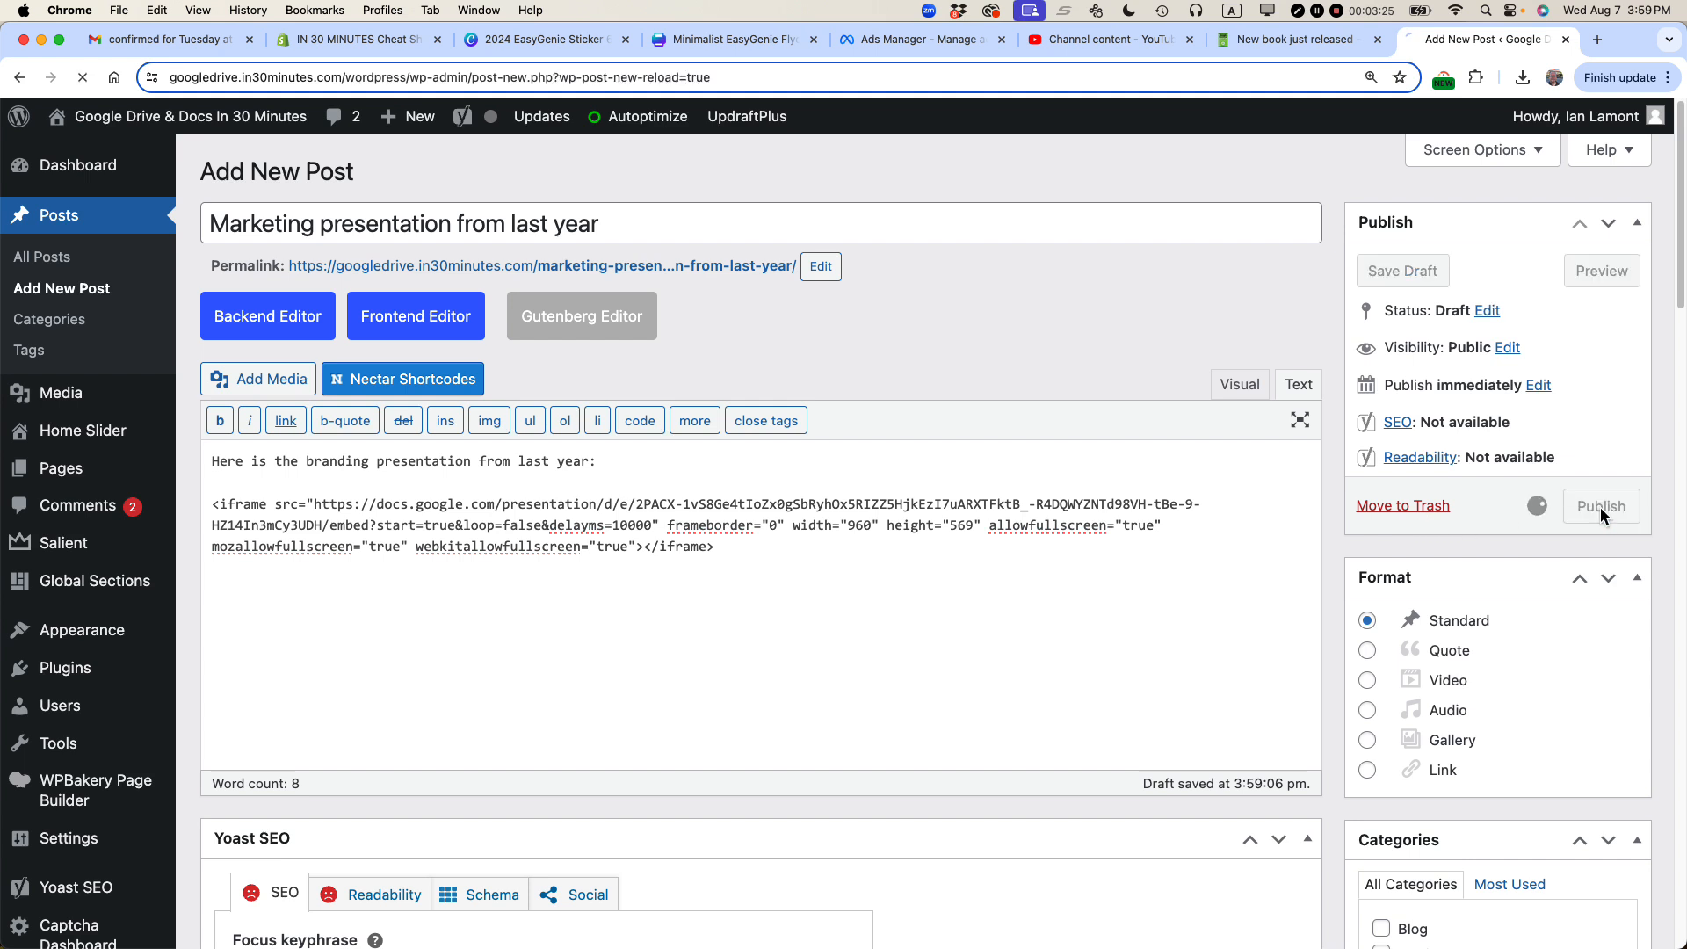
left_click(1601, 507)
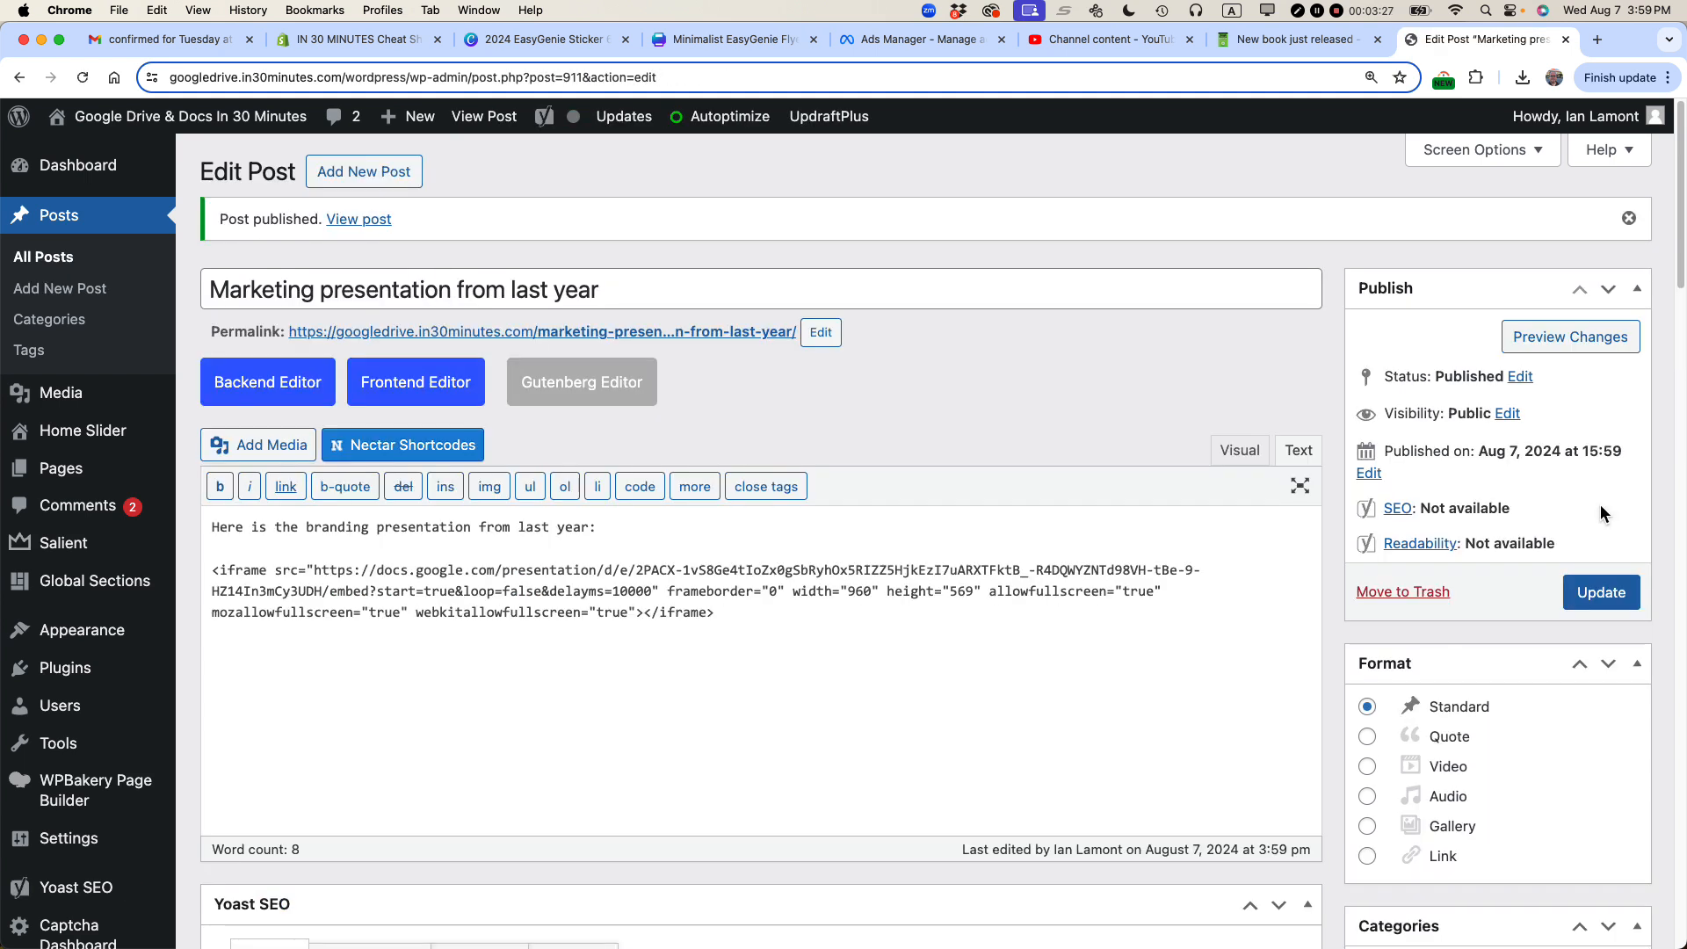
mouse_move(392, 239)
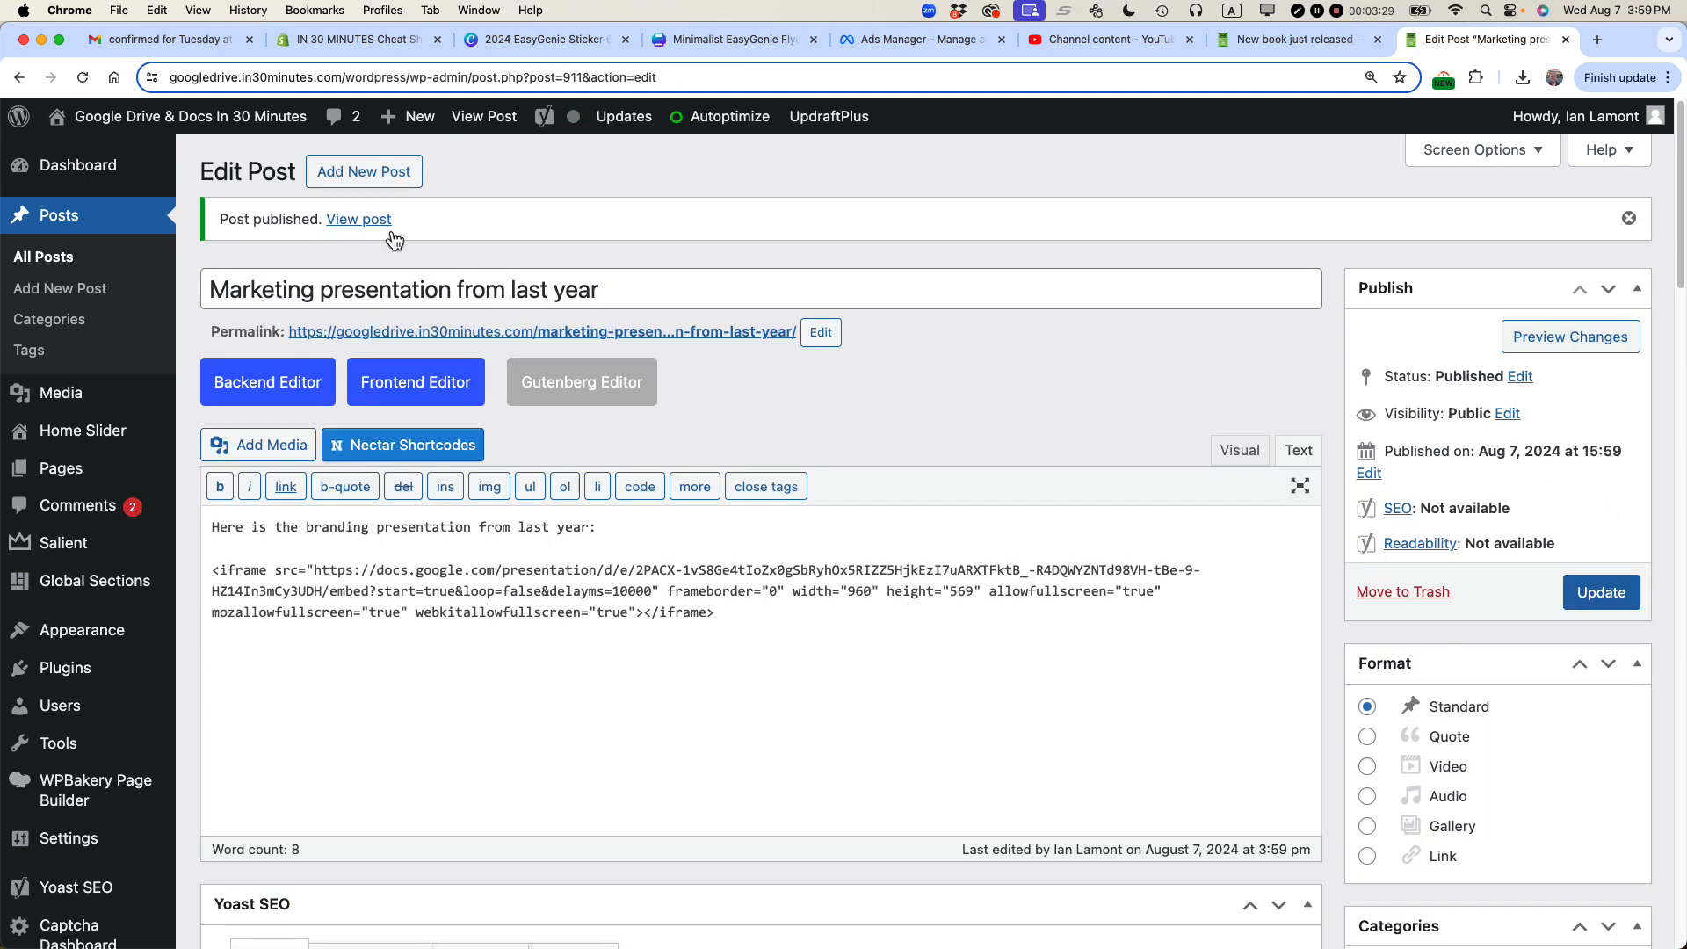
left_click(359, 218)
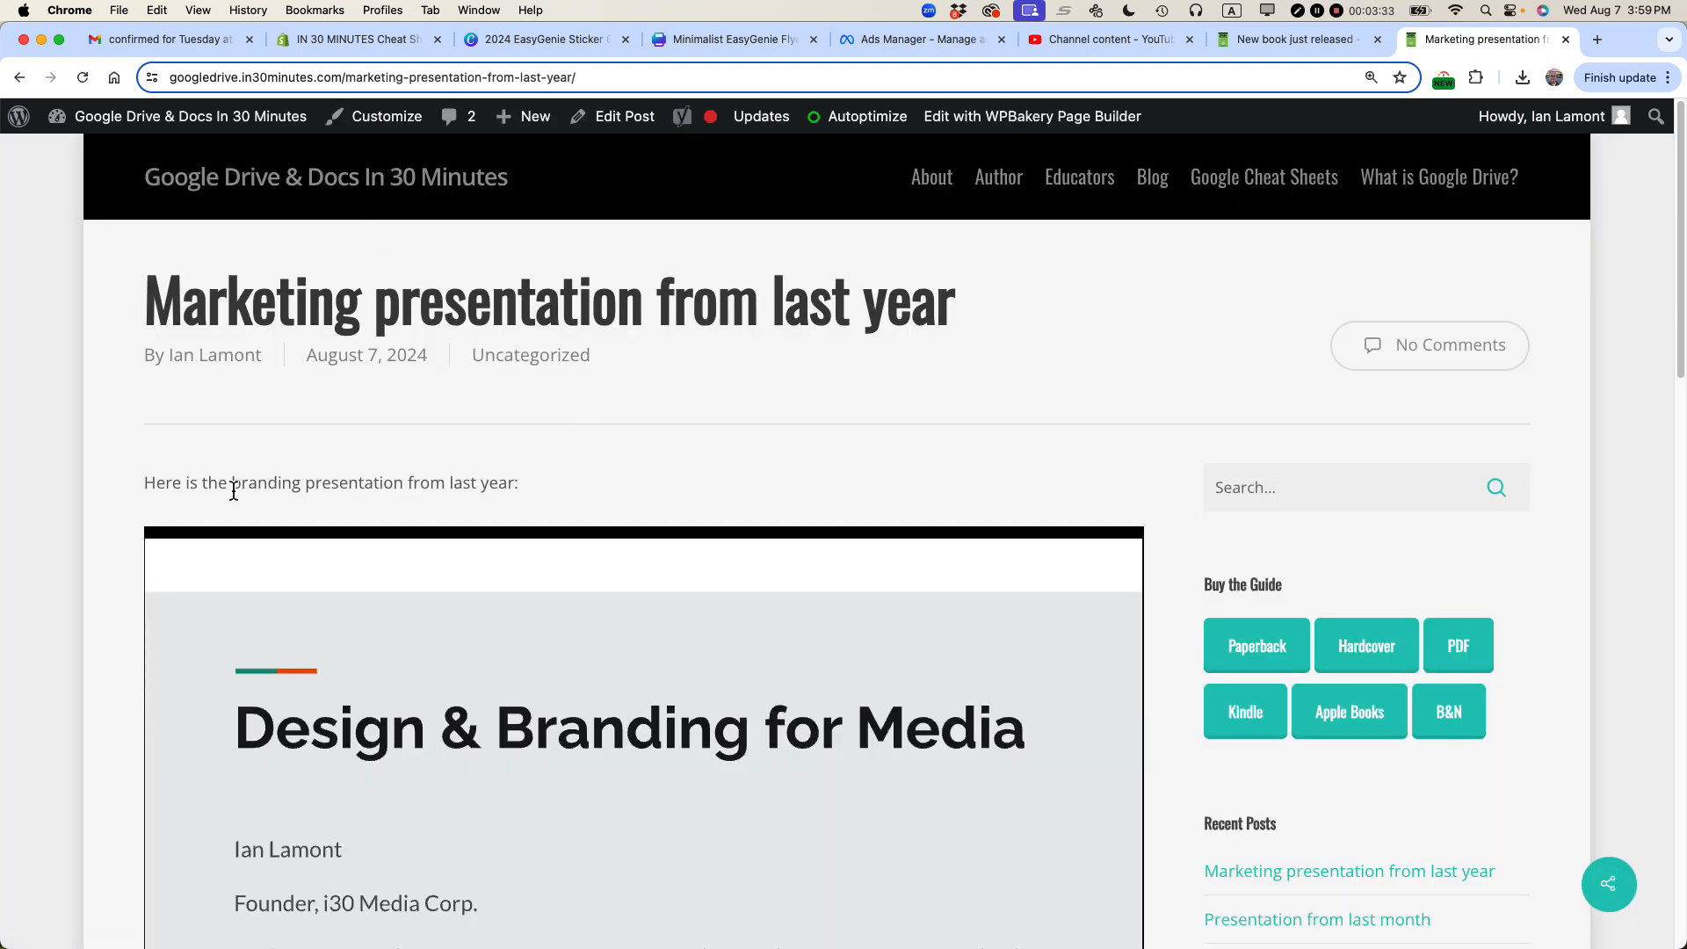
Check the embedded slideshow on the live post by paging its slides forward and back.
scroll("down", 3)
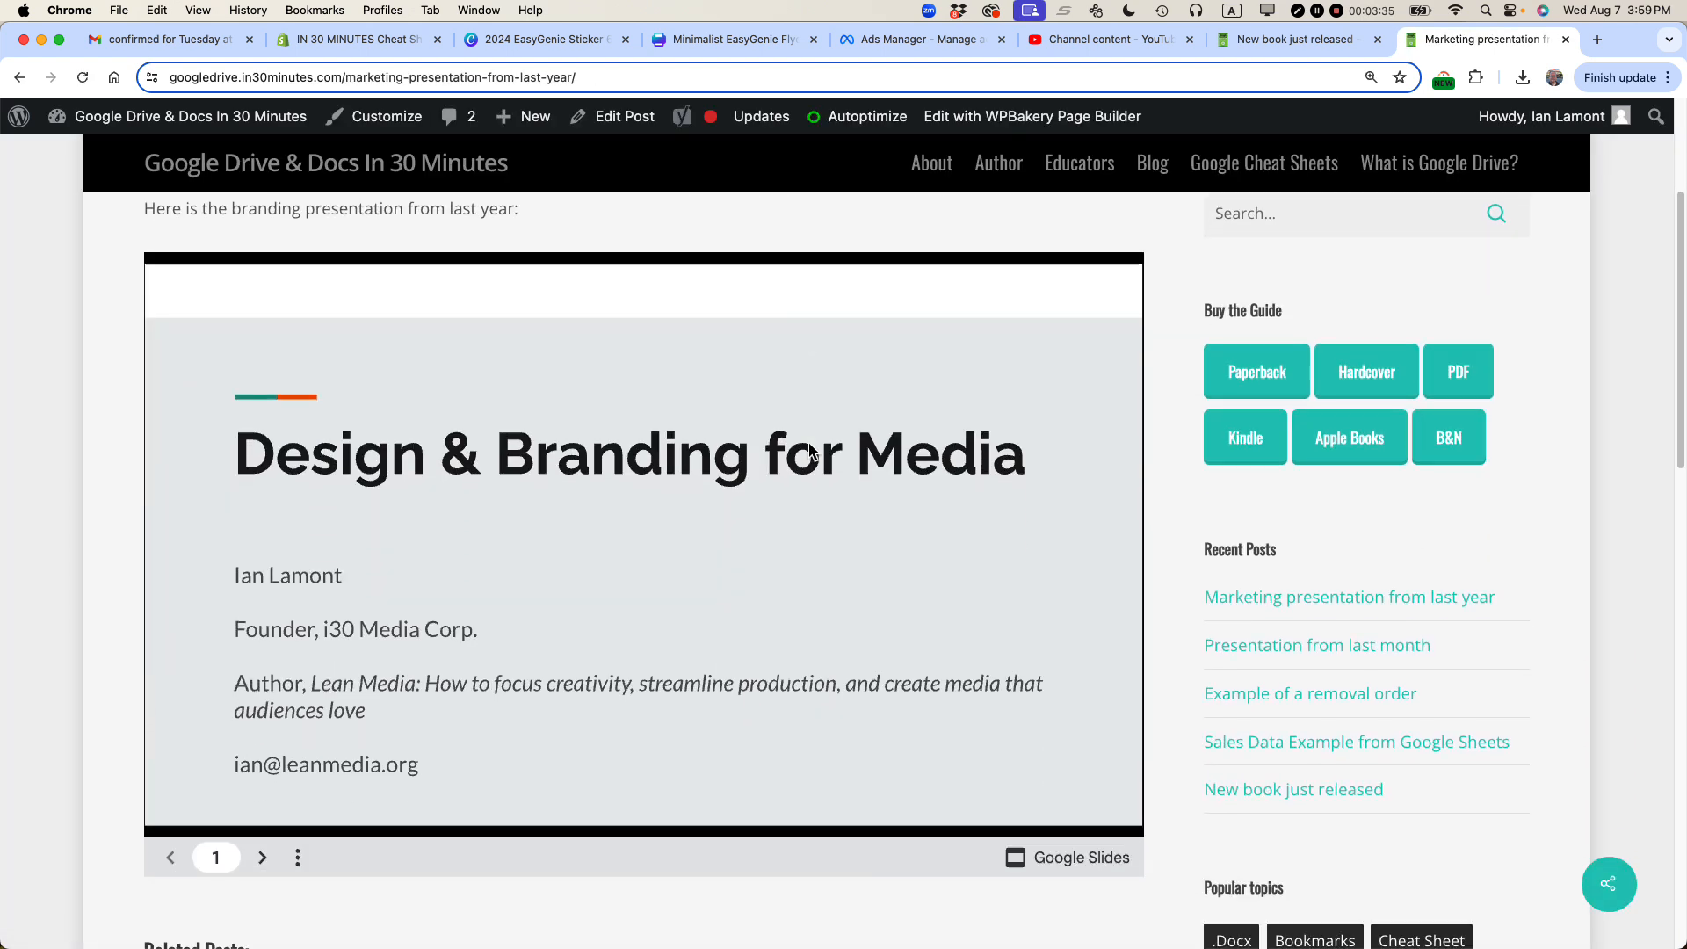
scroll("down", 3)
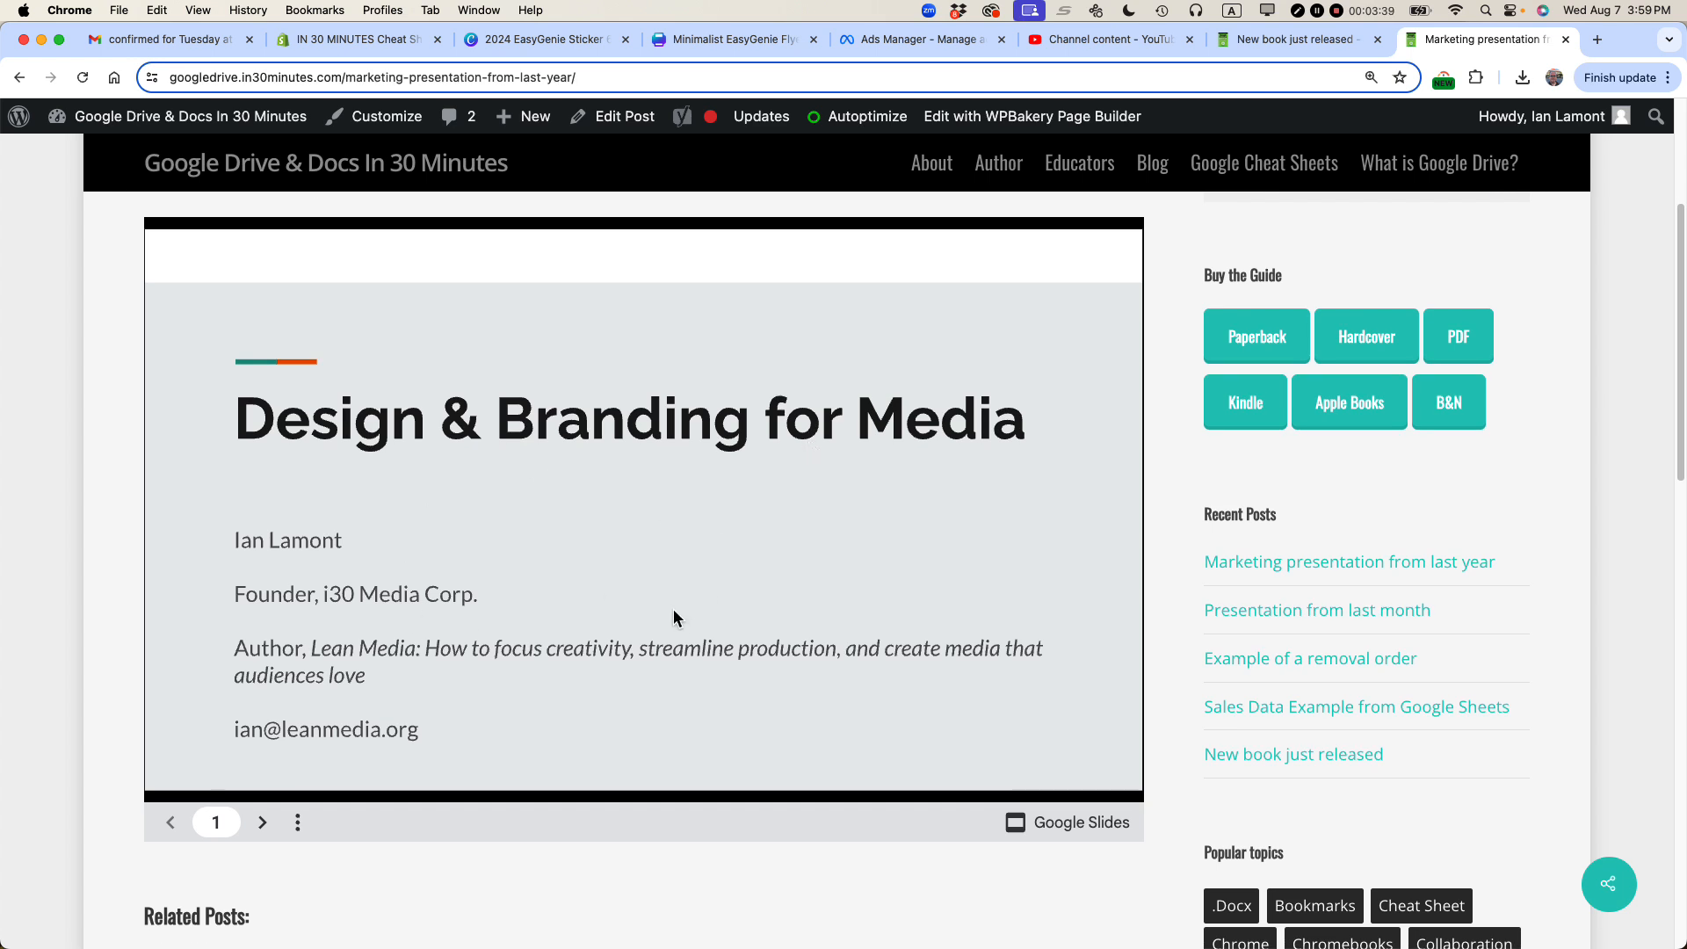
mouse_move(262, 821)
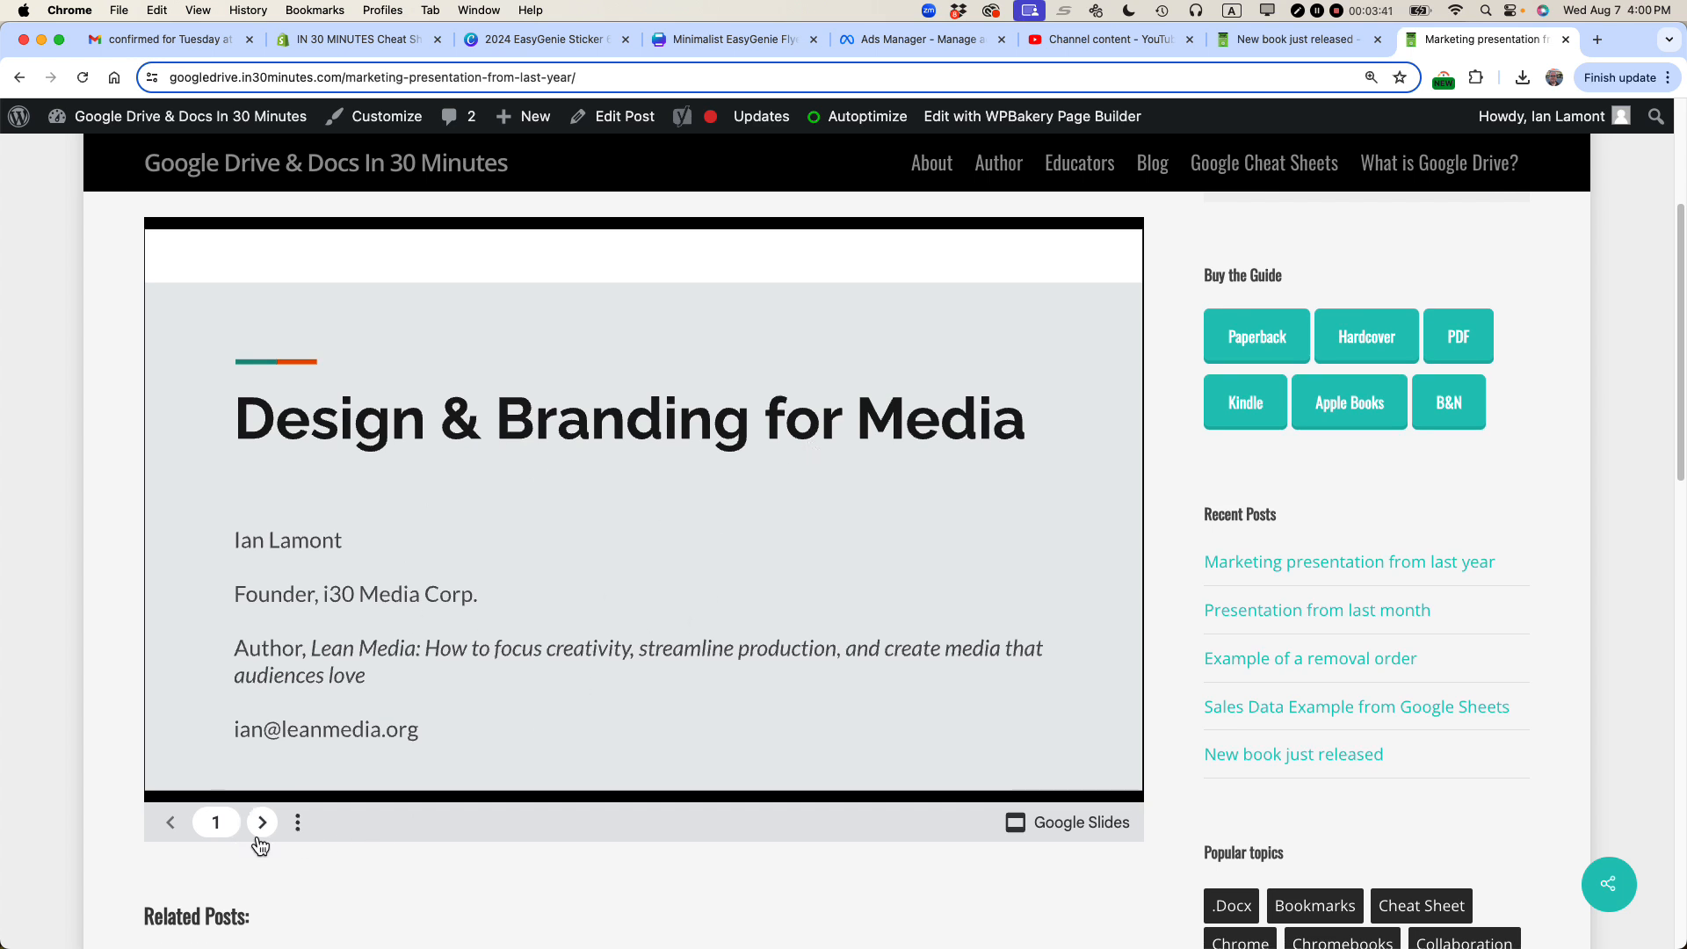
left_click(262, 822)
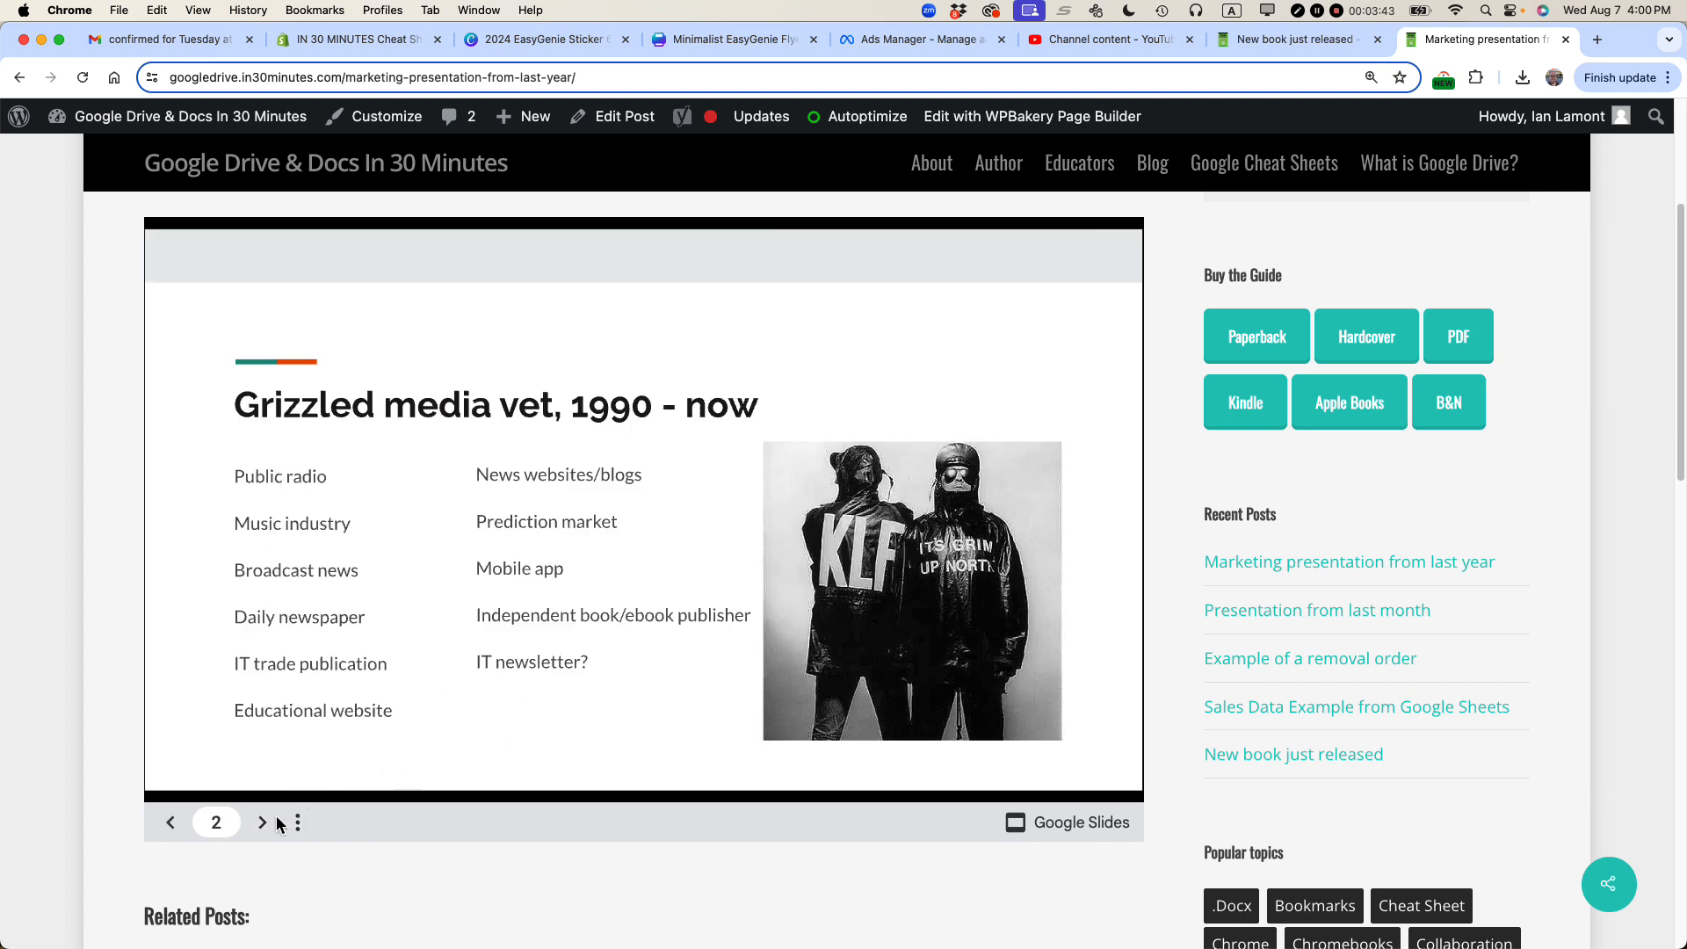
left_click(171, 823)
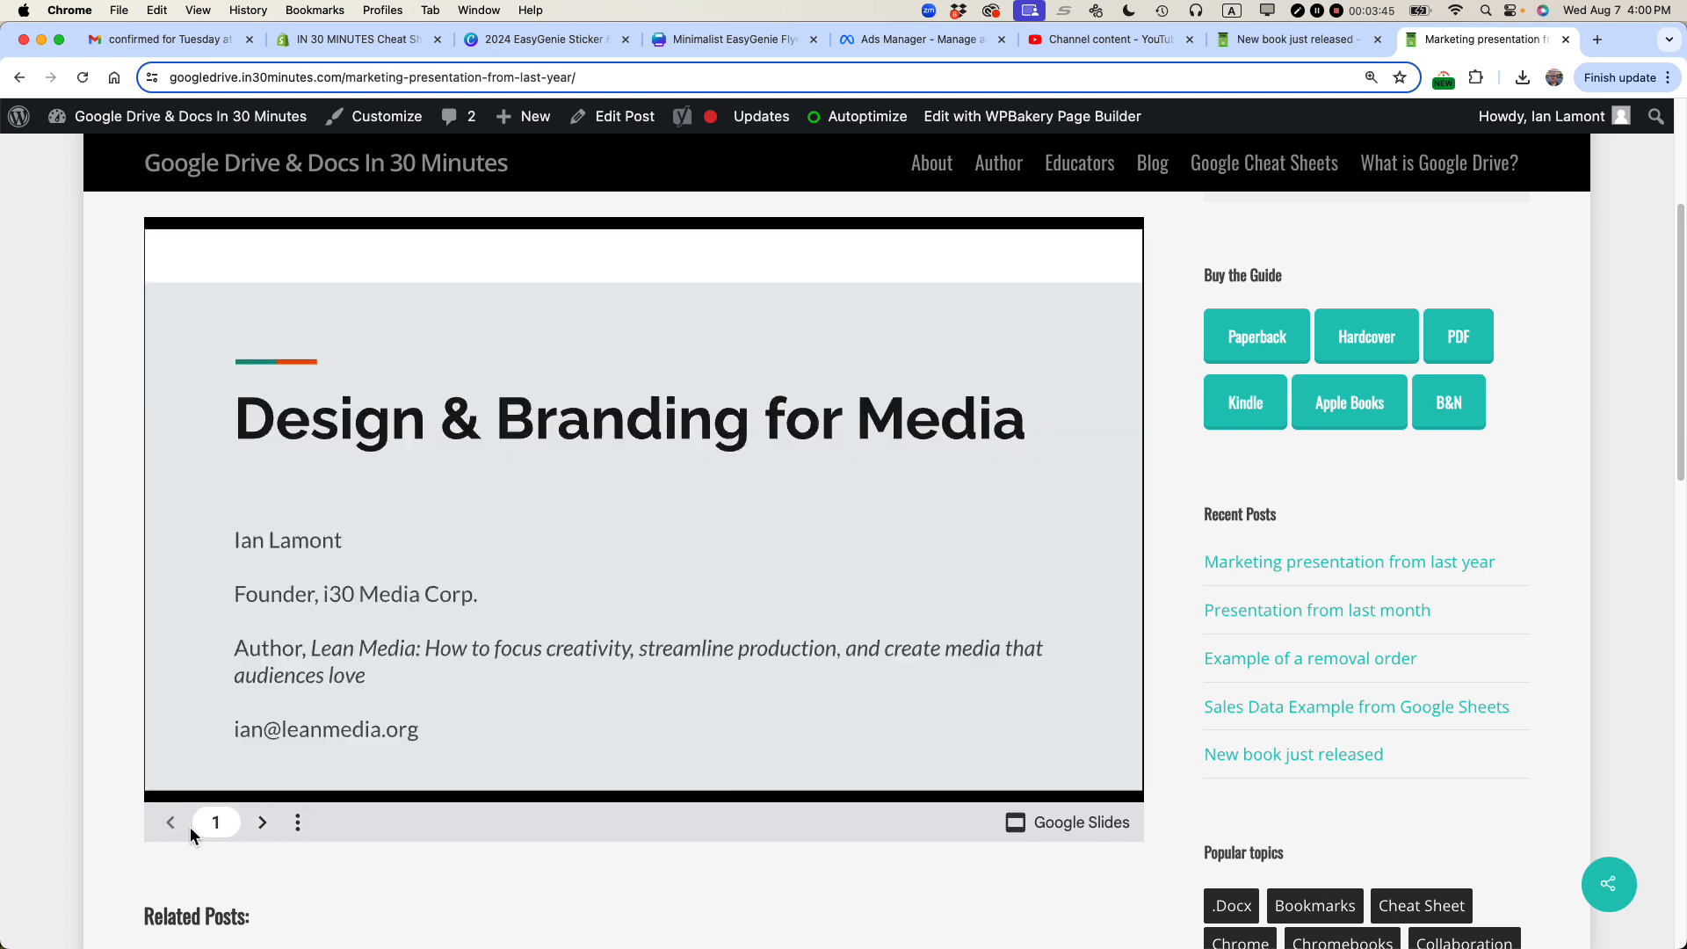
left_click(262, 822)
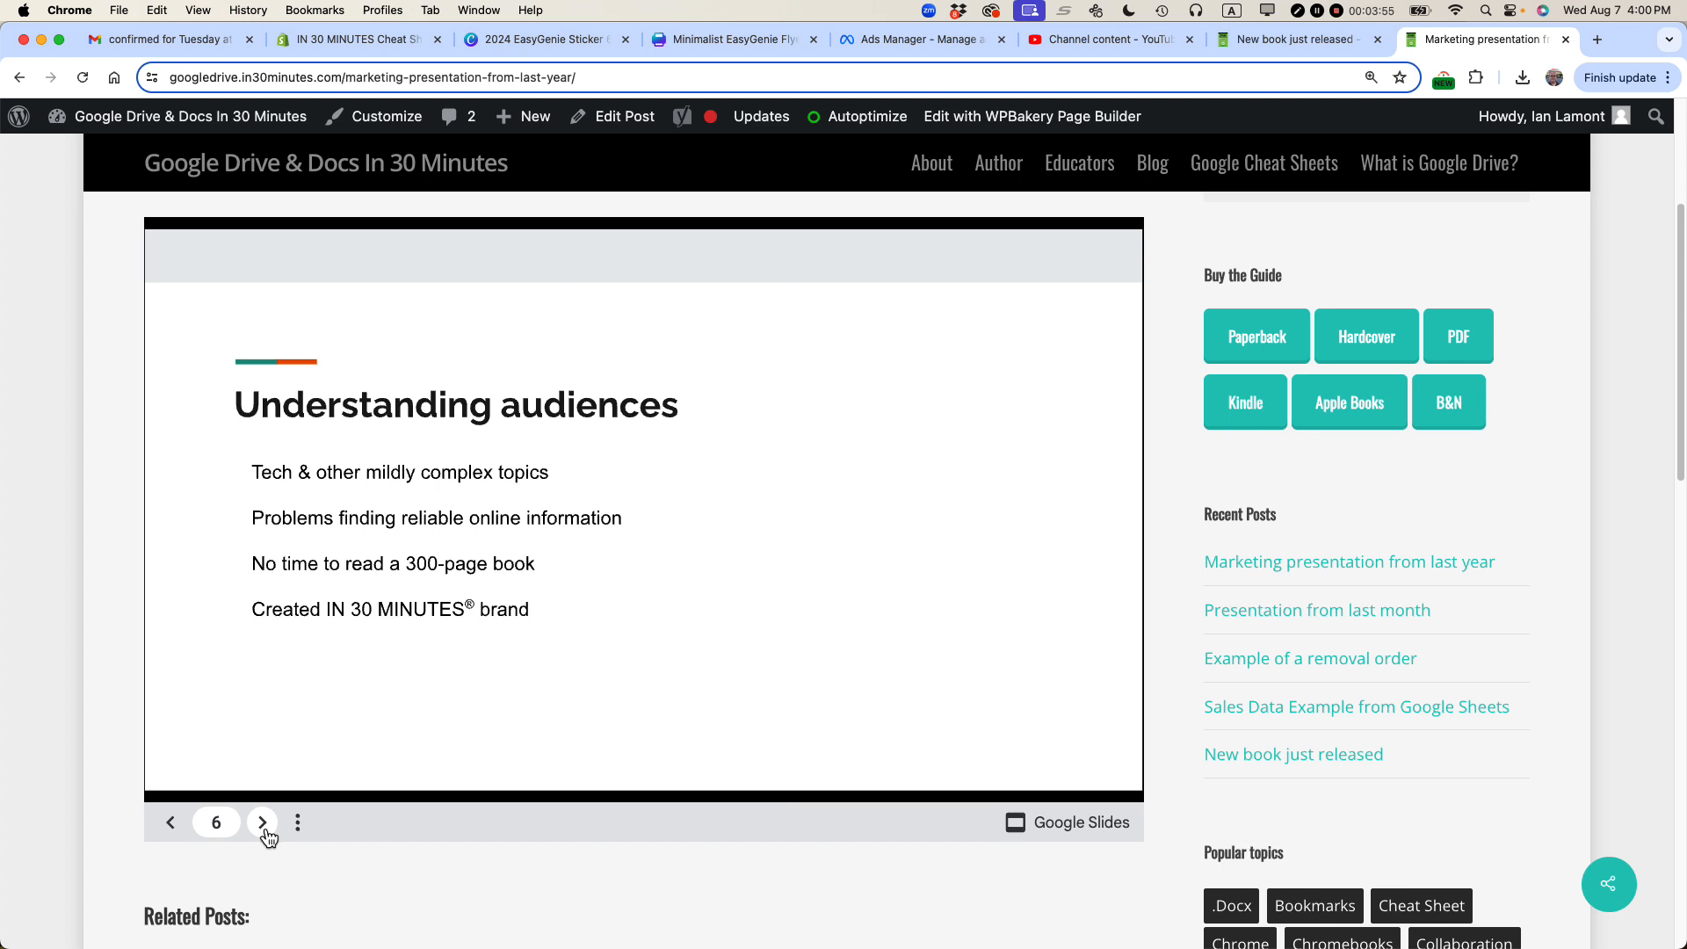
mouse_move(664, 500)
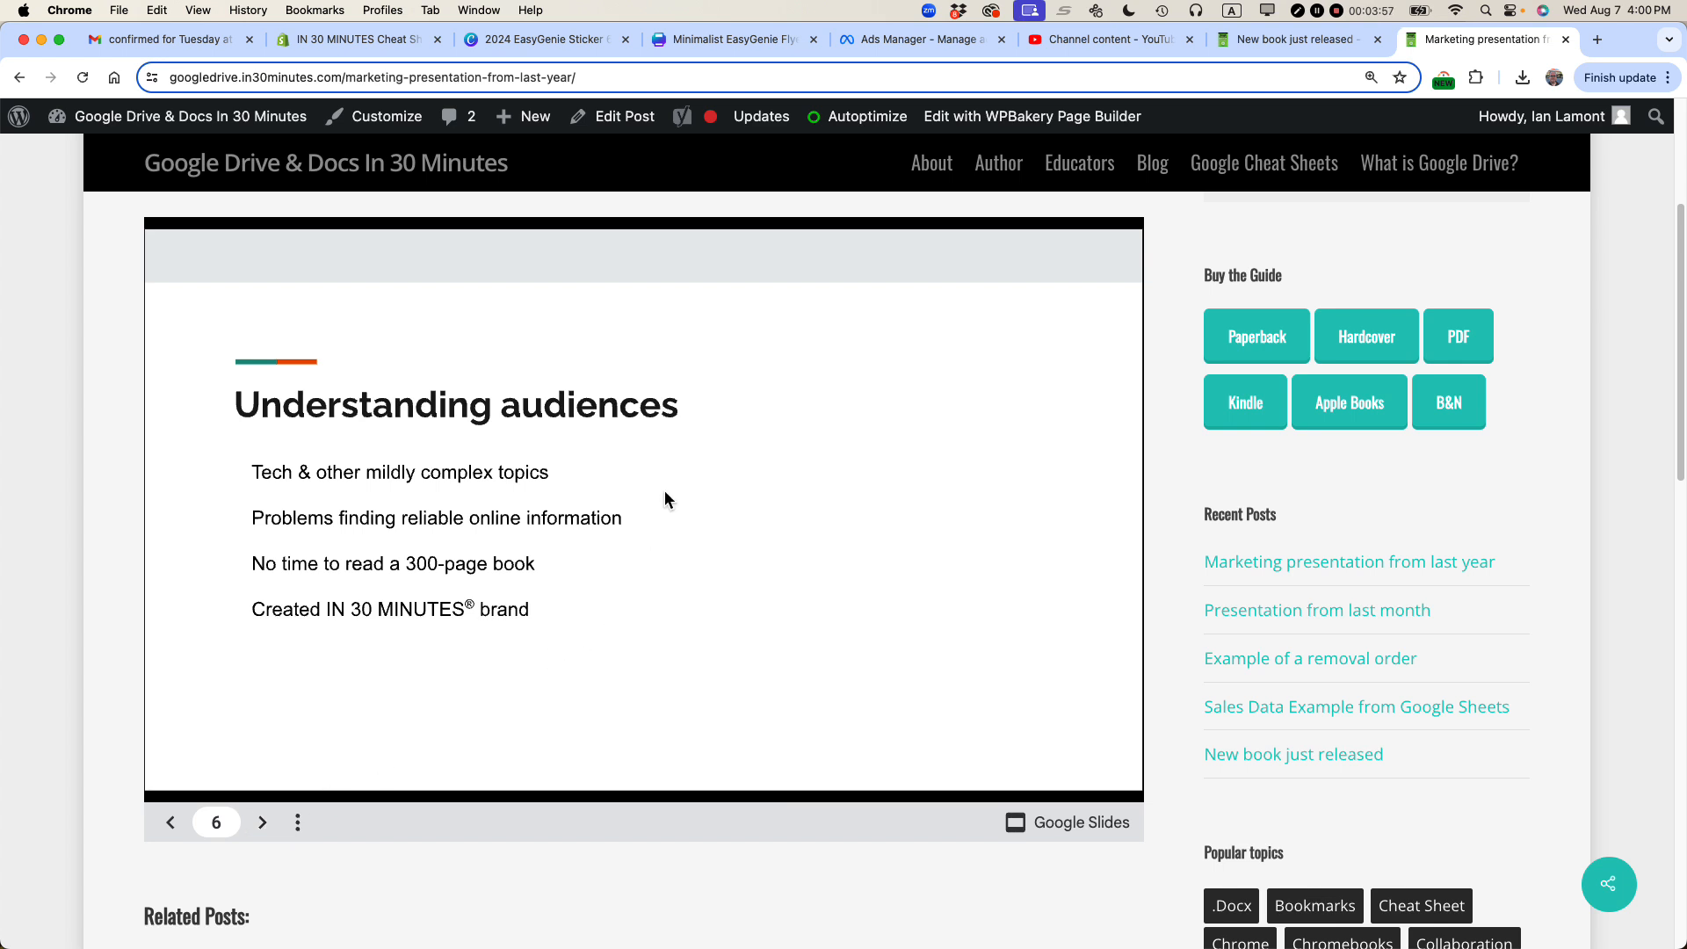
mouse_move(886, 387)
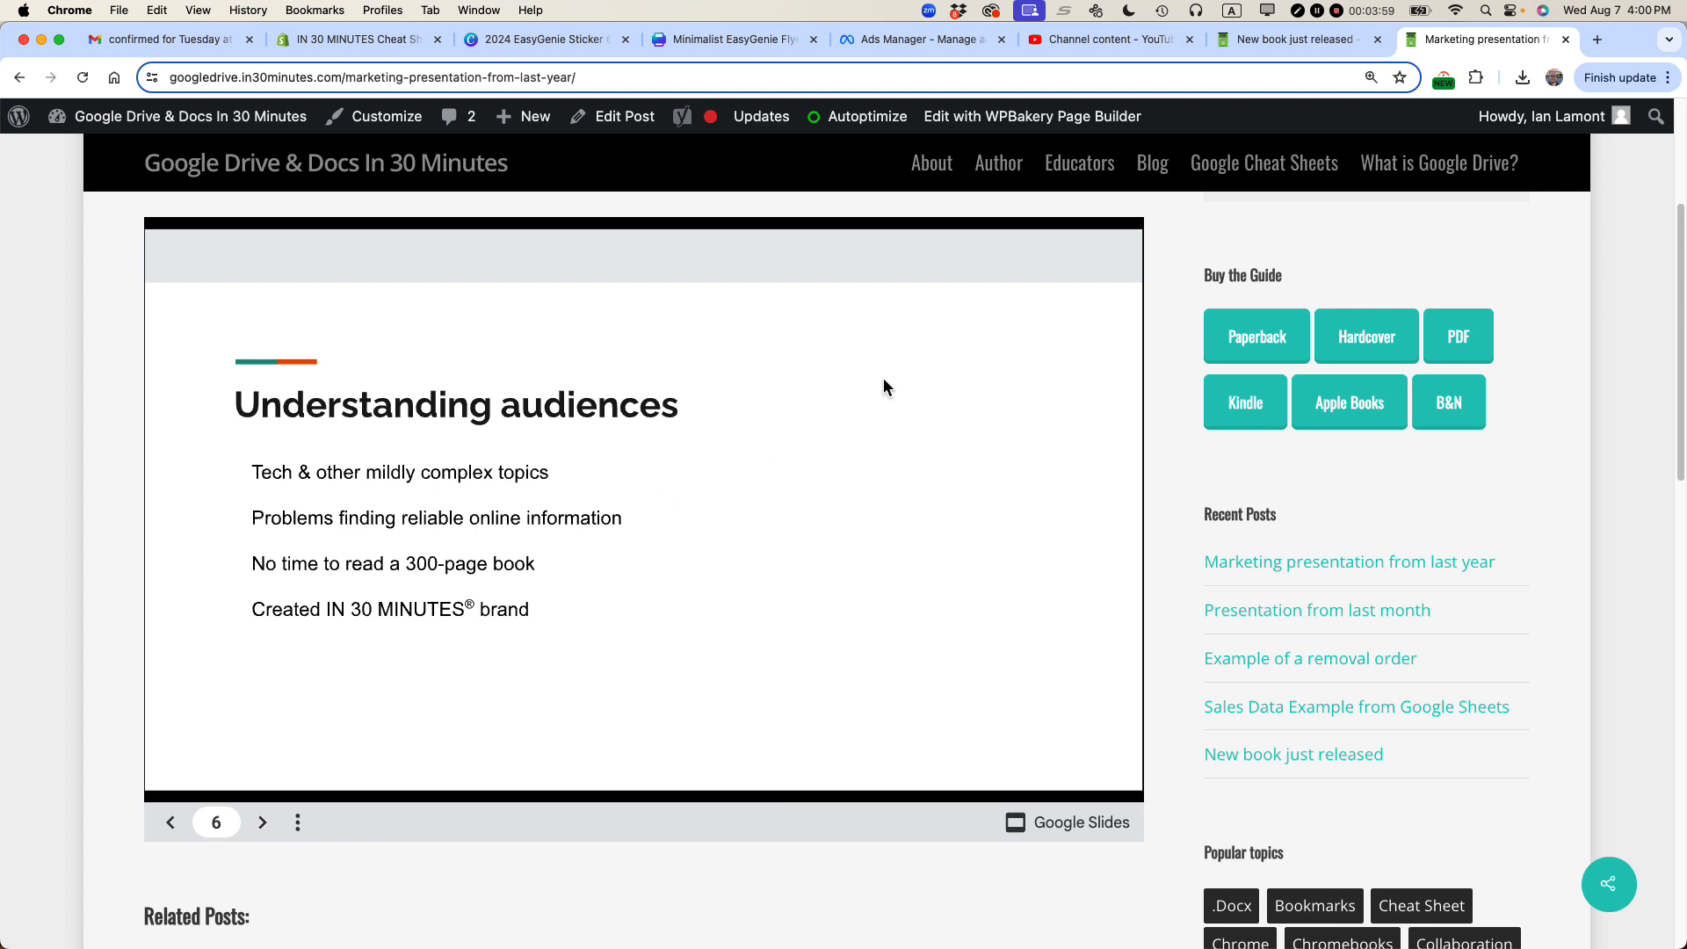
mouse_move(1339, 12)
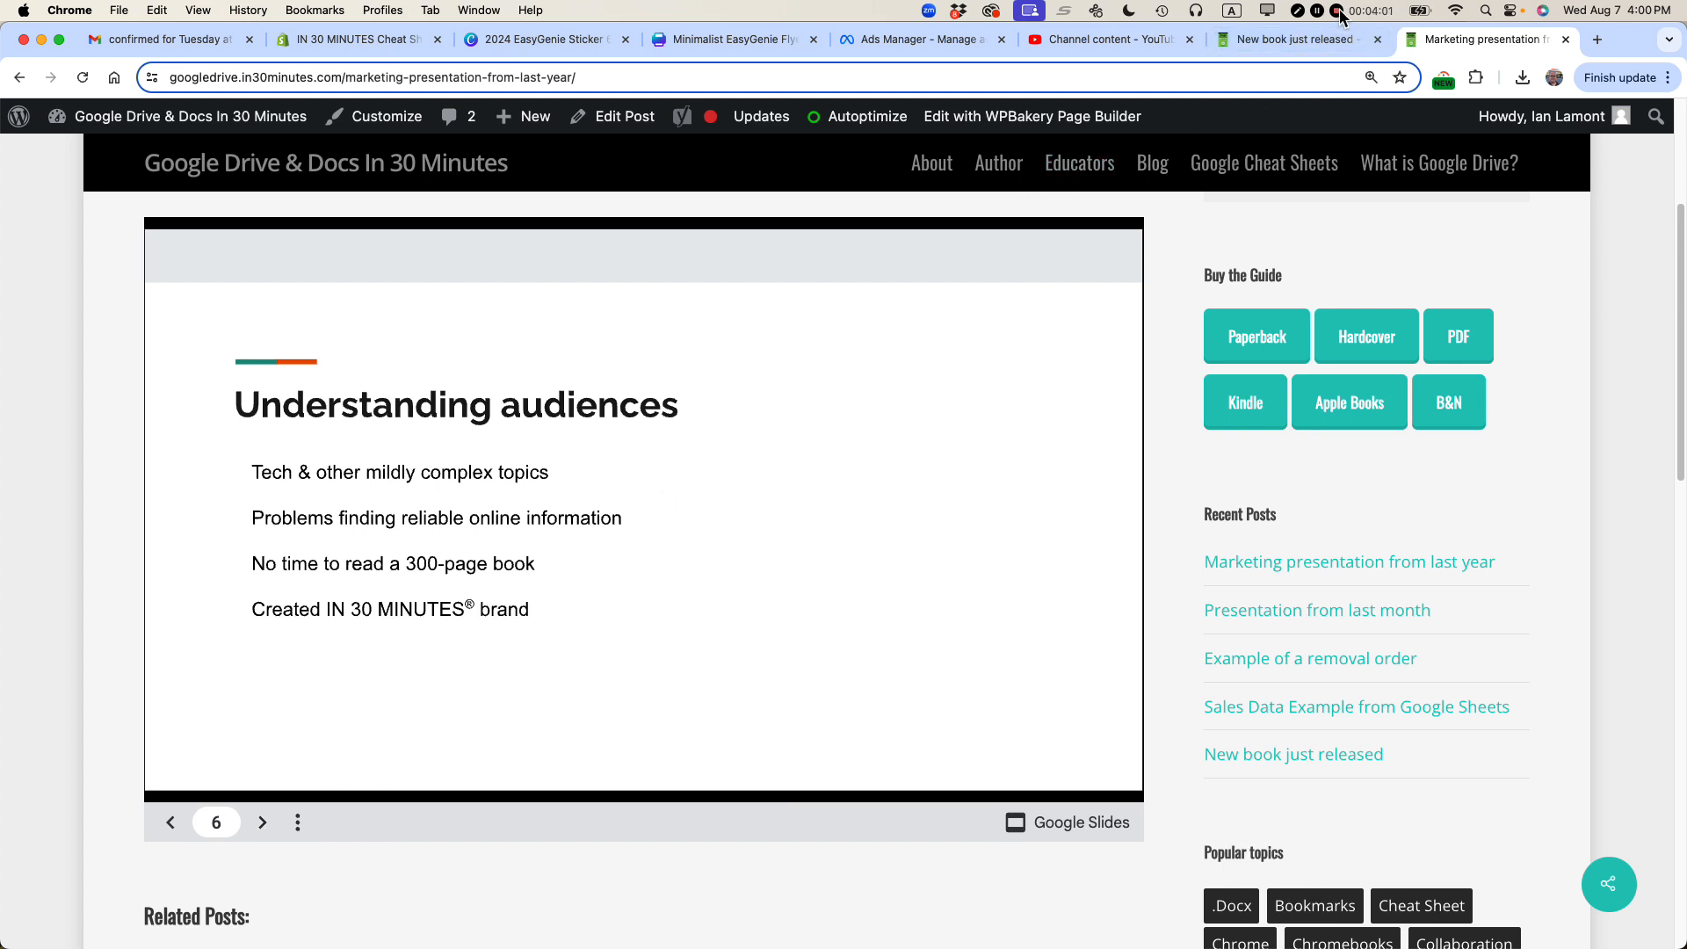